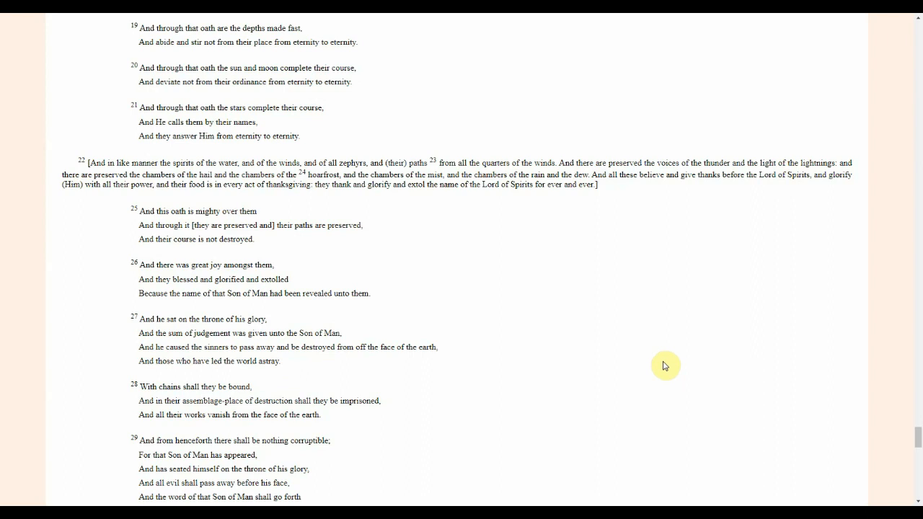
pyautogui.moveTo(907, 419)
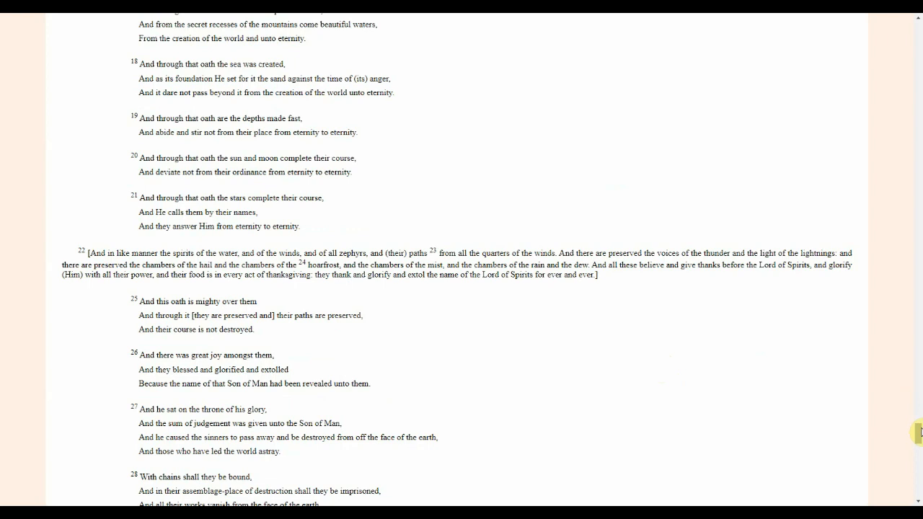
pyautogui.moveTo(828, 393)
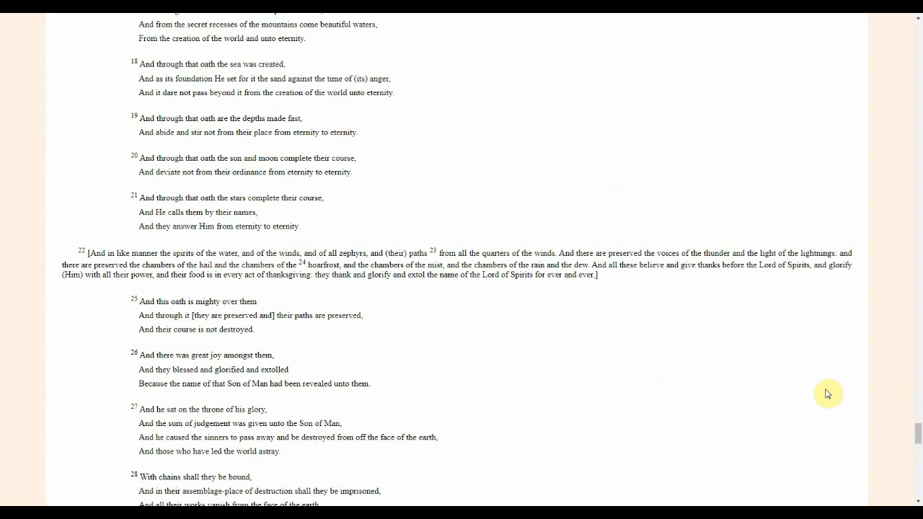
pyautogui.moveTo(828, 410)
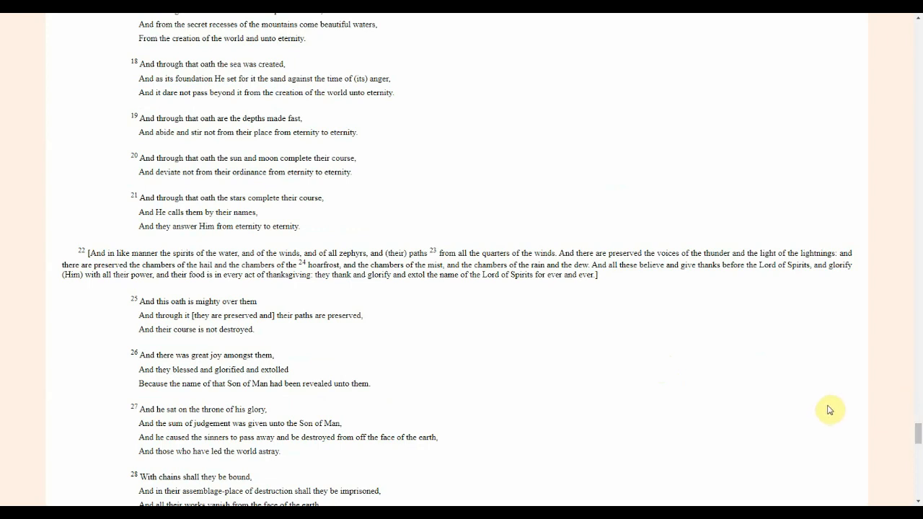
pyautogui.moveTo(874, 252)
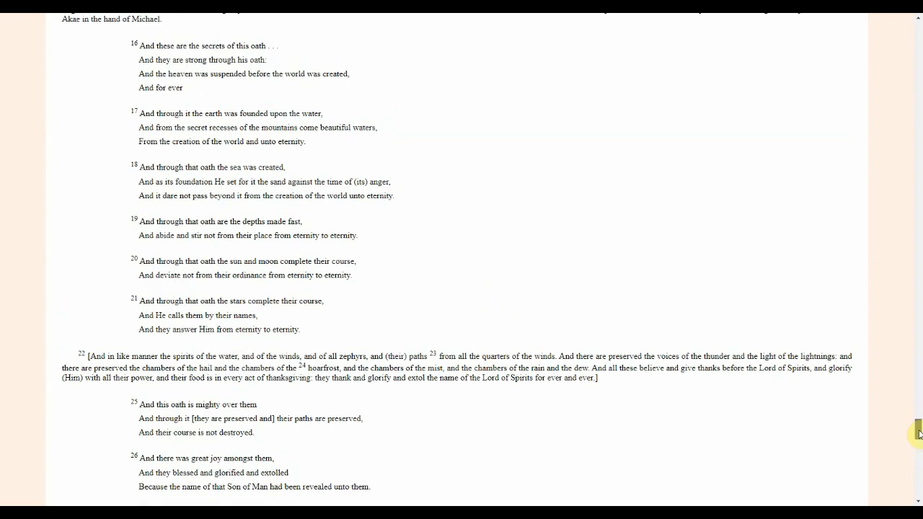
# Scroll the Enoch page down and back up, landing at Section II's Chapter 37 opening.
pyautogui.scroll(-3)
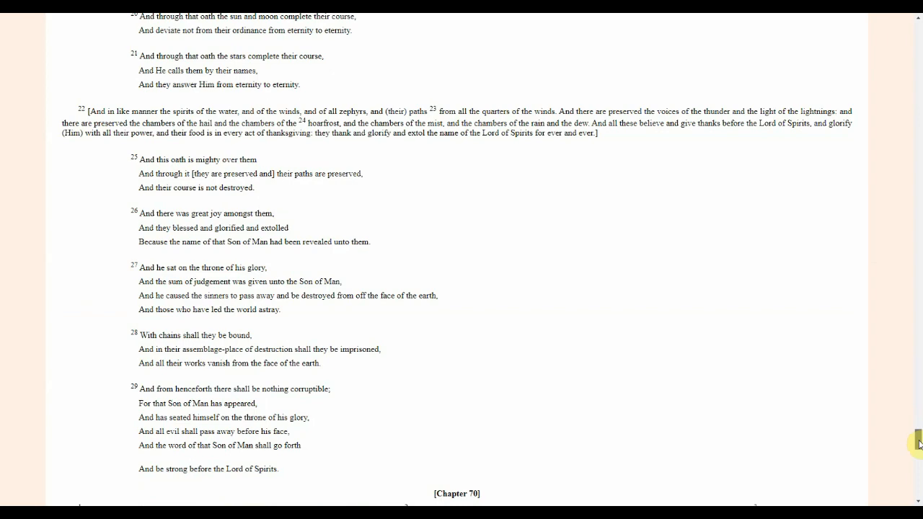
pyautogui.scroll(3)
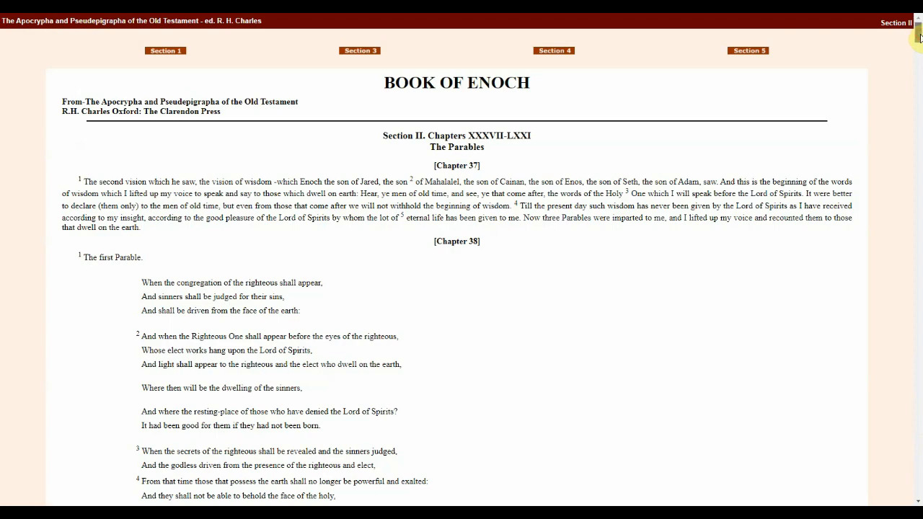
# Scroll from the top of Section II down to Chapter 69's oath verses 16–26.
pyautogui.scroll(-3)
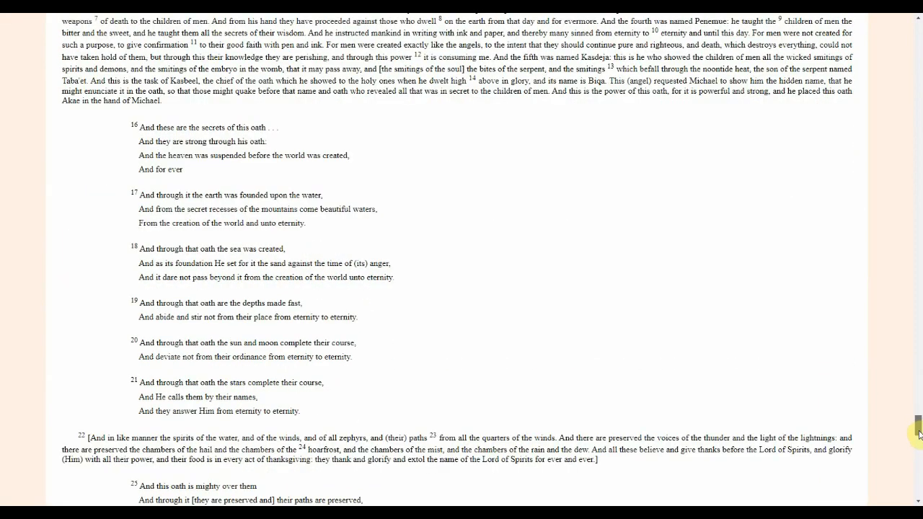
pyautogui.scroll(-3)
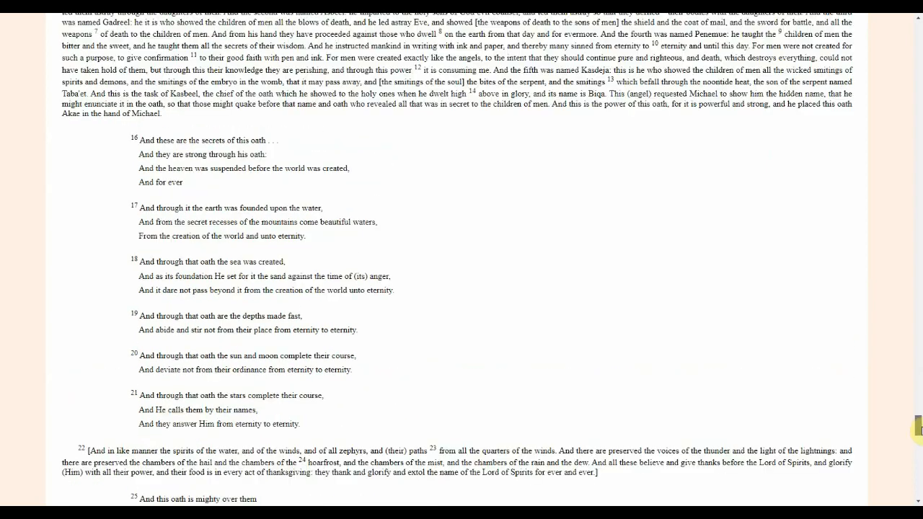
pyautogui.scroll(-3)
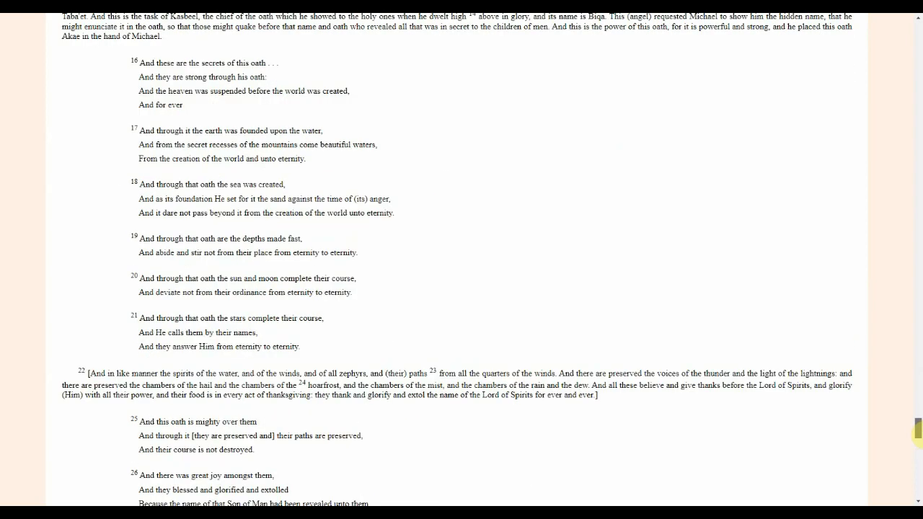
pyautogui.scroll(-3)
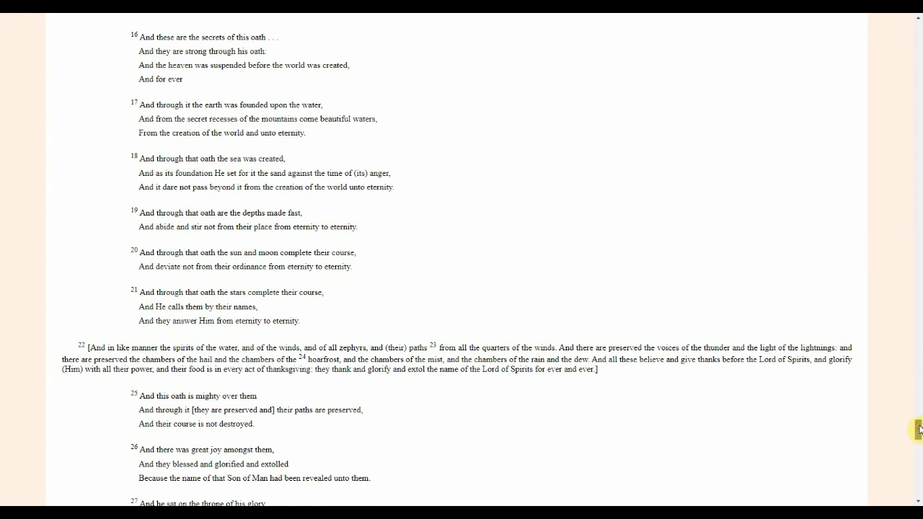
# Scroll on to Chapter 69 verses 27–29, Chapter 70 and the Chapter 71 heading.
pyautogui.scroll(-3)
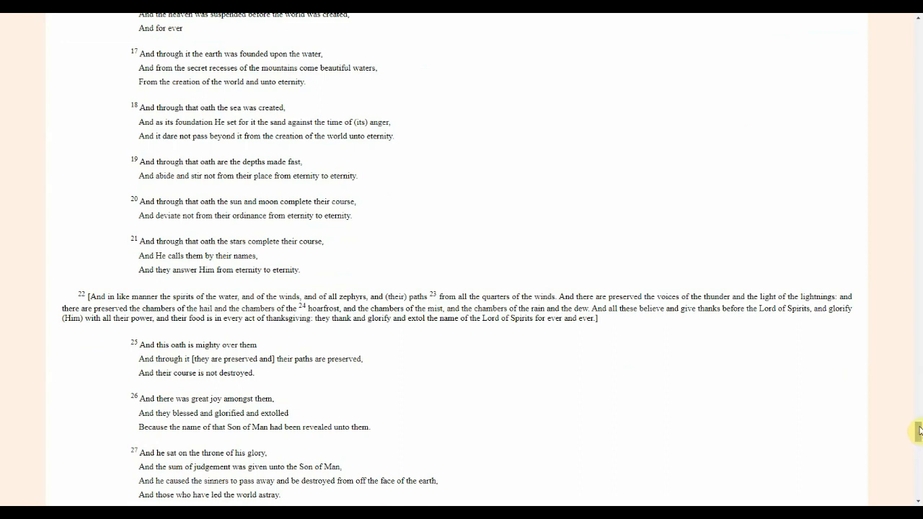
pyautogui.scroll(-3)
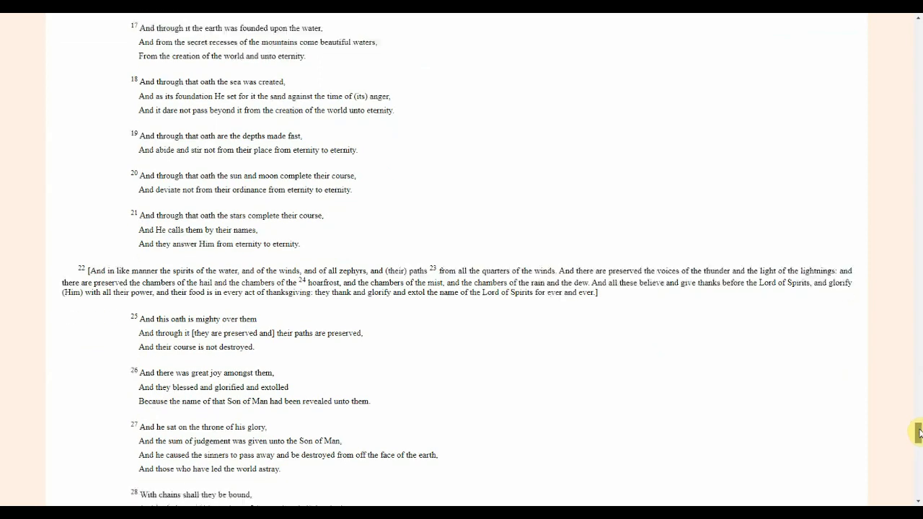
pyautogui.scroll(-3)
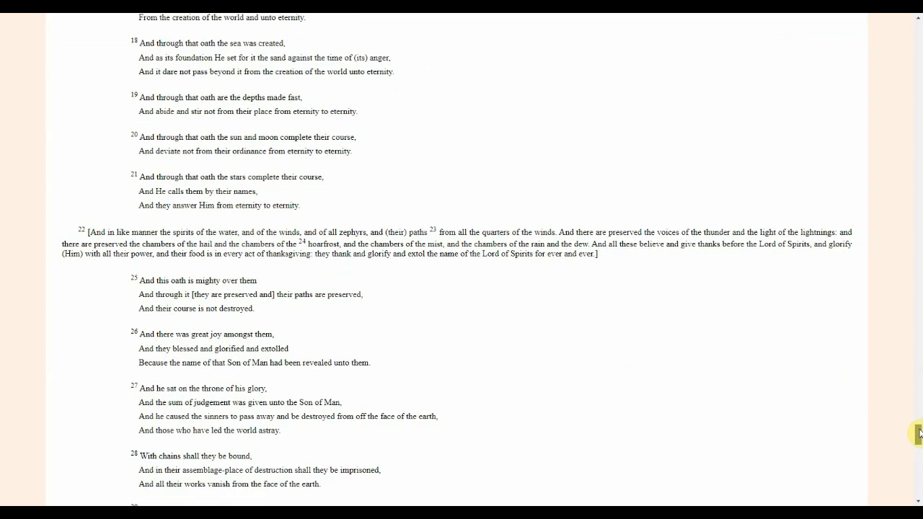
pyautogui.scroll(-3)
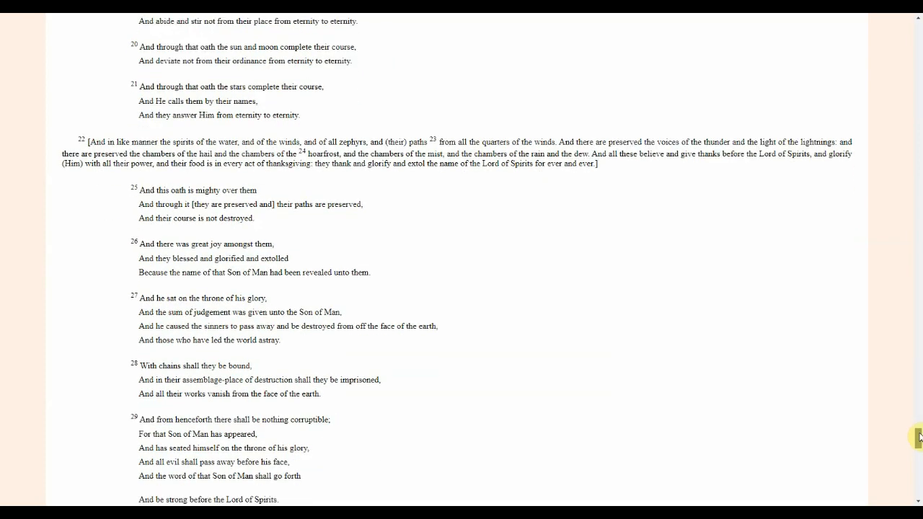
pyautogui.scroll(-3)
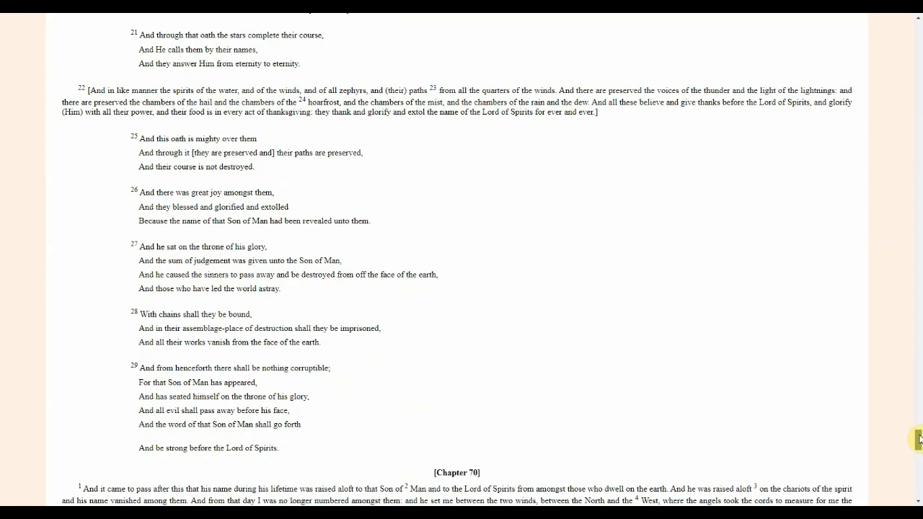
pyautogui.scroll(-3)
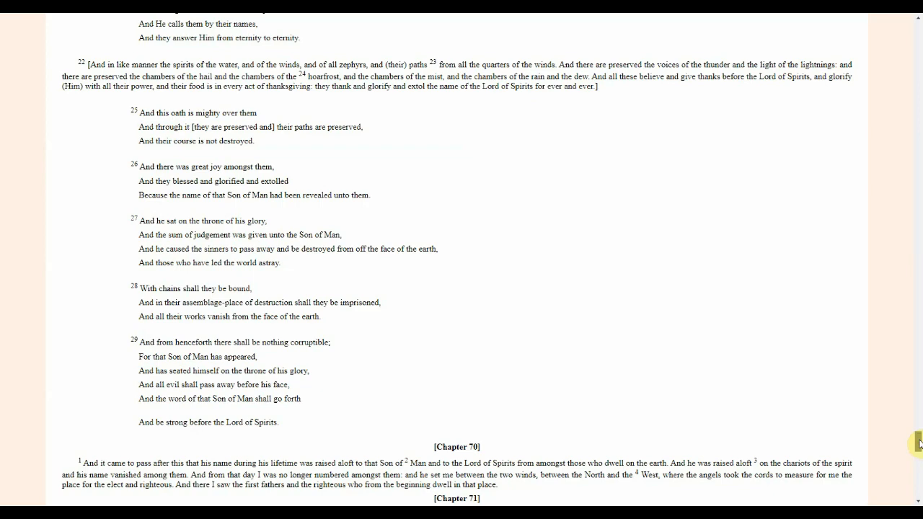
# Scroll past Chapter 70 to Chapter 71 verses 1–5 on Michael and the crystals.
pyautogui.scroll(-3)
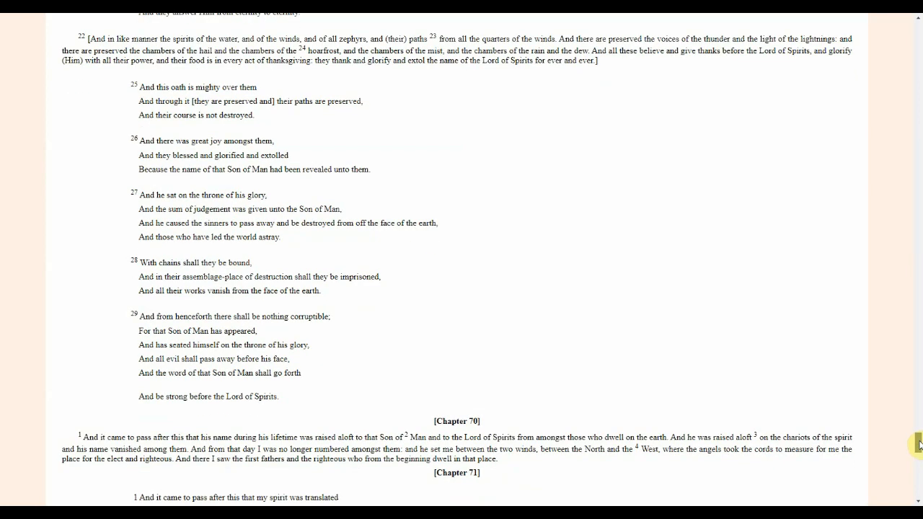
pyautogui.scroll(-3)
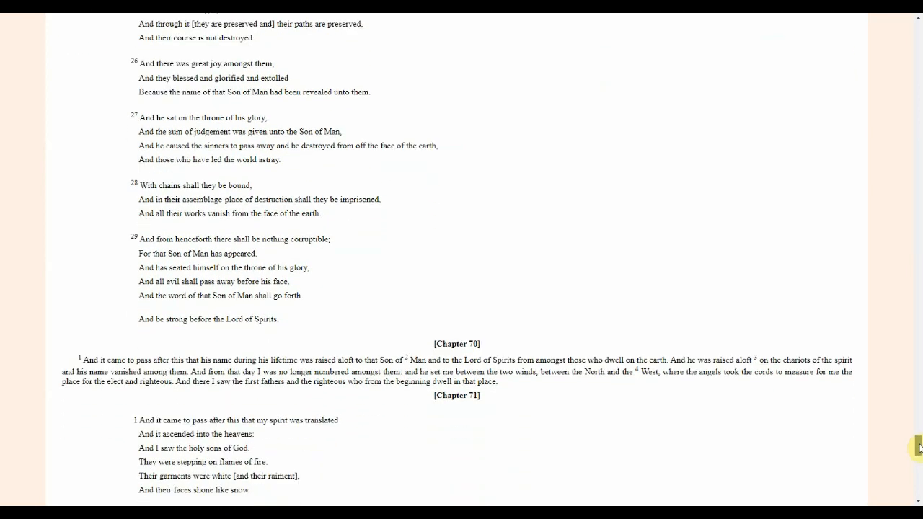
pyautogui.scroll(-3)
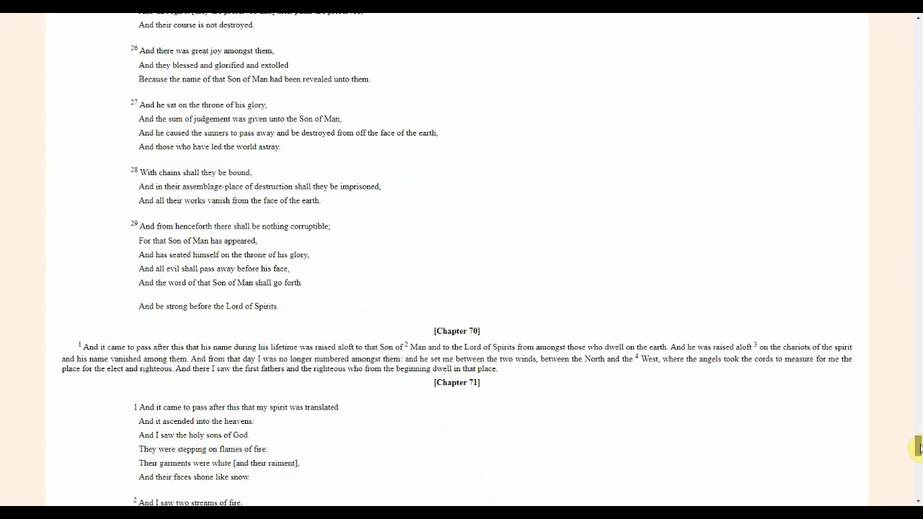
pyautogui.scroll(-3)
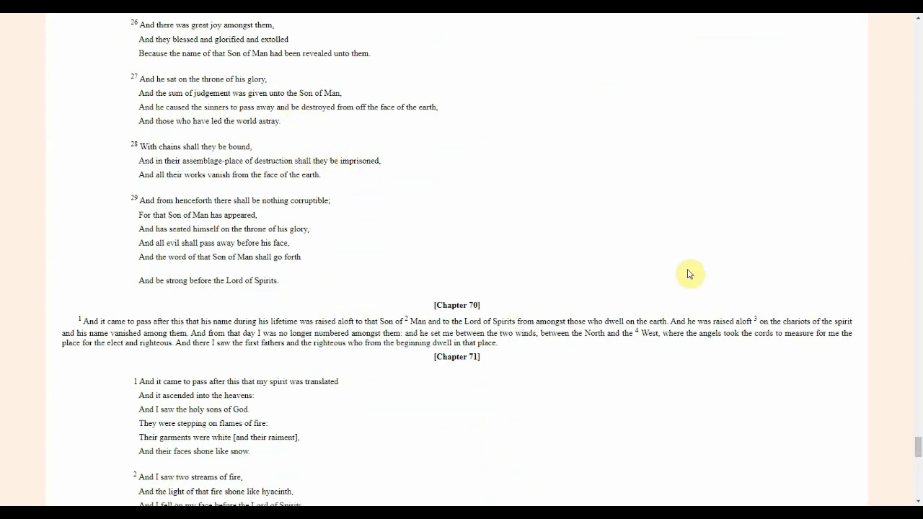
pyautogui.moveTo(805, 333)
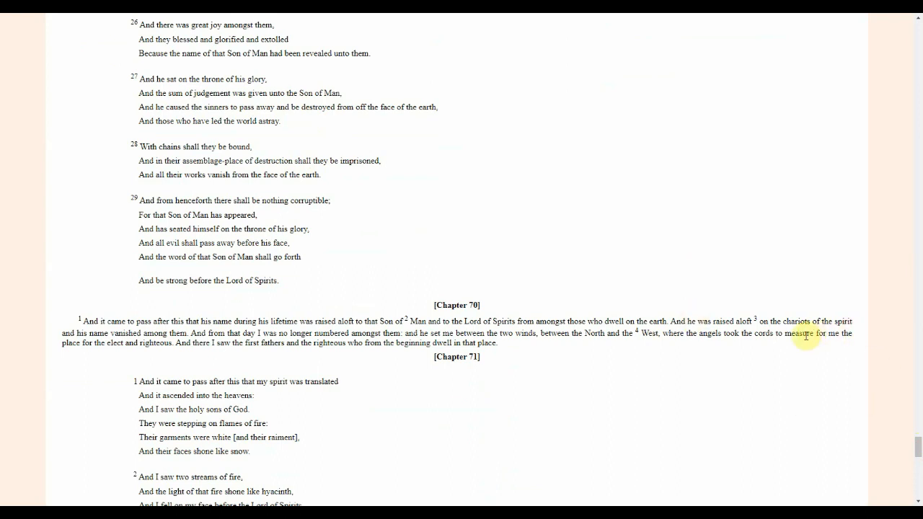
pyautogui.moveTo(393, 258)
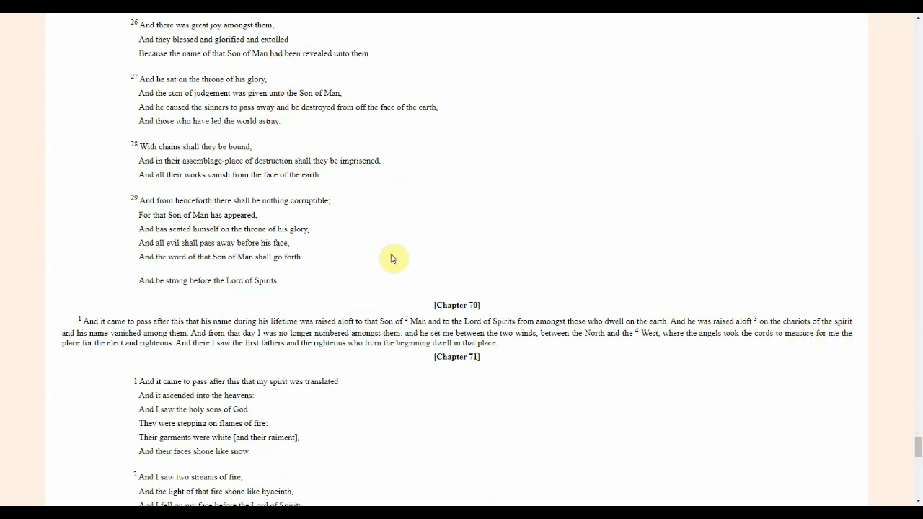
pyautogui.moveTo(917, 442)
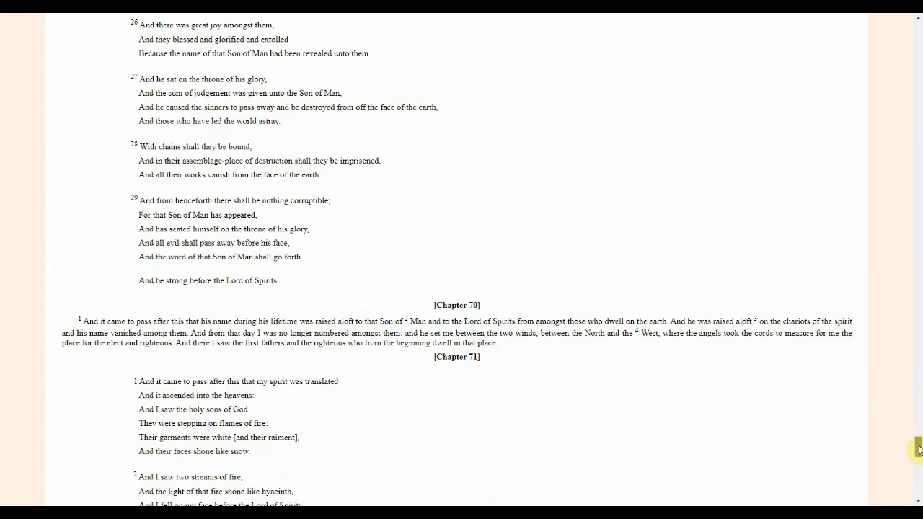
pyautogui.scroll(-3)
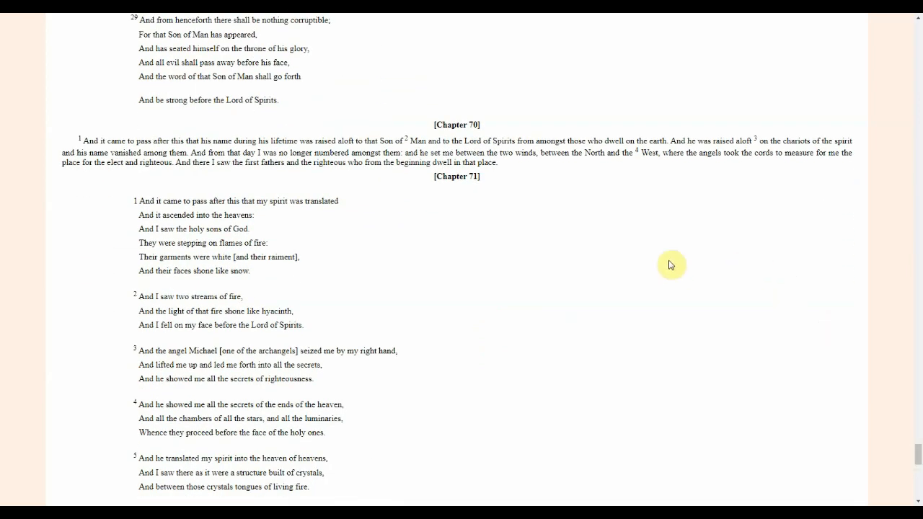
pyautogui.moveTo(543, 225)
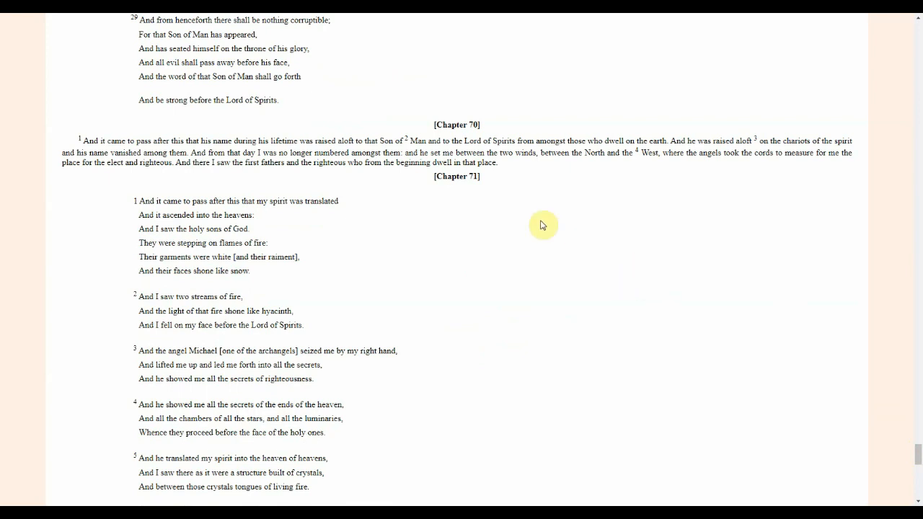
pyautogui.moveTo(537, 220)
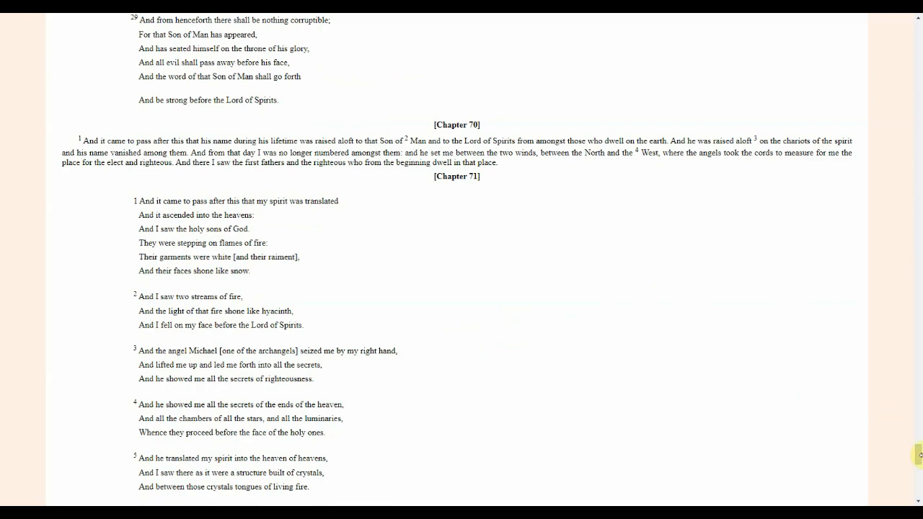
# Scroll to Chapter 71 verses 6–7 on the Seraphin, Cherubic and Ophannin.
pyautogui.scroll(-3)
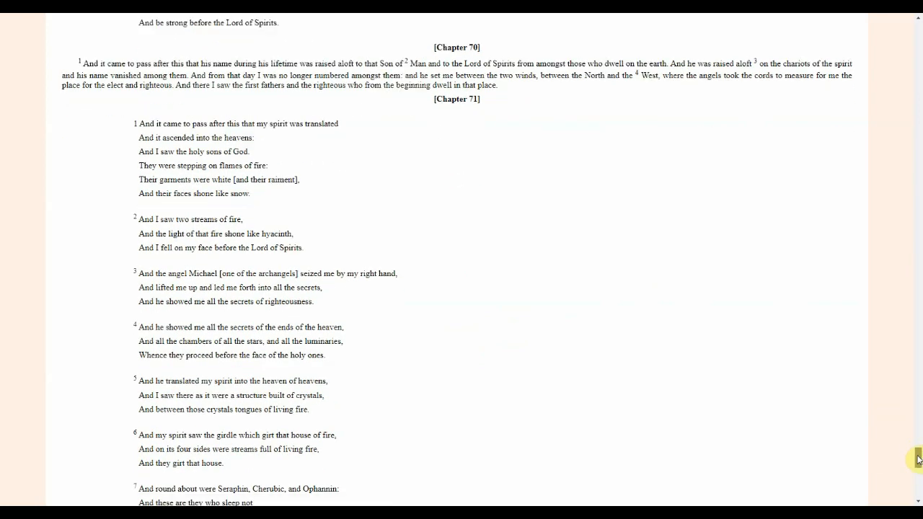
pyautogui.scroll(-3)
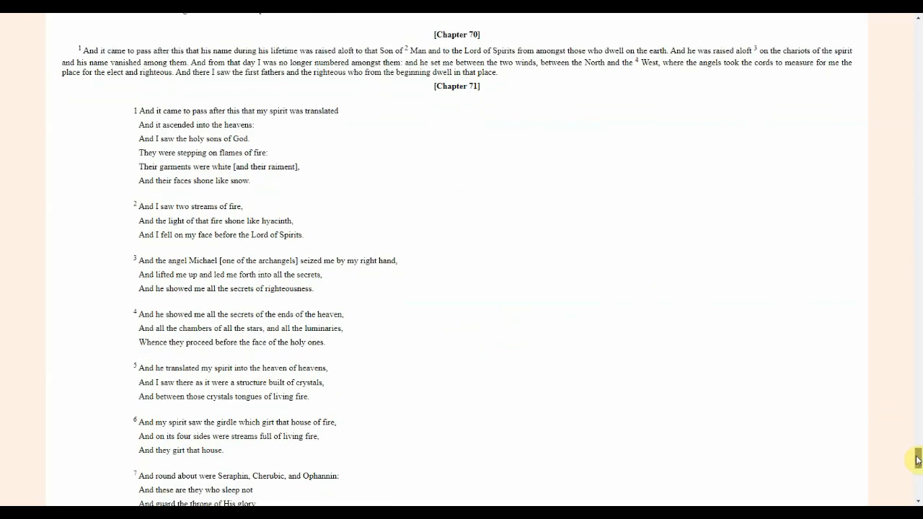
pyautogui.moveTo(590, 219)
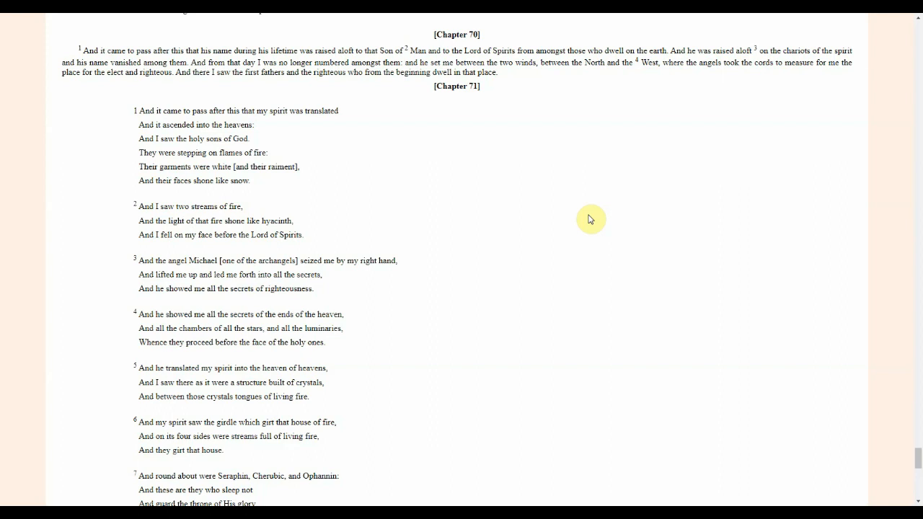
pyautogui.moveTo(661, 314)
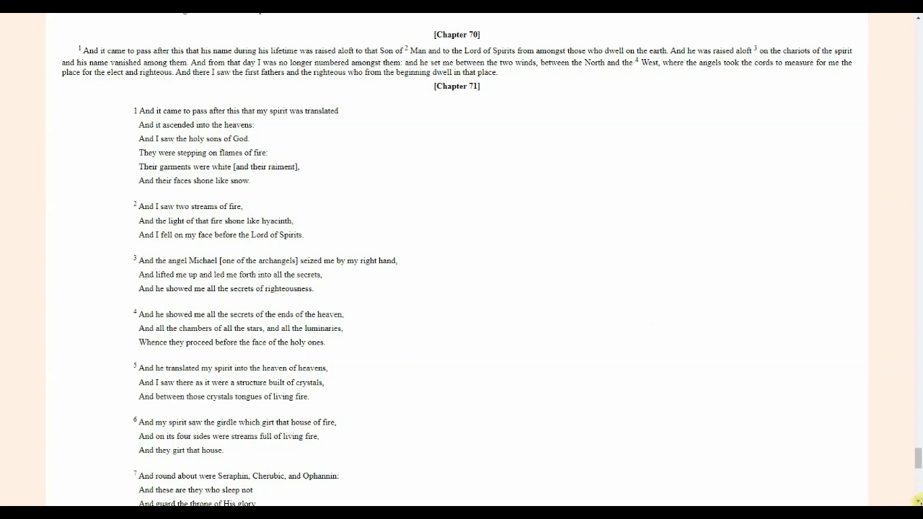
pyautogui.scroll(-3)
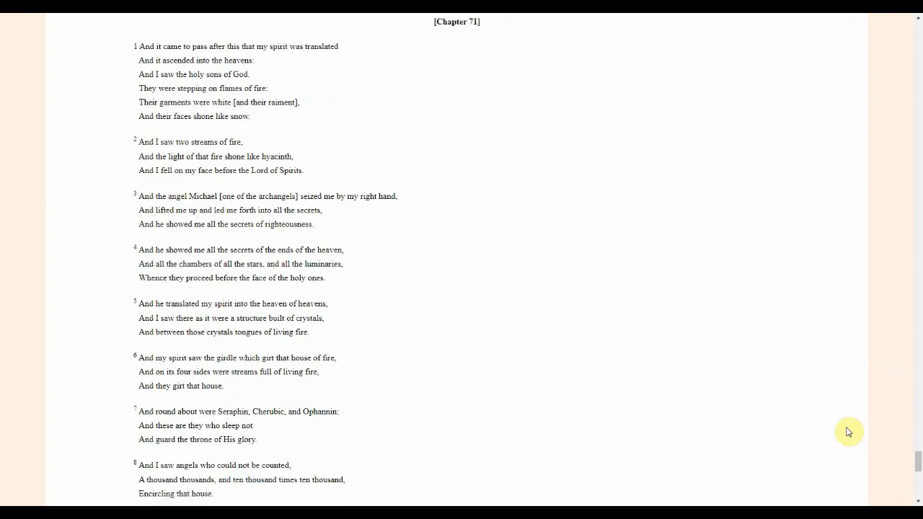
pyautogui.moveTo(842, 364)
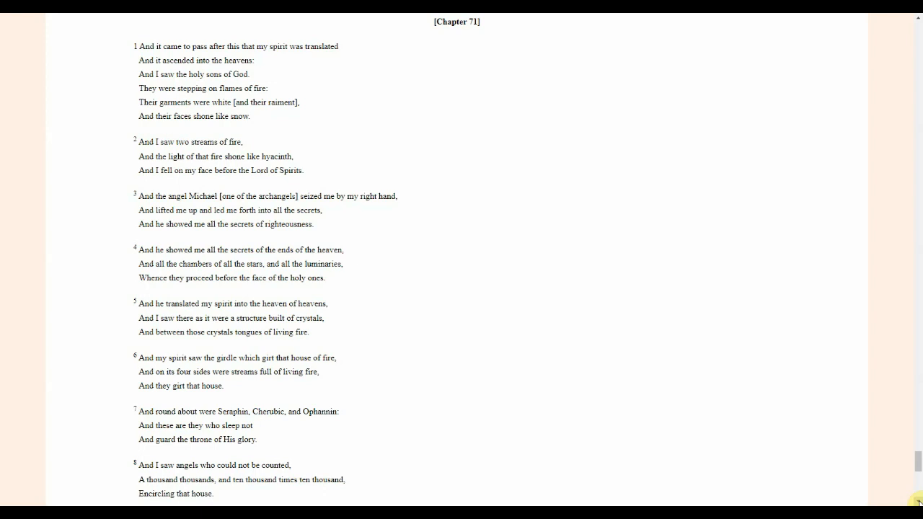
pyautogui.moveTo(656, 336)
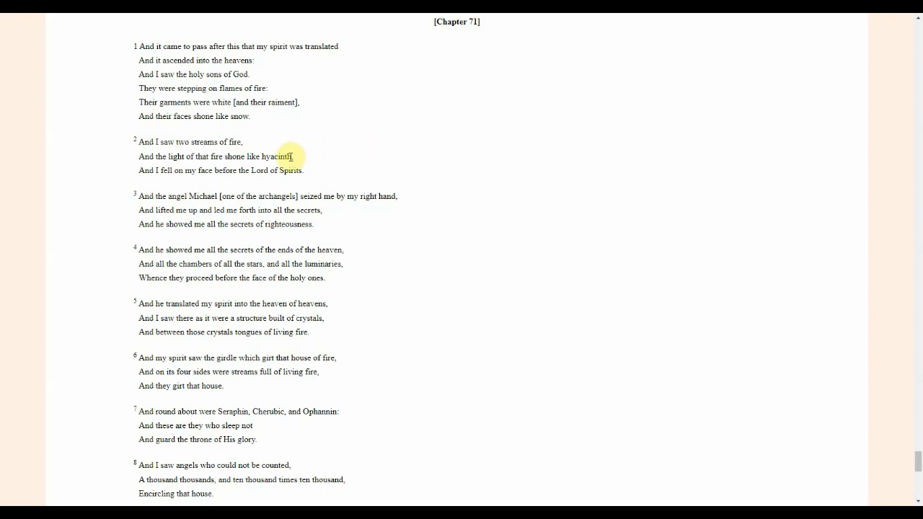
pyautogui.moveTo(418, 256)
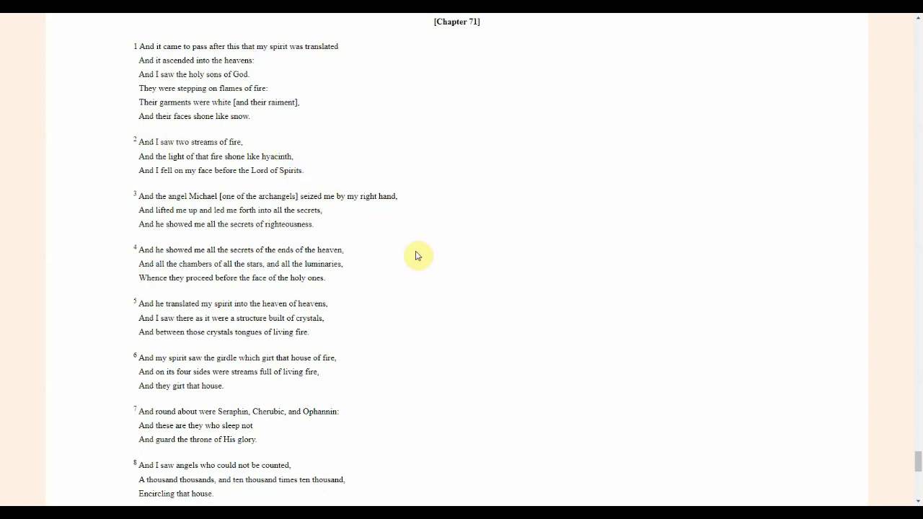
pyautogui.moveTo(919, 460)
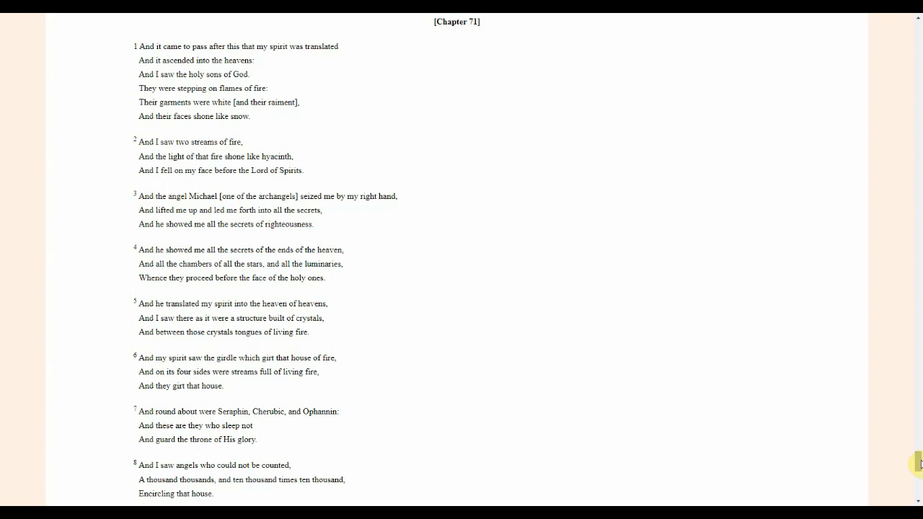
pyautogui.moveTo(917, 465)
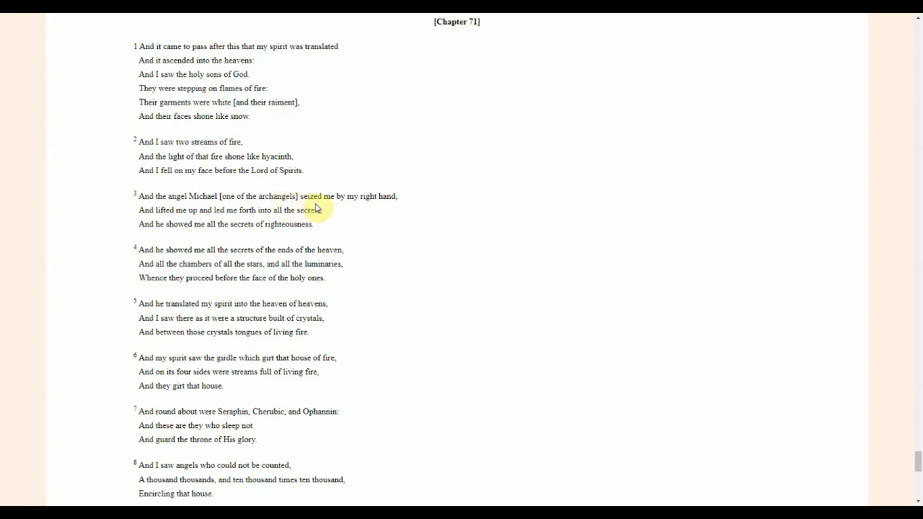
pyautogui.moveTo(395, 205)
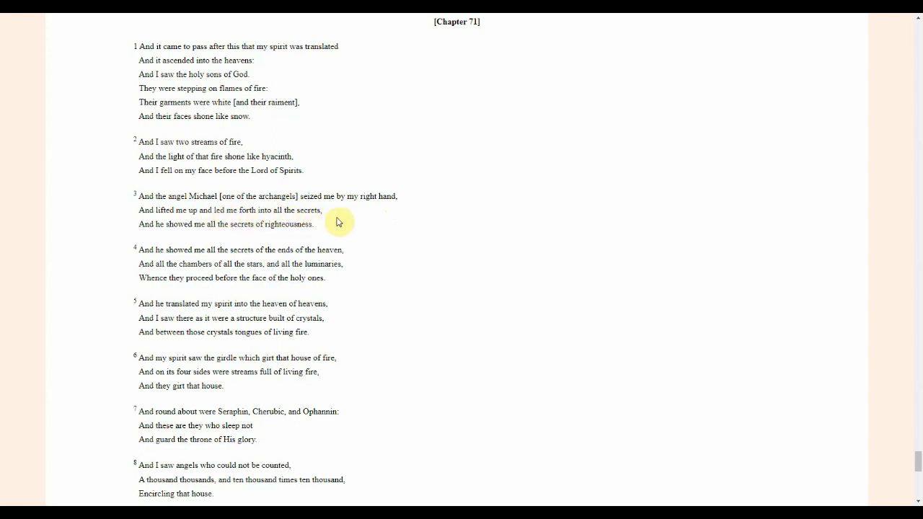
pyautogui.moveTo(250, 249)
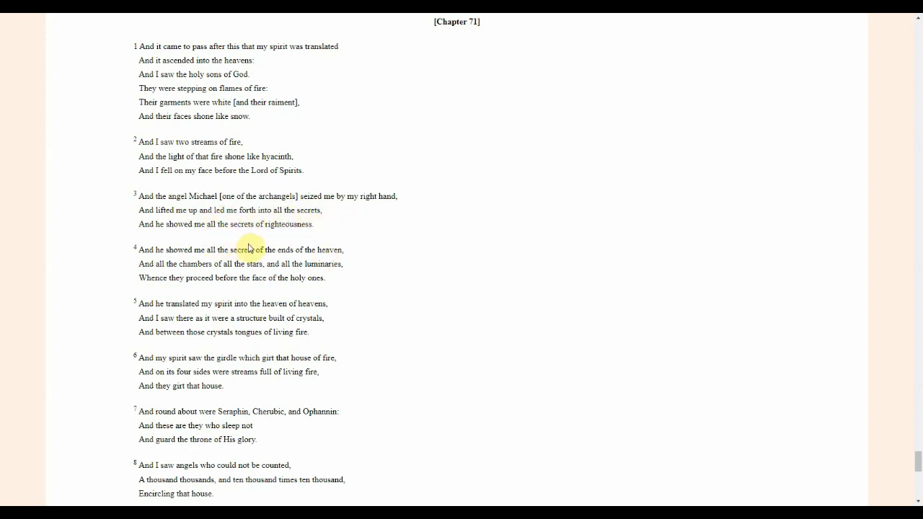
pyautogui.moveTo(314, 244)
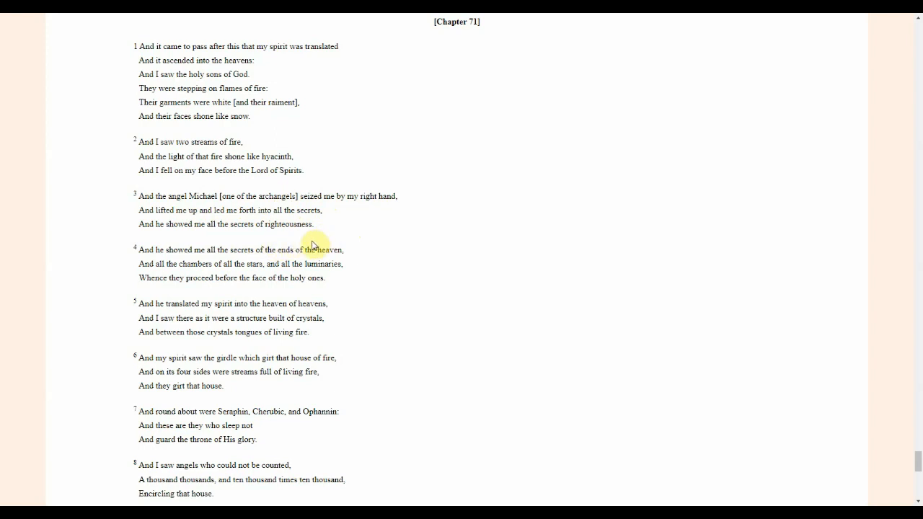
pyautogui.moveTo(707, 279)
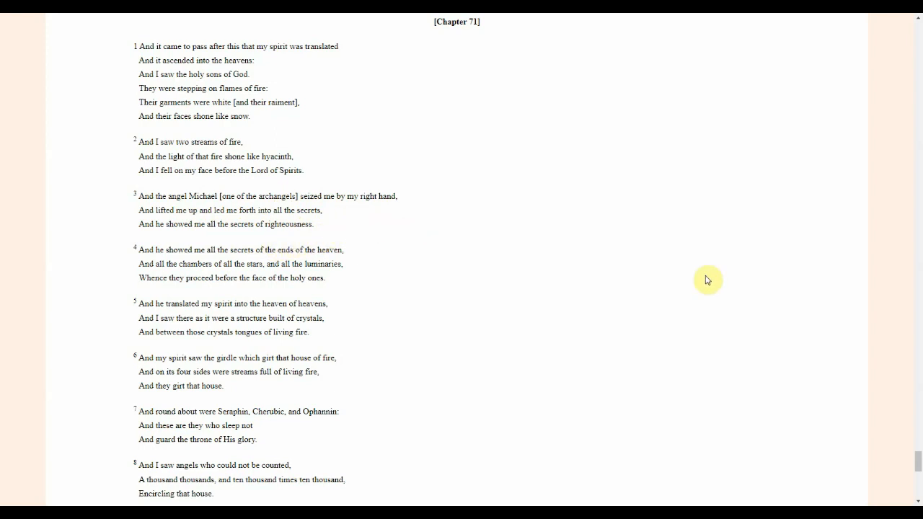
pyautogui.moveTo(346, 225)
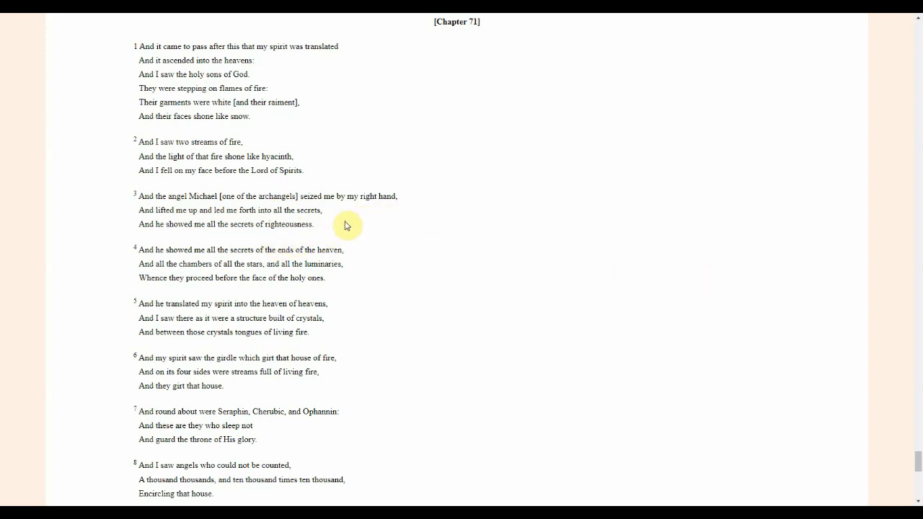
pyautogui.moveTo(347, 230)
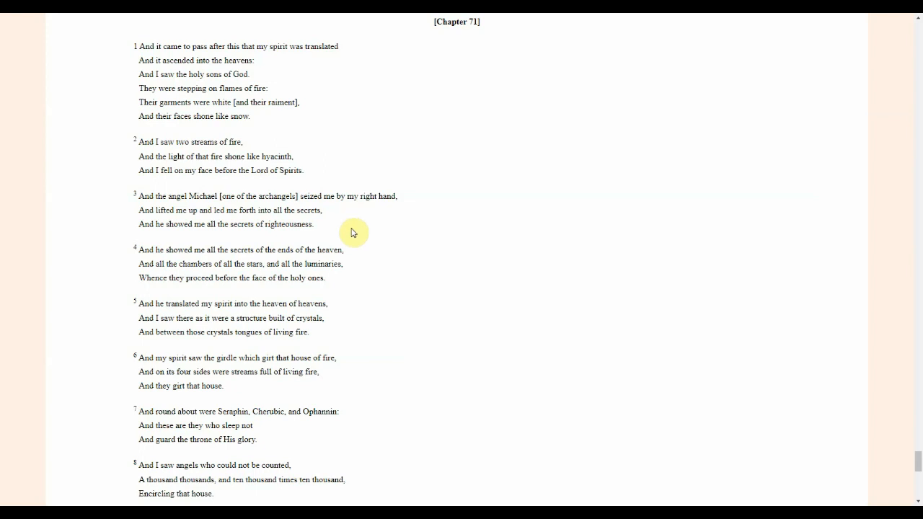
pyautogui.moveTo(590, 299)
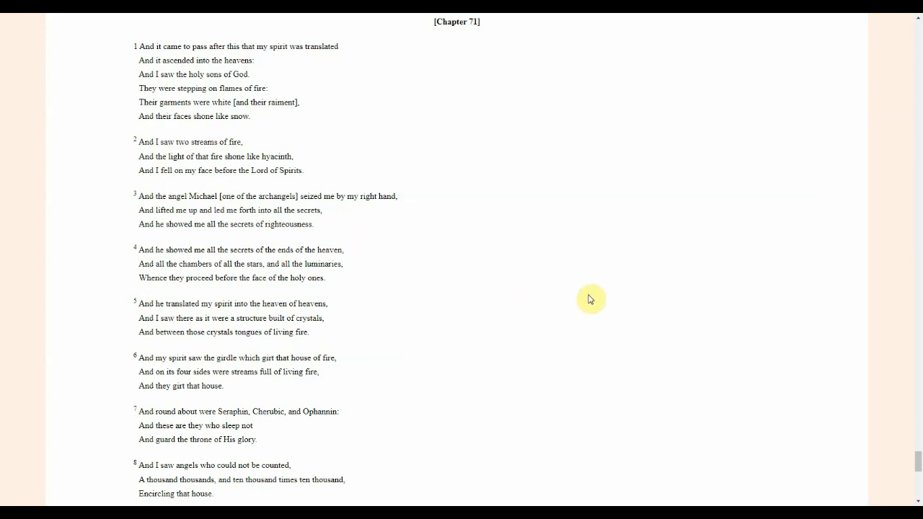
pyautogui.moveTo(719, 406)
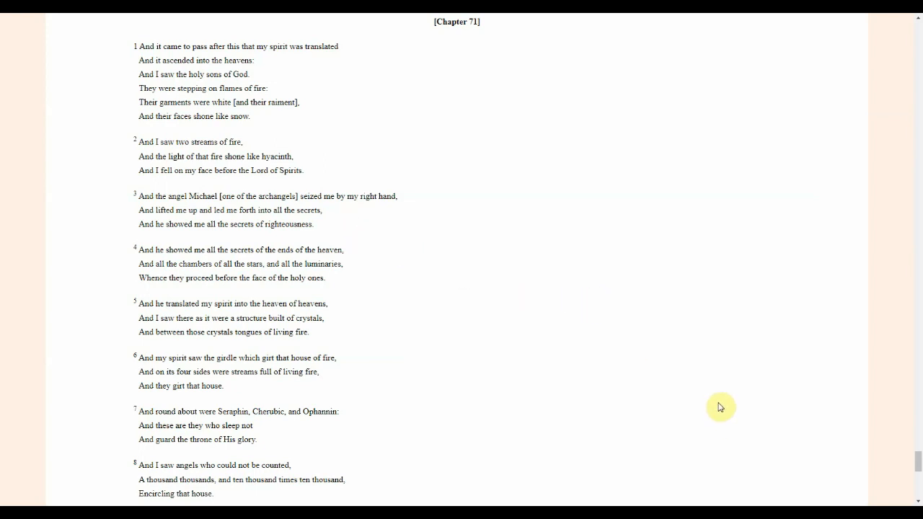
pyautogui.moveTo(724, 409)
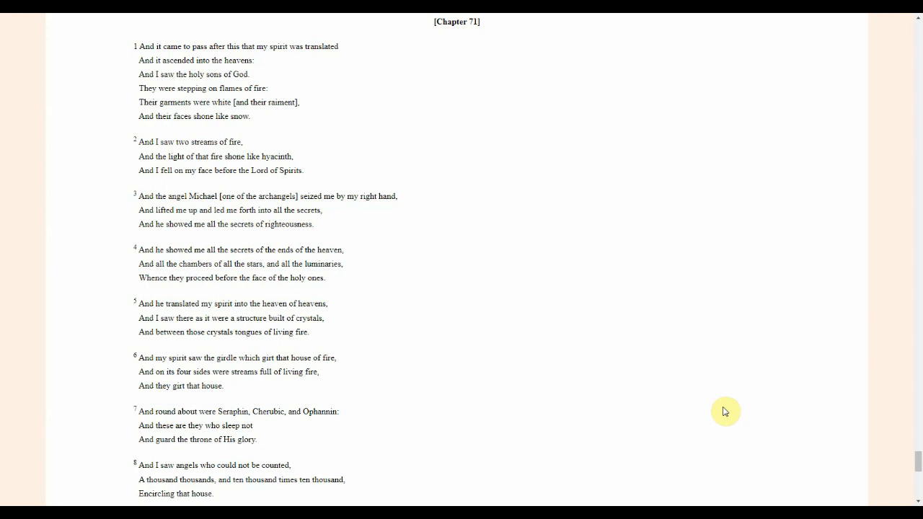
pyautogui.moveTo(733, 411)
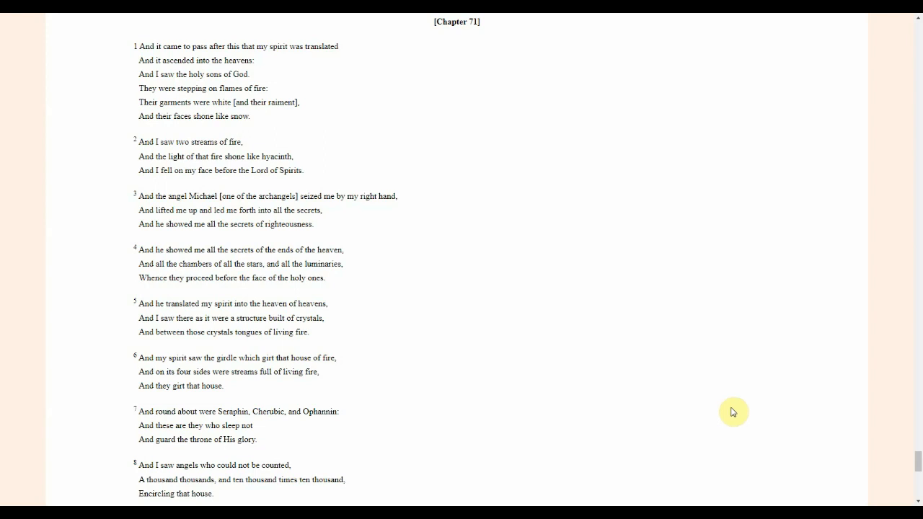
pyautogui.moveTo(742, 414)
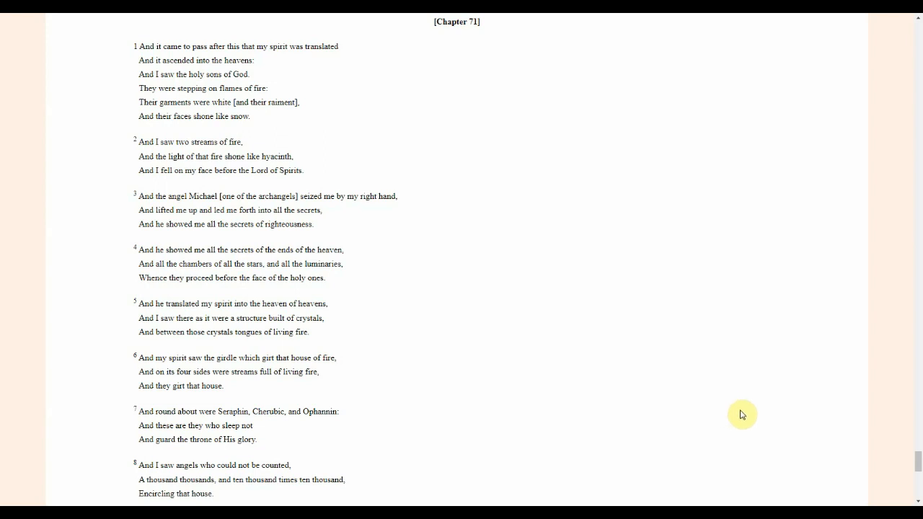
pyautogui.moveTo(741, 422)
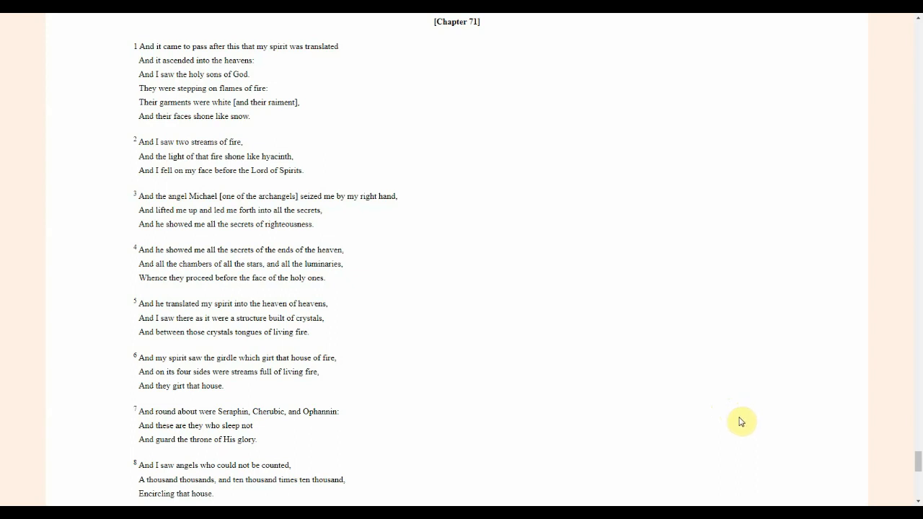
pyautogui.moveTo(741, 422)
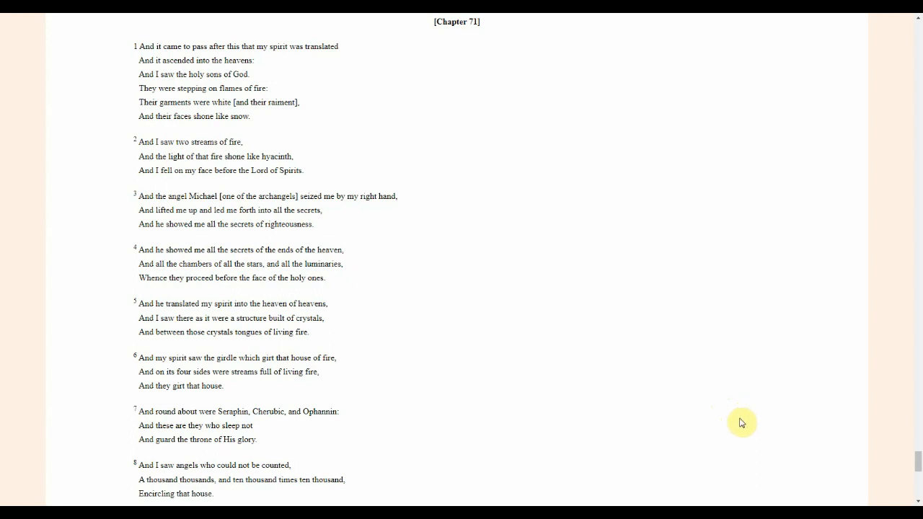
pyautogui.moveTo(380, 349)
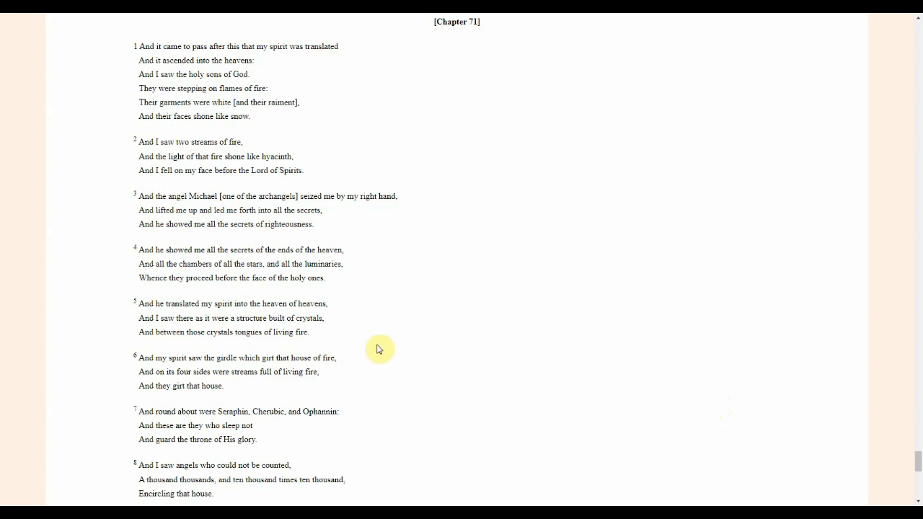
pyautogui.moveTo(536, 365)
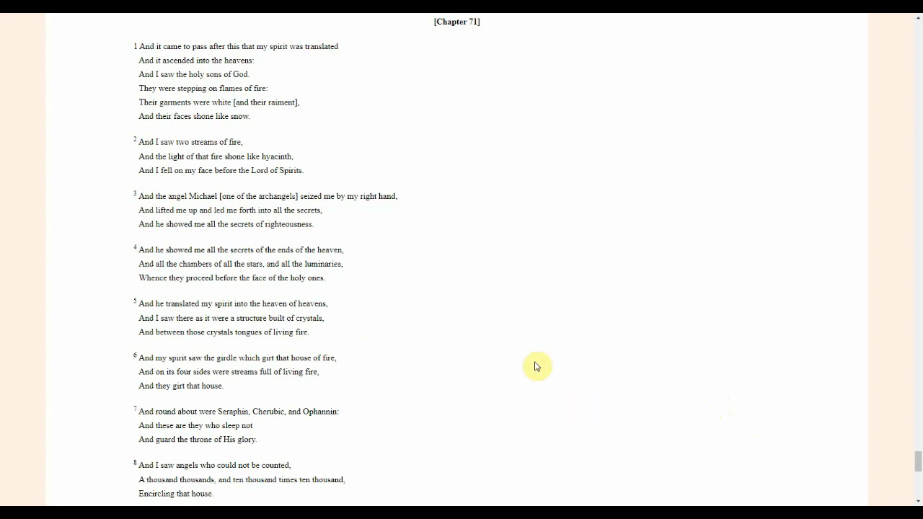
pyautogui.moveTo(384, 317)
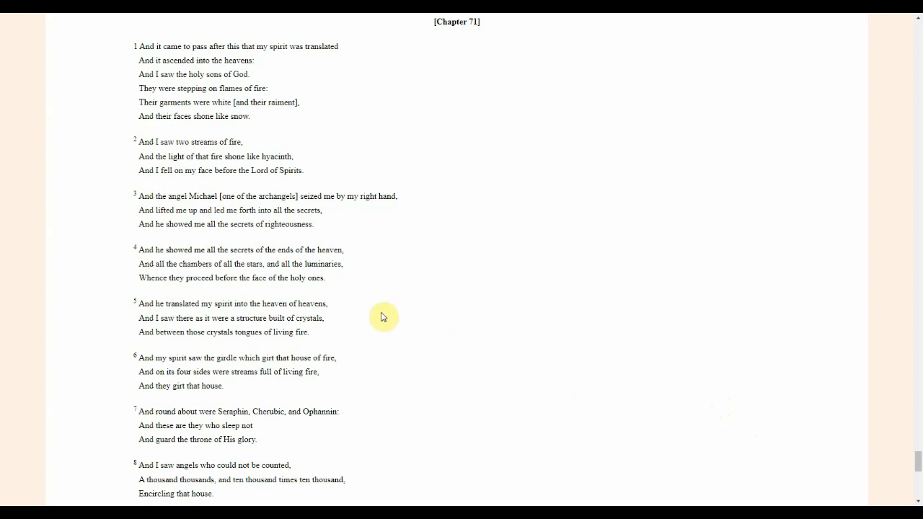
pyautogui.moveTo(403, 325)
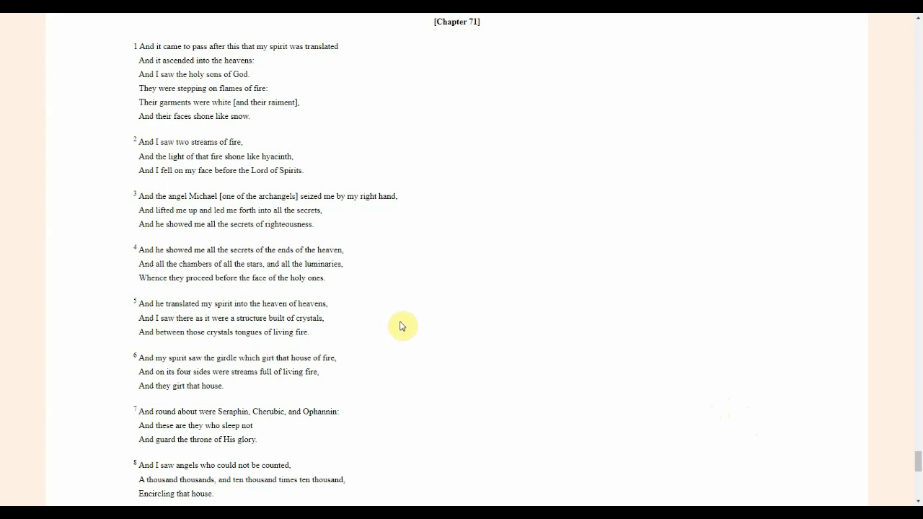
pyautogui.moveTo(392, 331)
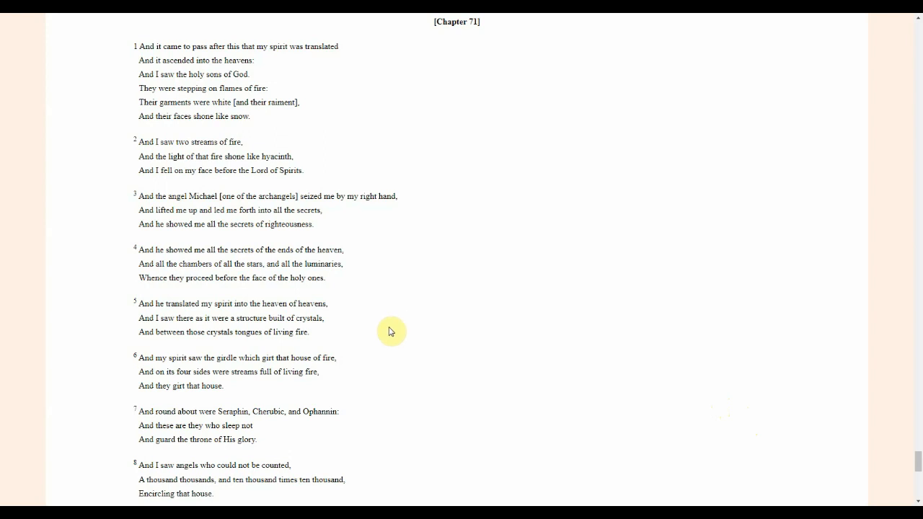
pyautogui.moveTo(409, 332)
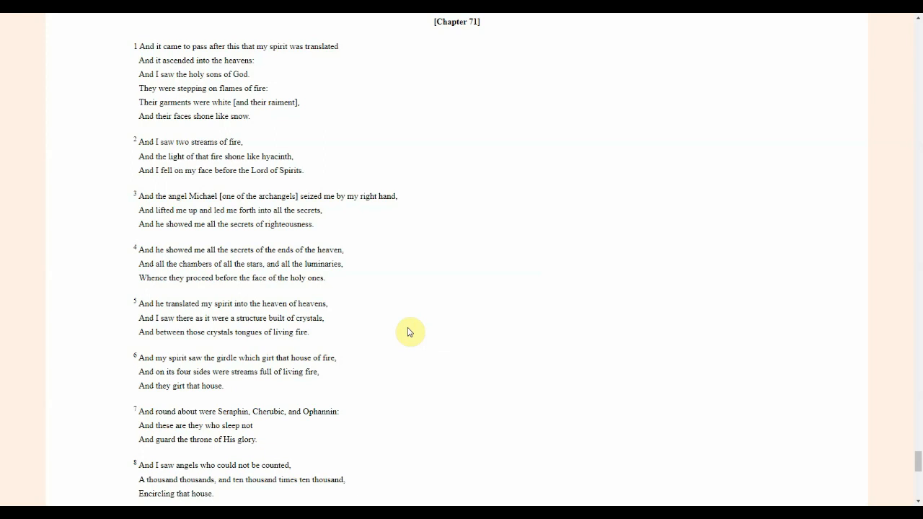
pyautogui.moveTo(477, 326)
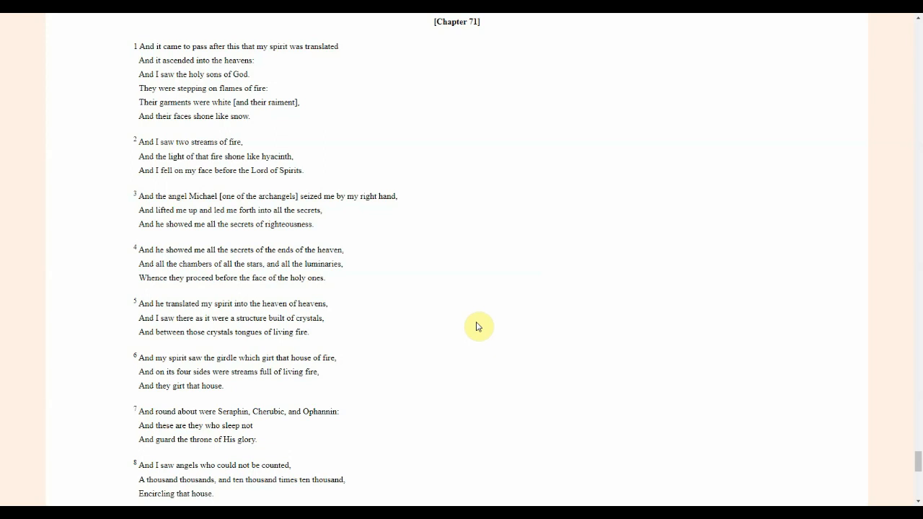
pyautogui.moveTo(599, 412)
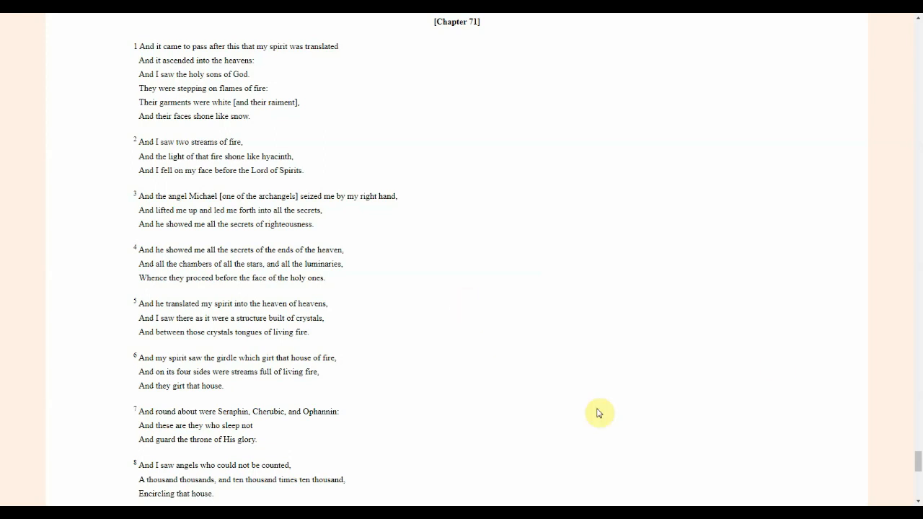
pyautogui.moveTo(918, 461)
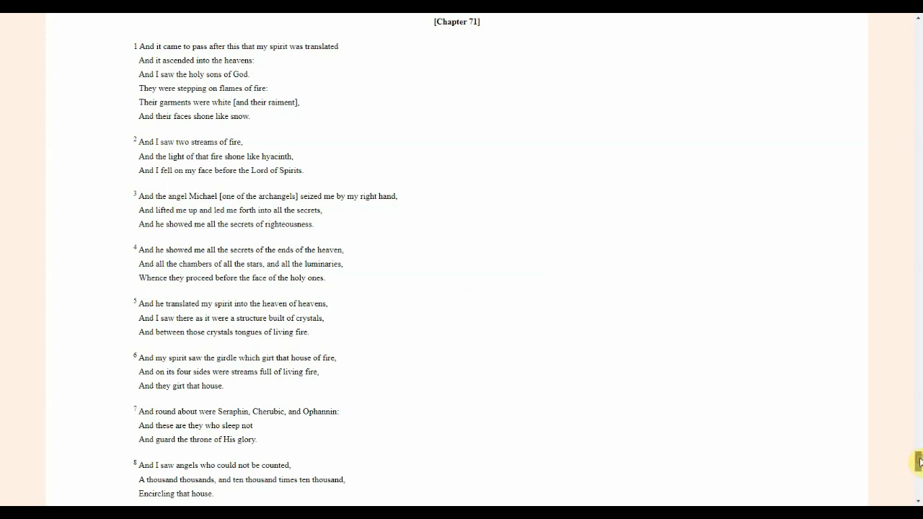
# Scroll to Chapter 71 verse 9, where Michael, Gabriel, Raphael and Phanuel come forth.
pyautogui.scroll(-3)
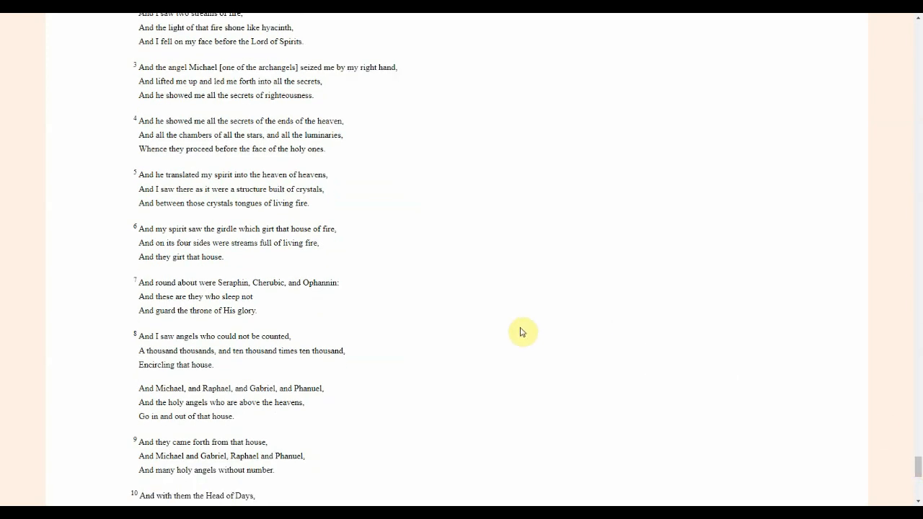
pyautogui.moveTo(505, 267)
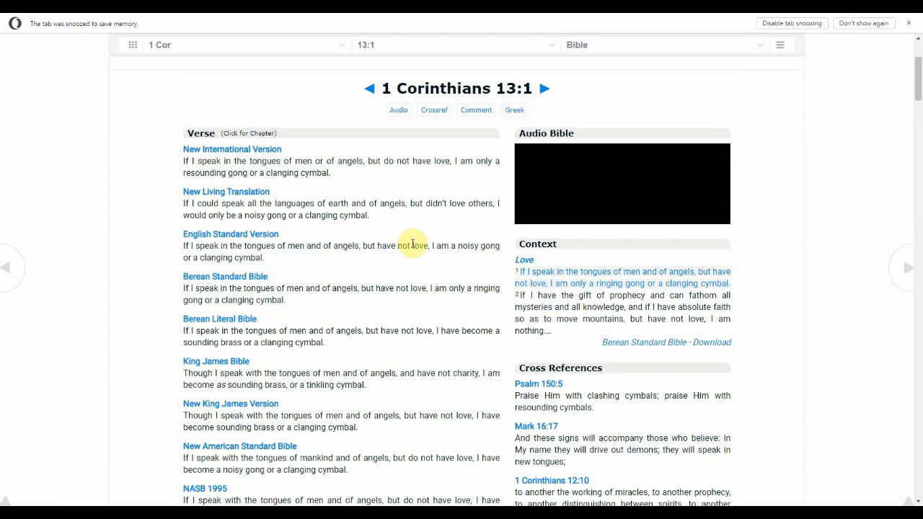
pyautogui.scroll(-3)
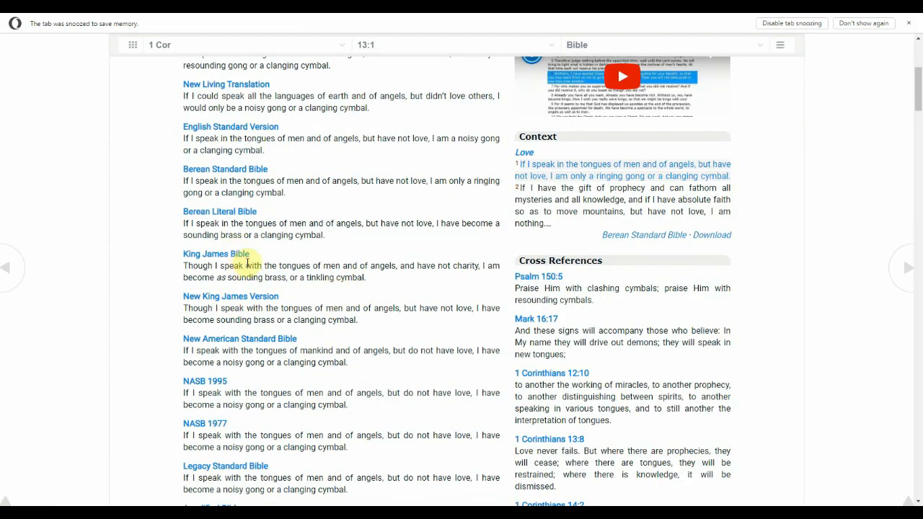
pyautogui.moveTo(264, 273)
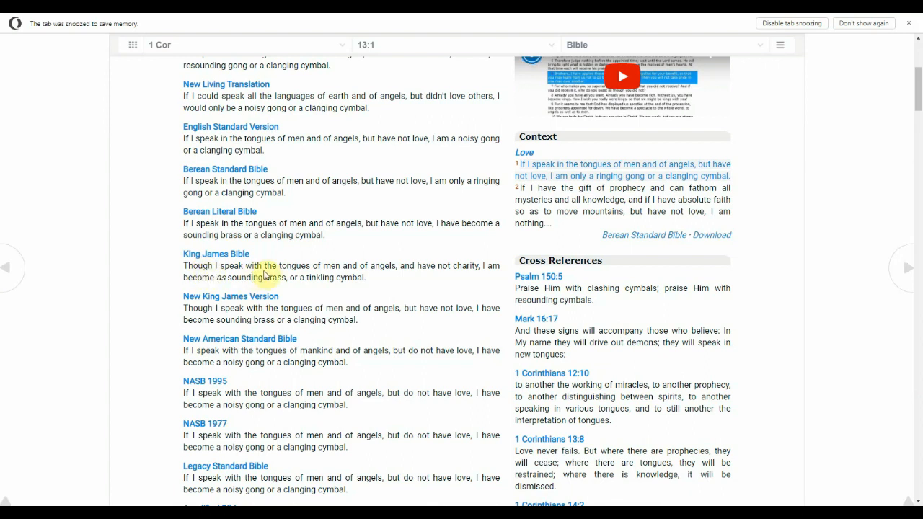
pyautogui.moveTo(374, 278)
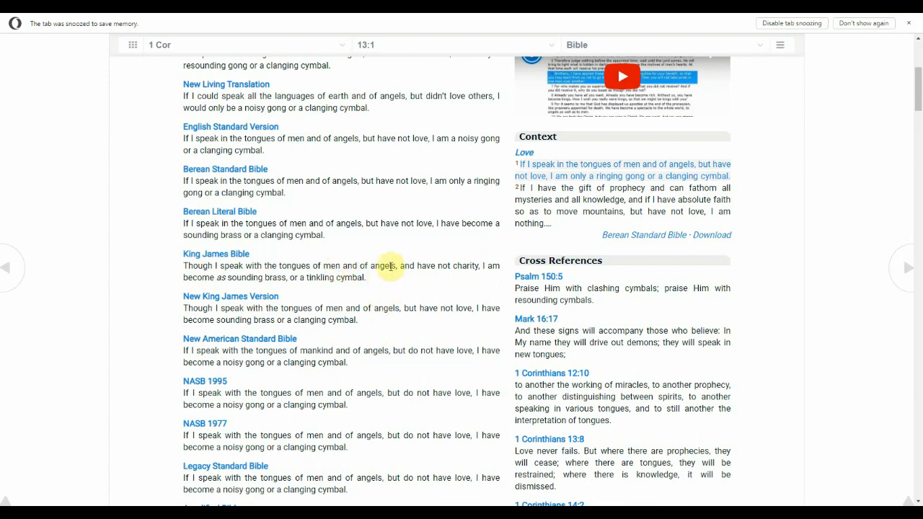
pyautogui.moveTo(395, 265)
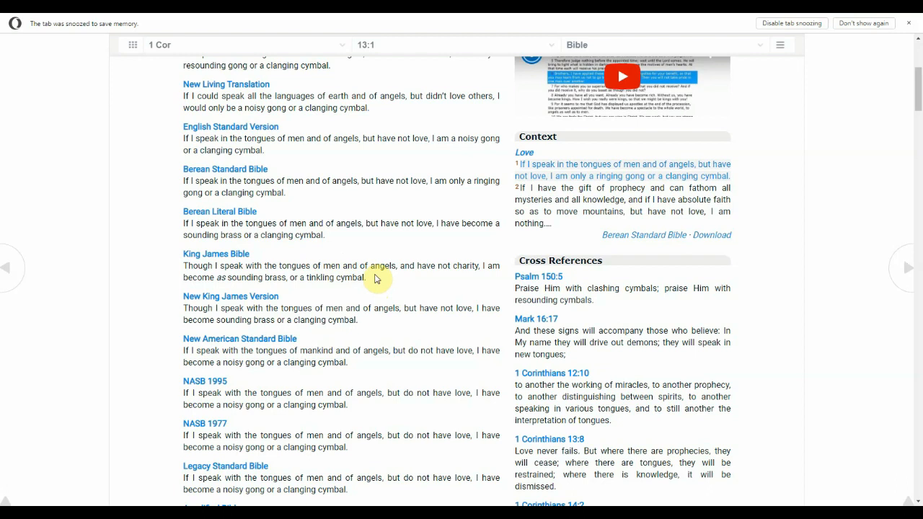
pyautogui.moveTo(403, 291)
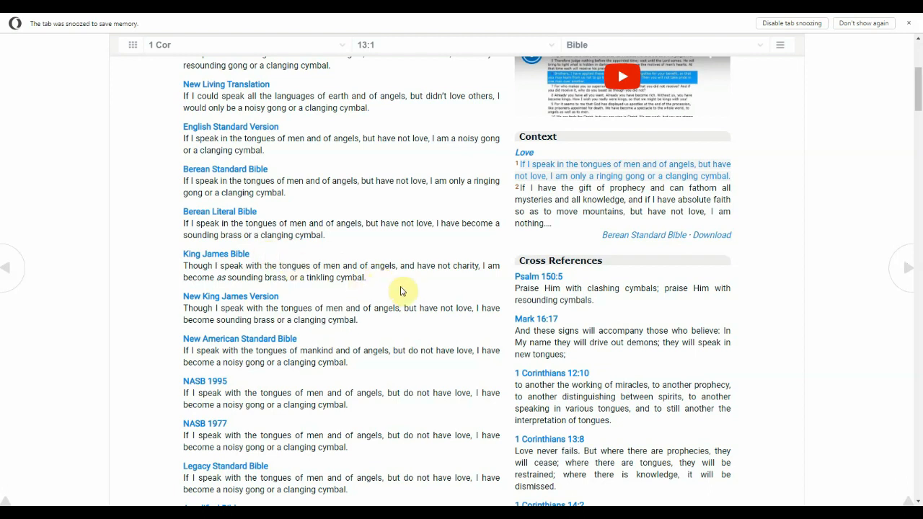
pyautogui.moveTo(351, 292)
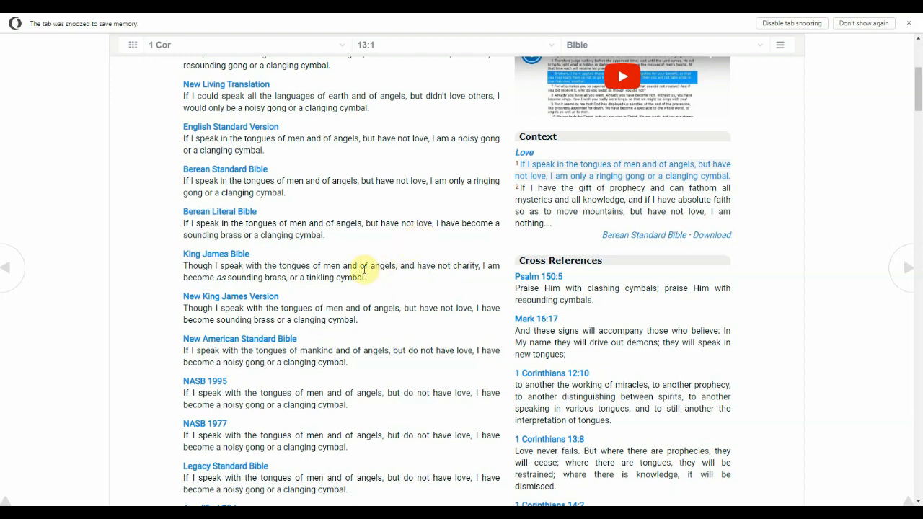
pyautogui.moveTo(346, 149)
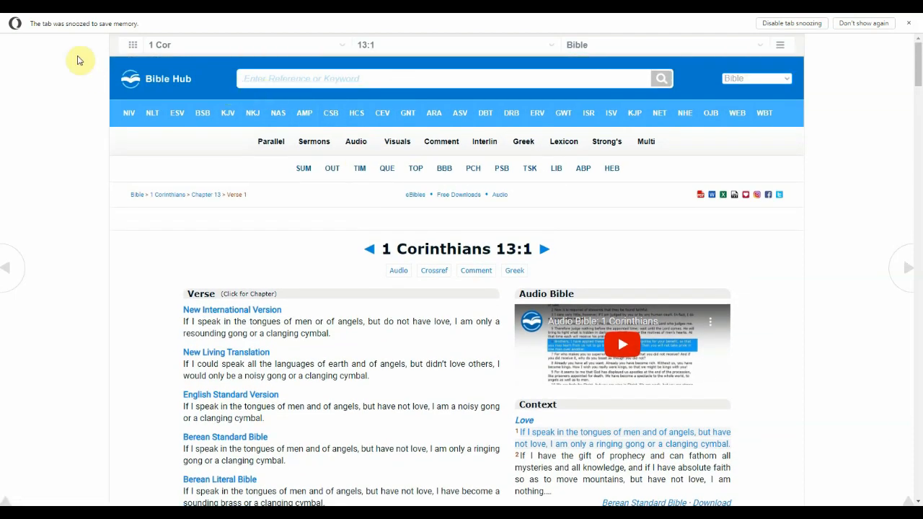
# Change the Google search to 'tongues of fire bible' and scroll to Bible Hub's Acts 2:3 result.
pyautogui.click(443, 78)
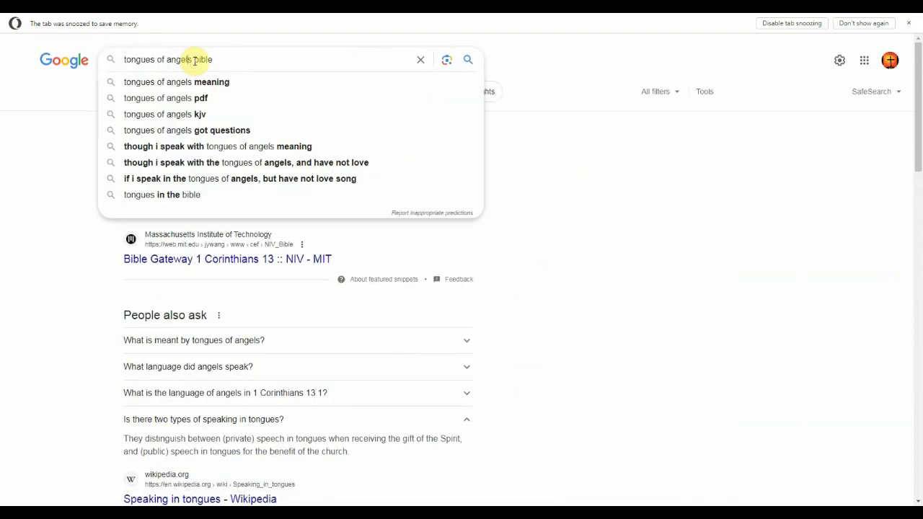
pyautogui.doubleClick(177, 59)
pyautogui.write('fir')
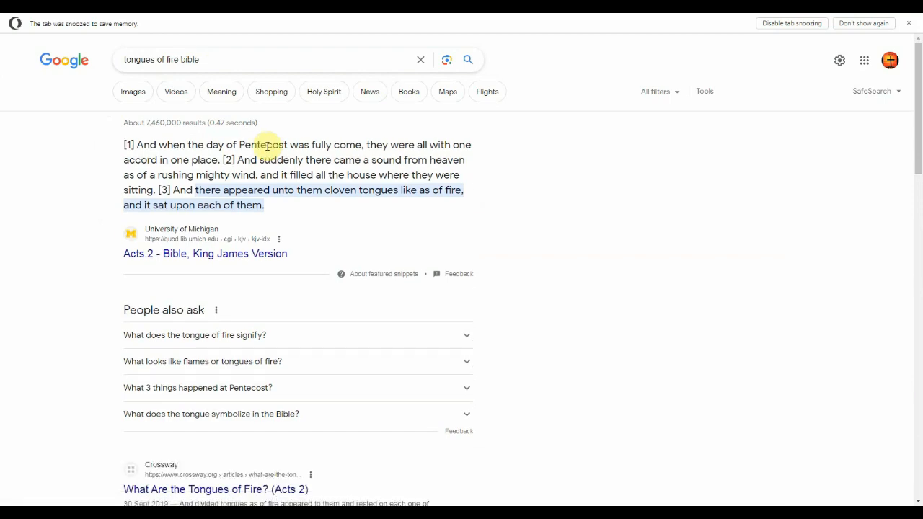
pyautogui.scroll(-3)
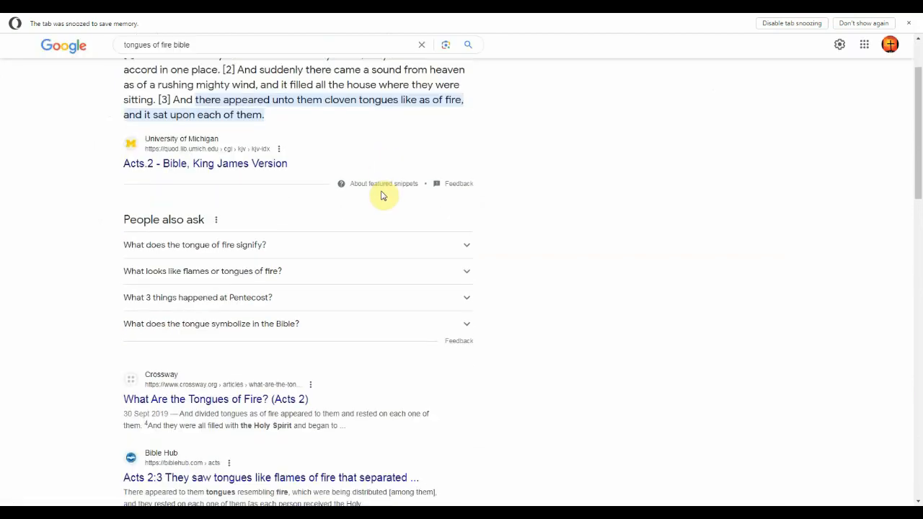
pyautogui.scroll(-3)
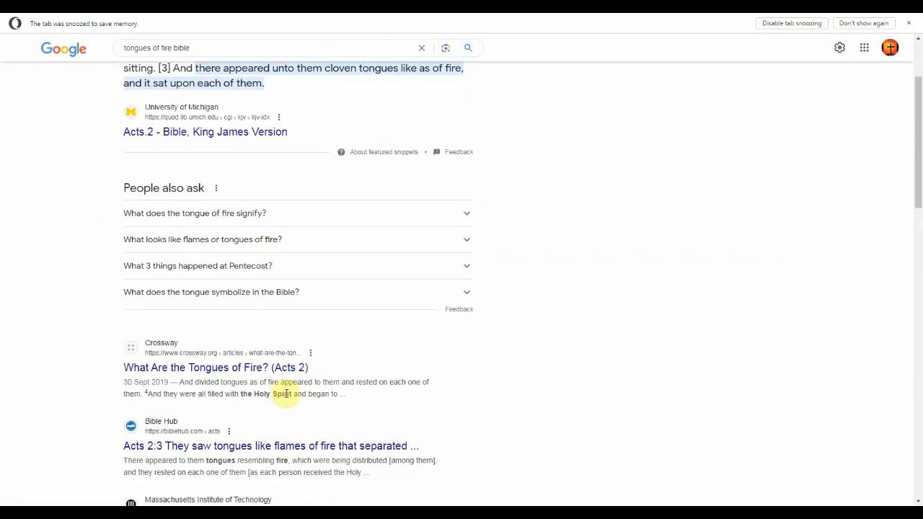
pyautogui.scroll(-3)
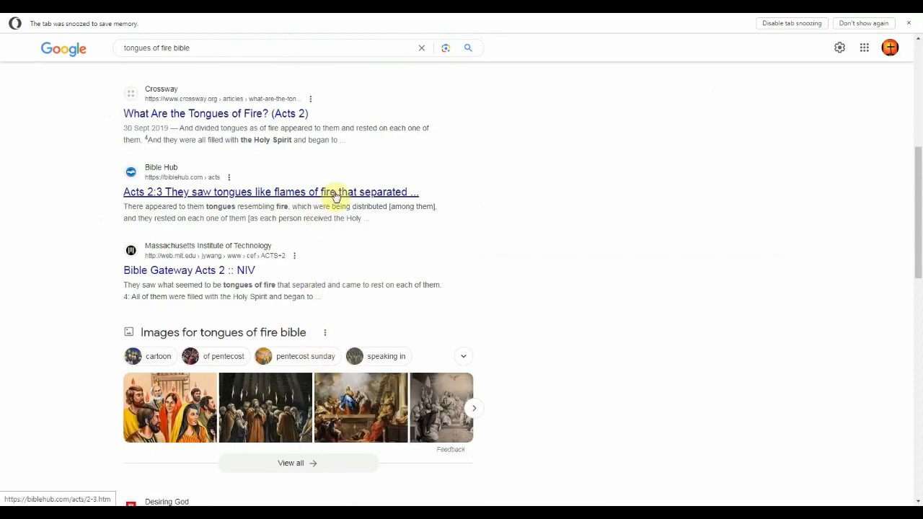
pyautogui.moveTo(353, 202)
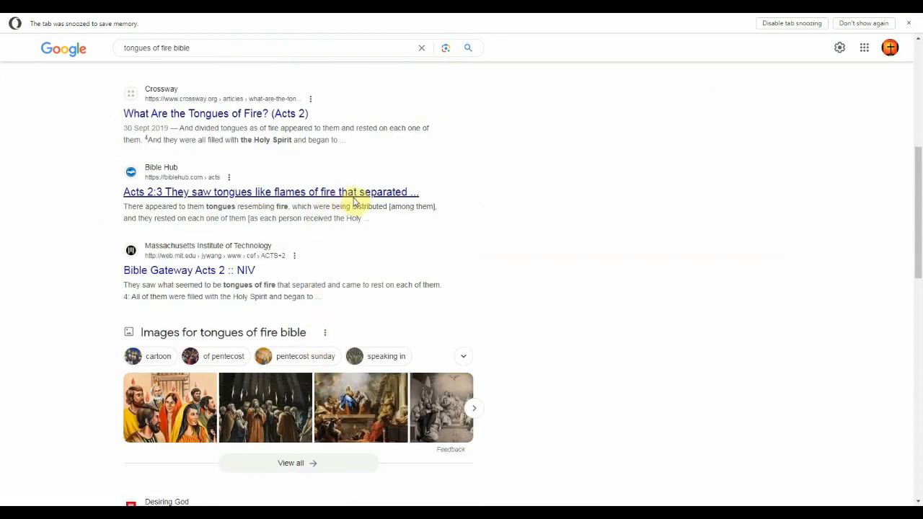
pyautogui.moveTo(737, 167)
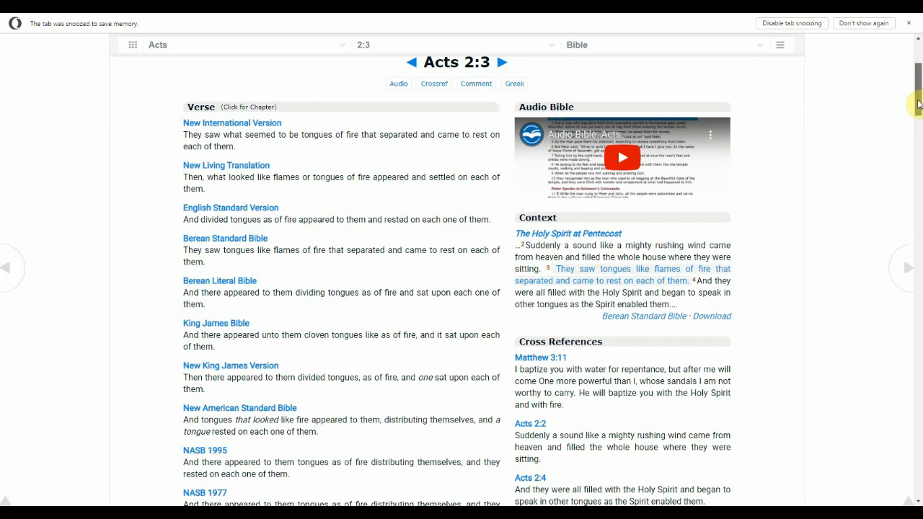
# Scroll down the Acts 2:3 page to its parallel translations on tongues of fire.
pyautogui.scroll(-3)
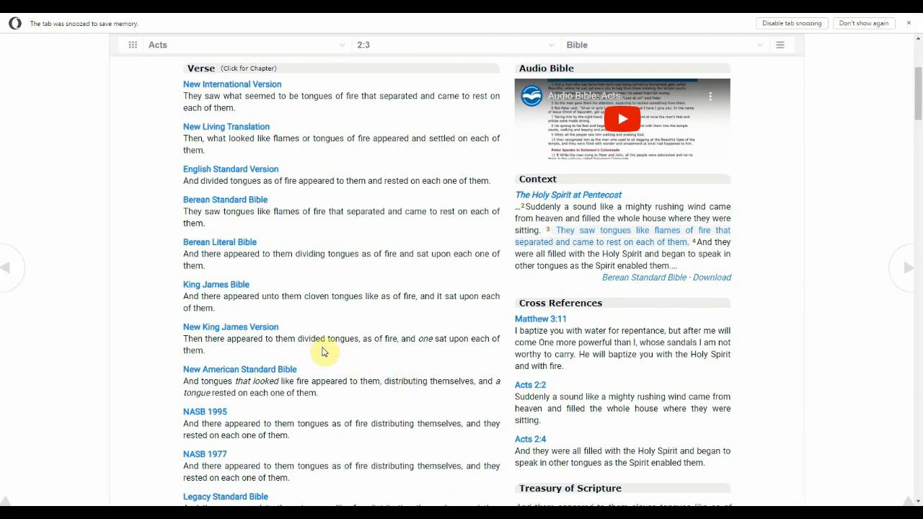
pyautogui.moveTo(402, 333)
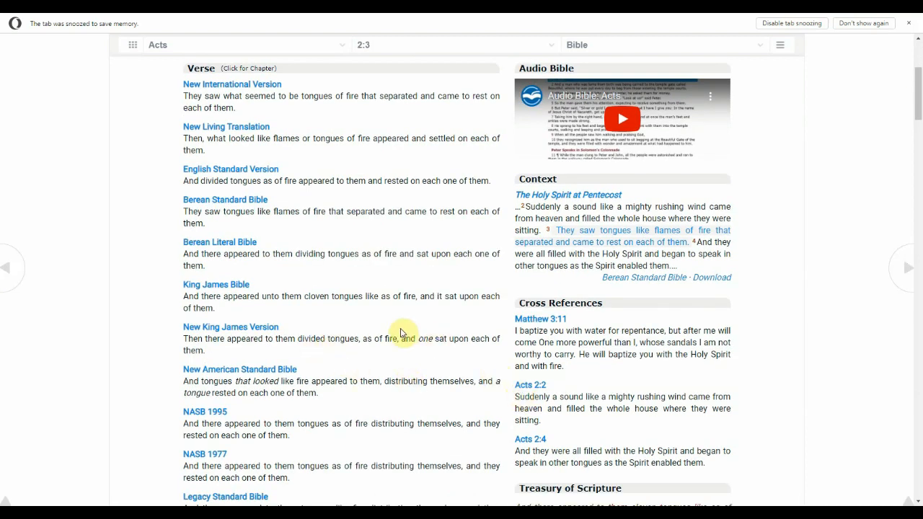
pyautogui.moveTo(296, 299)
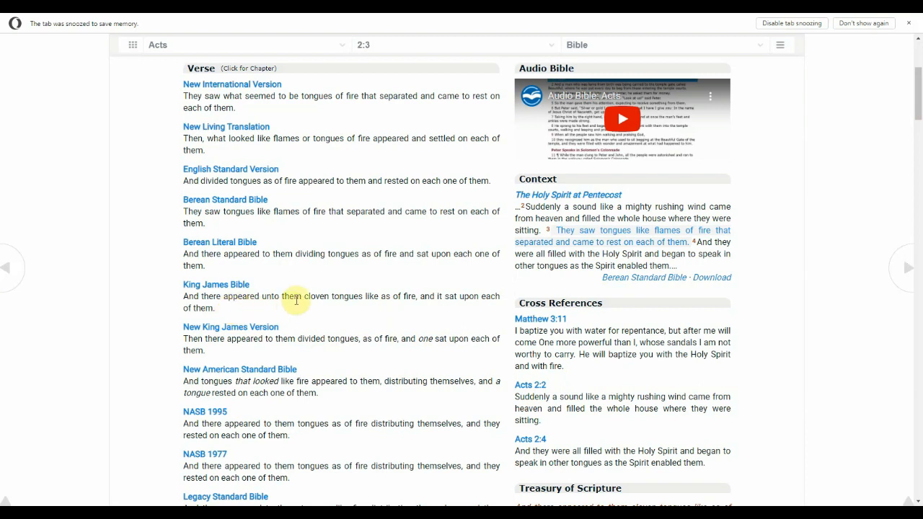
pyautogui.moveTo(455, 308)
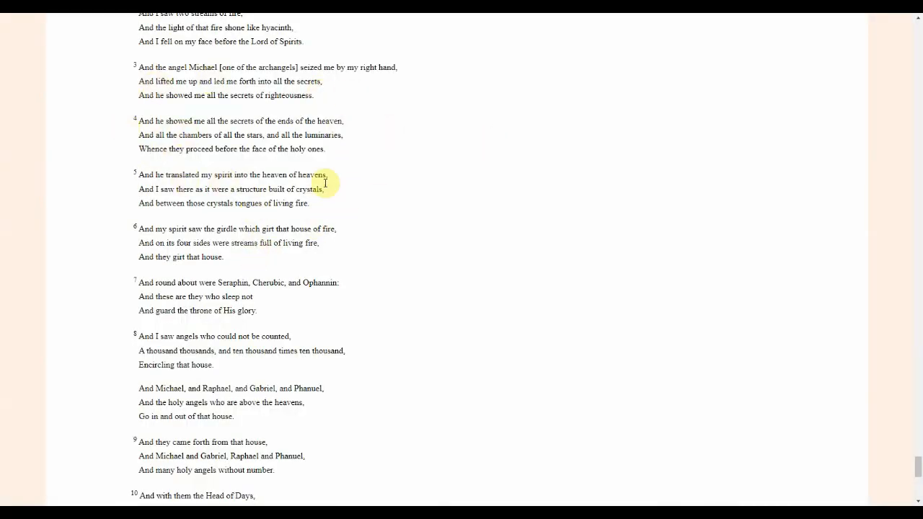
pyautogui.moveTo(344, 214)
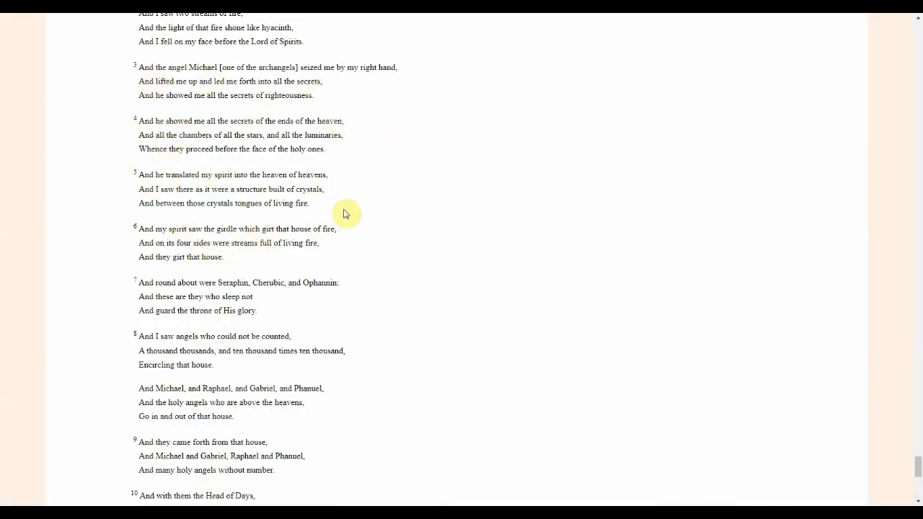
pyautogui.moveTo(176, 202)
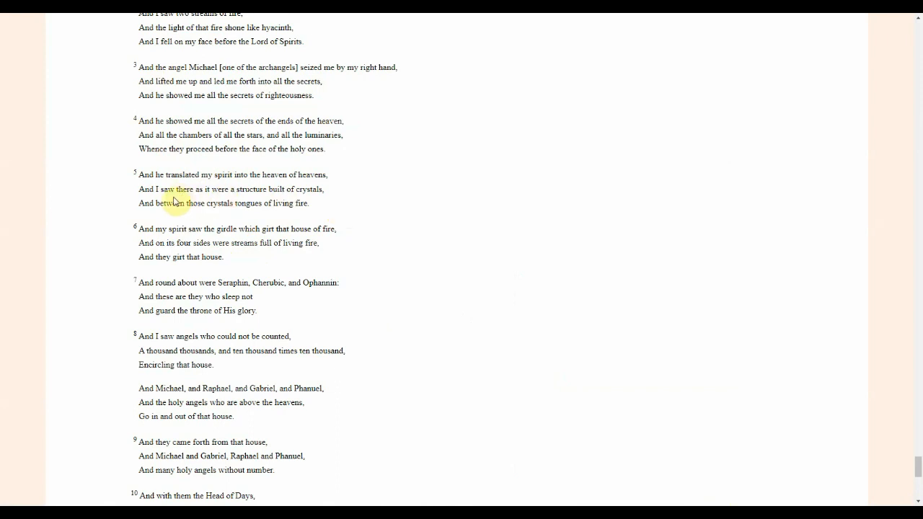
pyautogui.moveTo(343, 189)
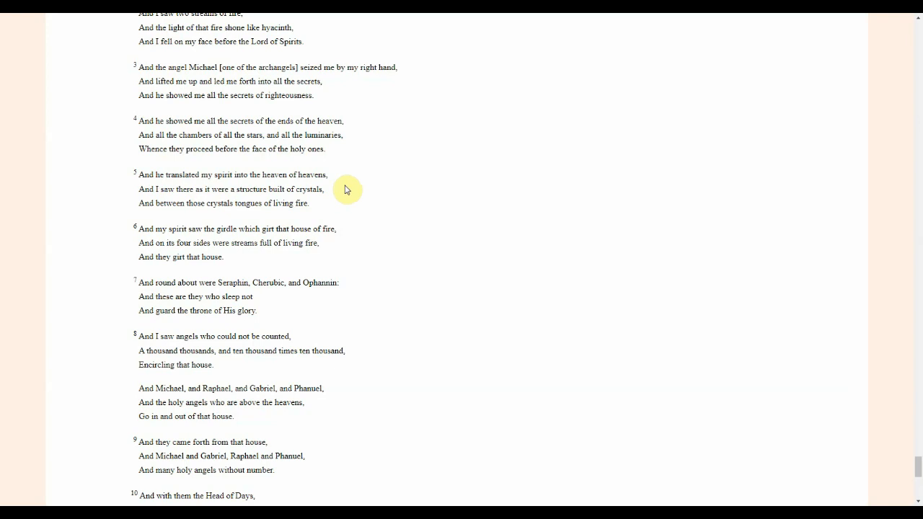
pyautogui.moveTo(342, 199)
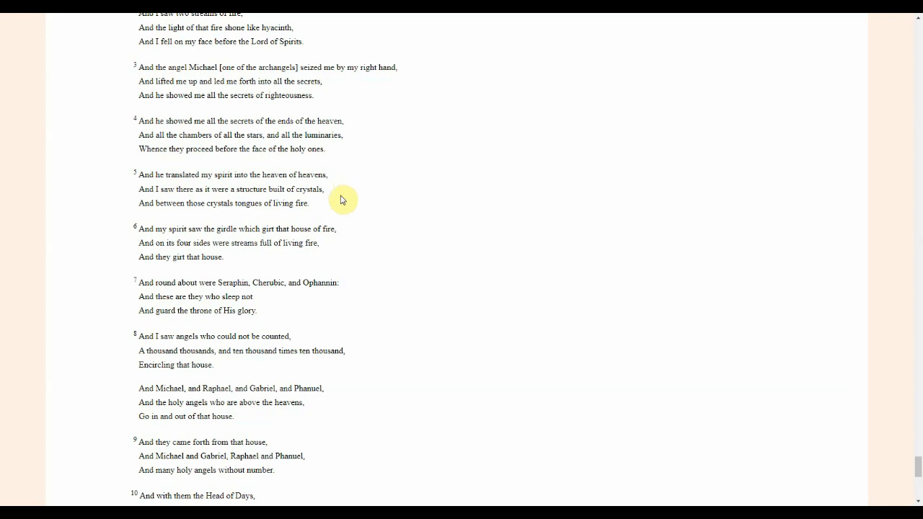
pyautogui.moveTo(339, 201)
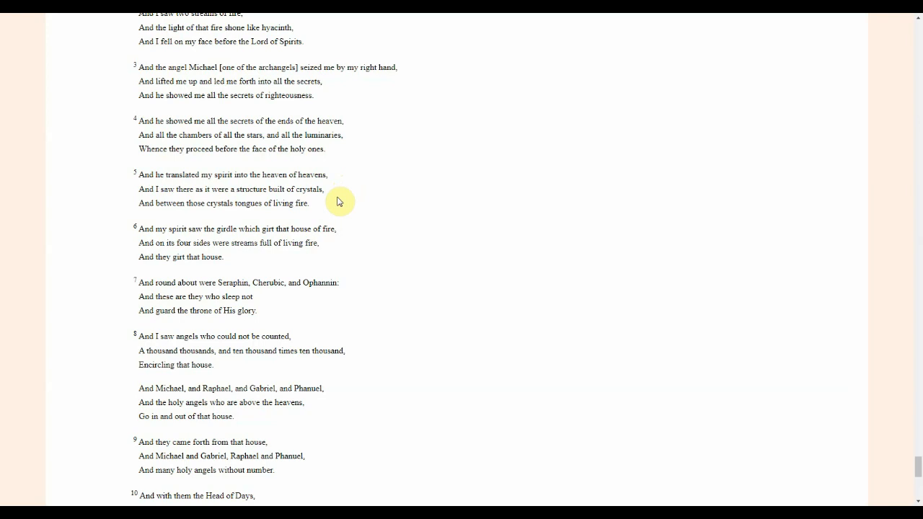
pyautogui.moveTo(406, 200)
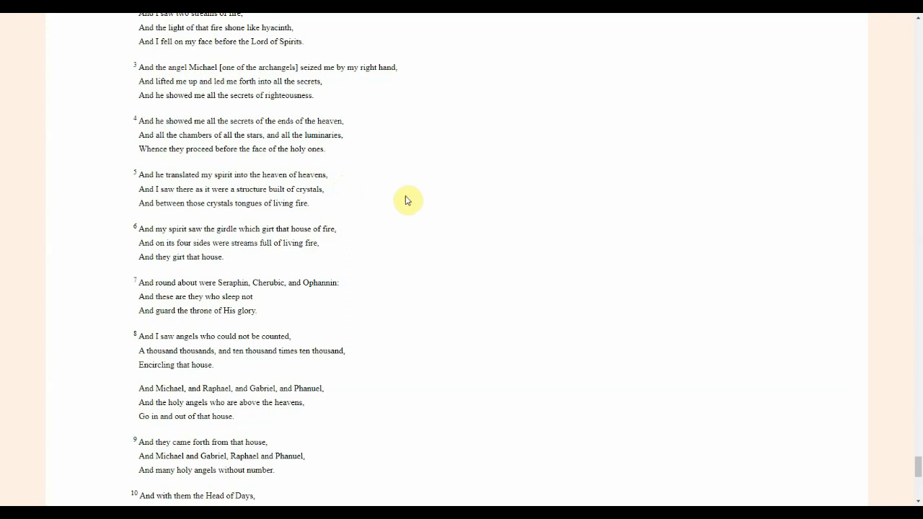
pyautogui.moveTo(250, 216)
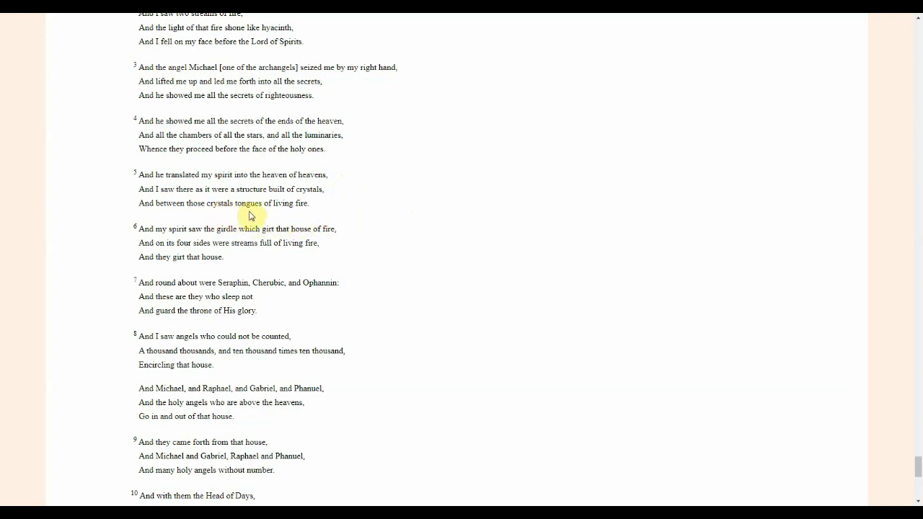
pyautogui.moveTo(333, 243)
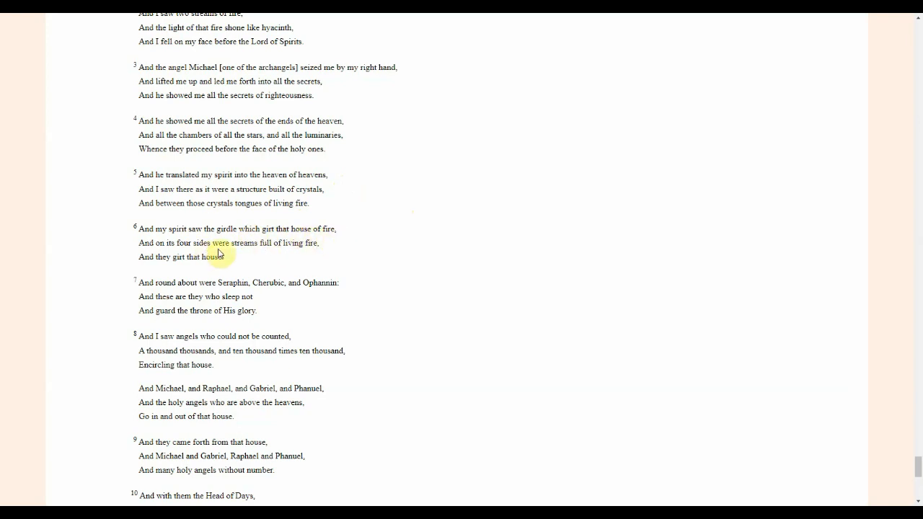
pyautogui.moveTo(343, 256)
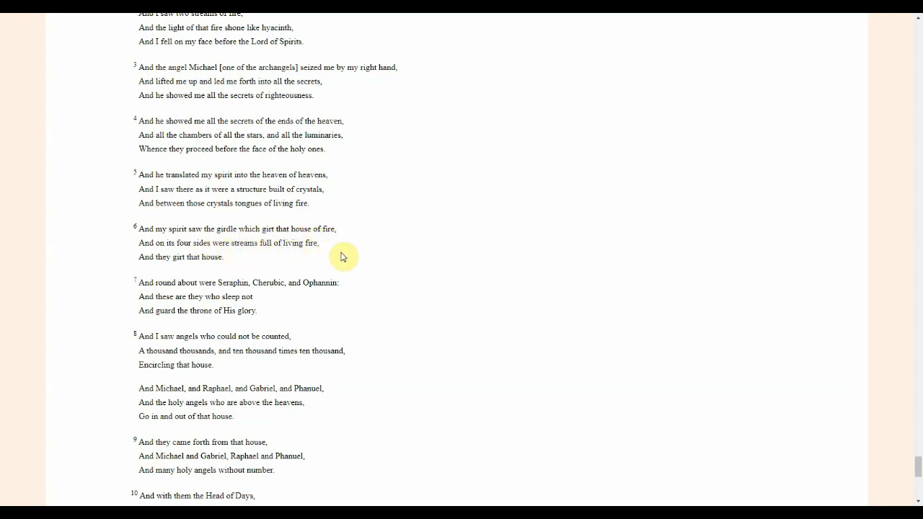
pyautogui.moveTo(232, 268)
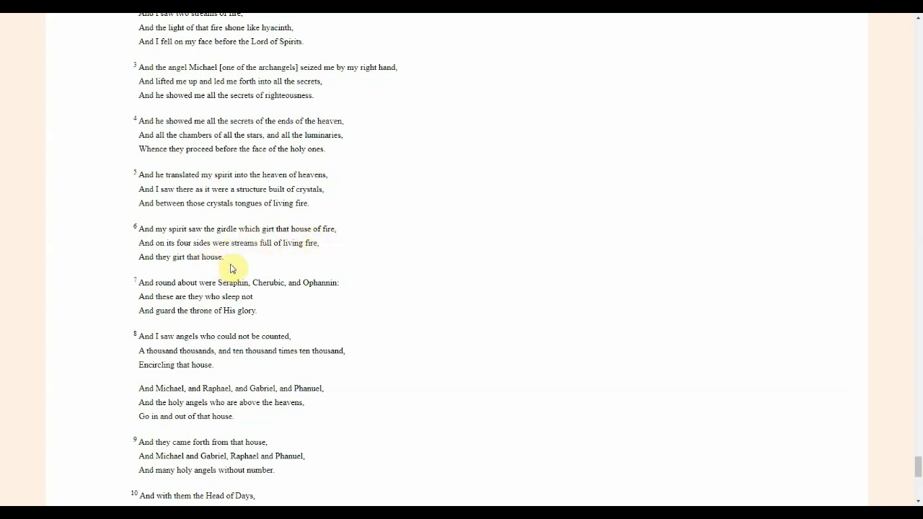
pyautogui.moveTo(240, 258)
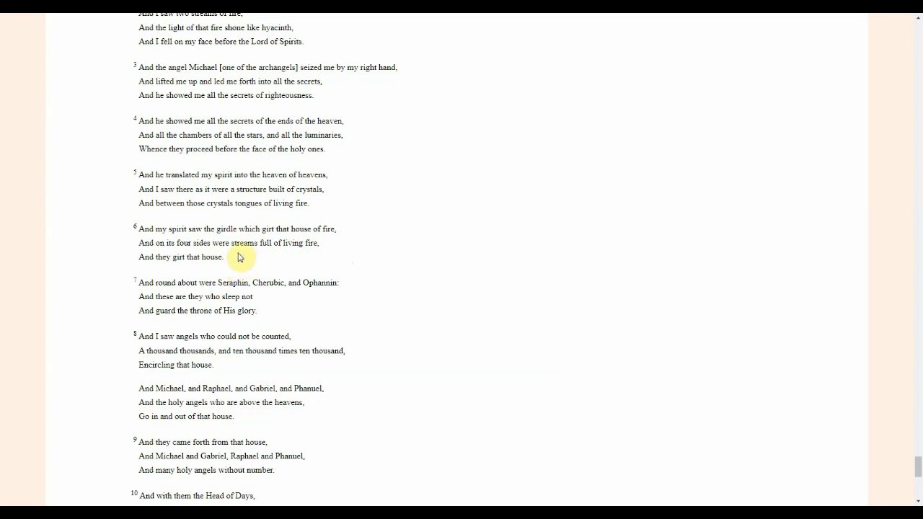
pyautogui.moveTo(238, 258)
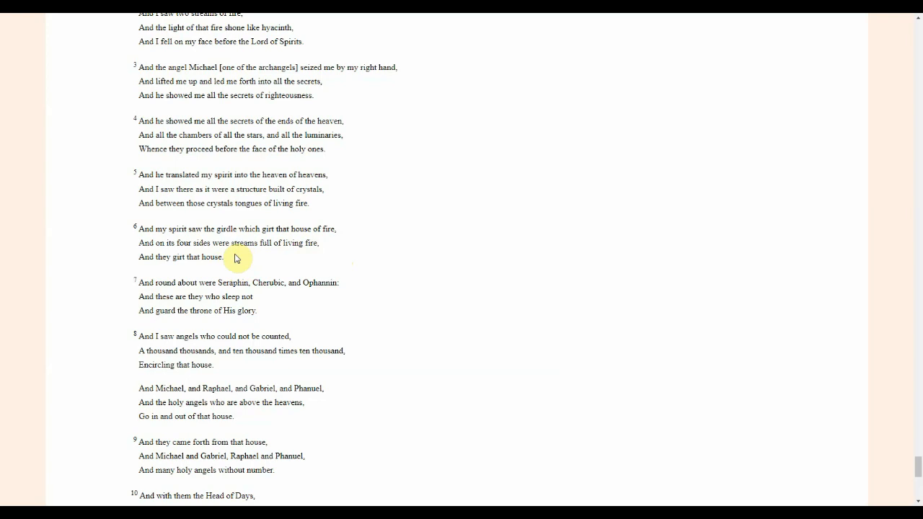
pyautogui.moveTo(157, 296)
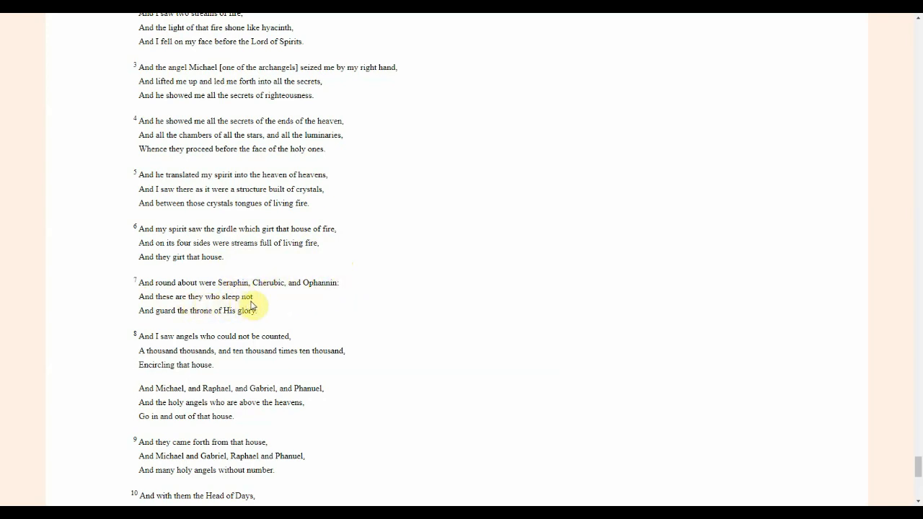
pyautogui.moveTo(253, 296); pyautogui.dragTo(138, 311)
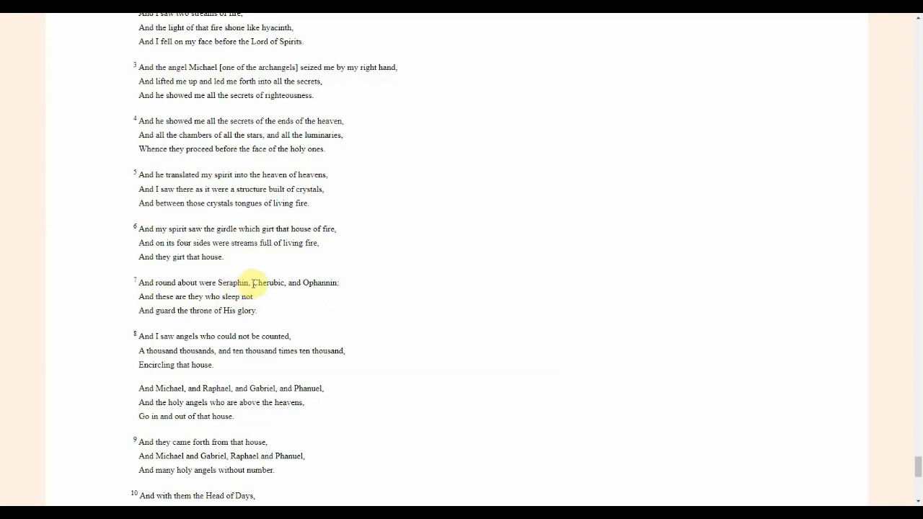
pyautogui.moveTo(566, 261)
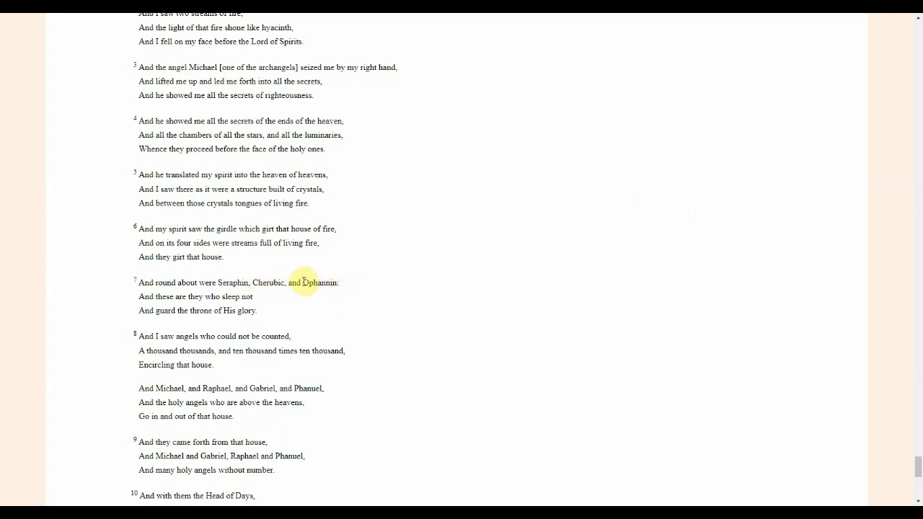
pyautogui.doubleClick(320, 282)
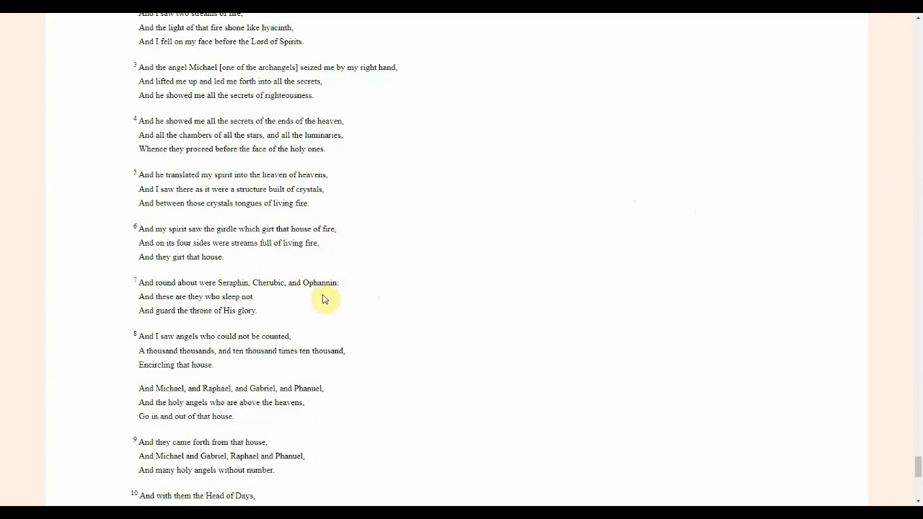
pyautogui.moveTo(324, 299); pyautogui.dragTo(245, 295)
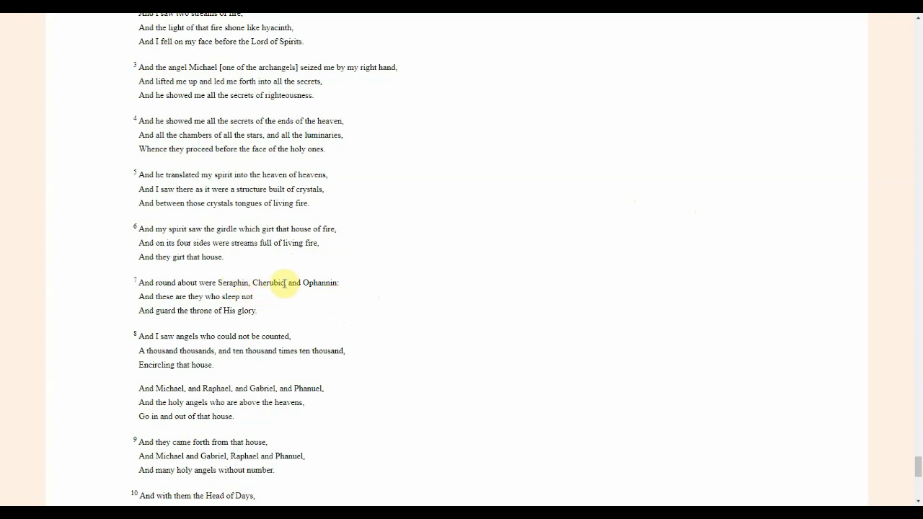
pyautogui.doubleClick(269, 282)
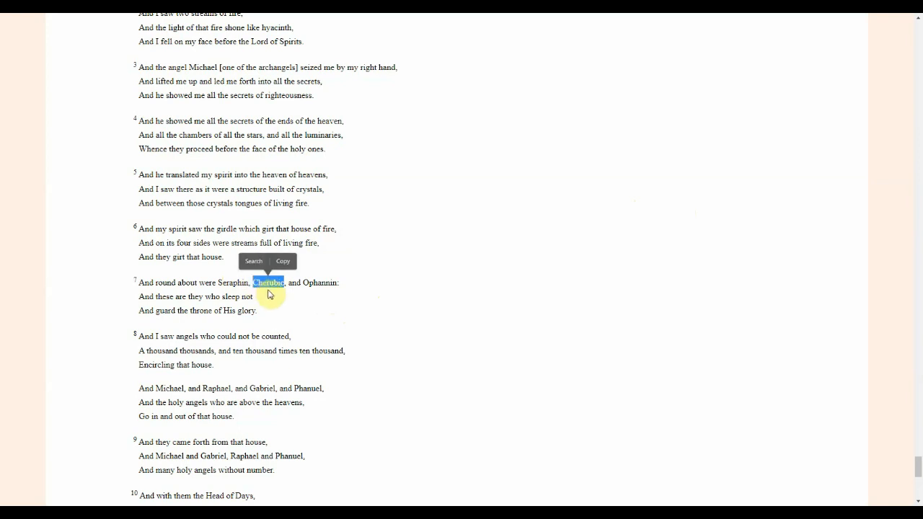
pyautogui.moveTo(272, 296)
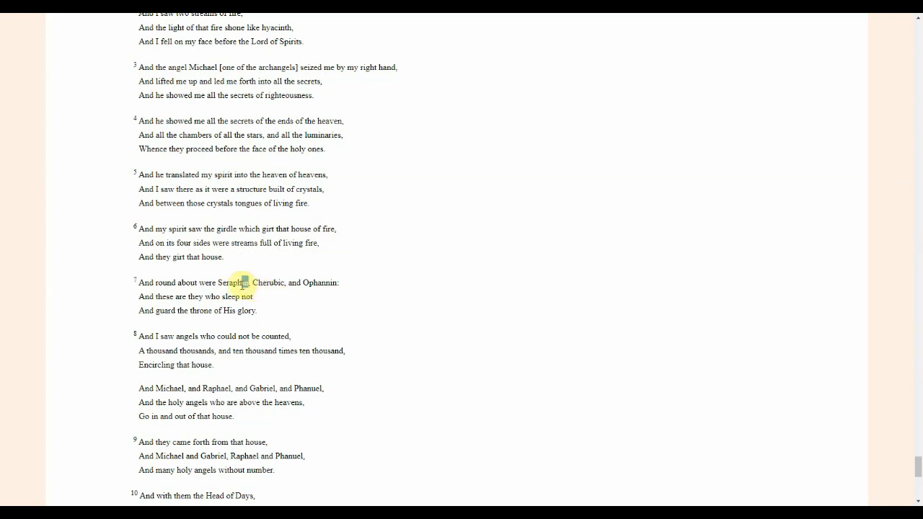
pyautogui.doubleClick(232, 281)
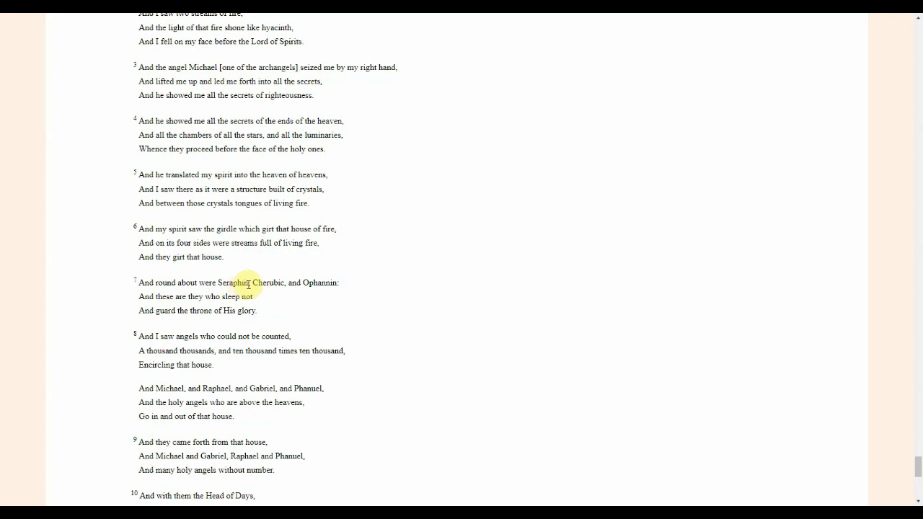
pyautogui.moveTo(311, 297)
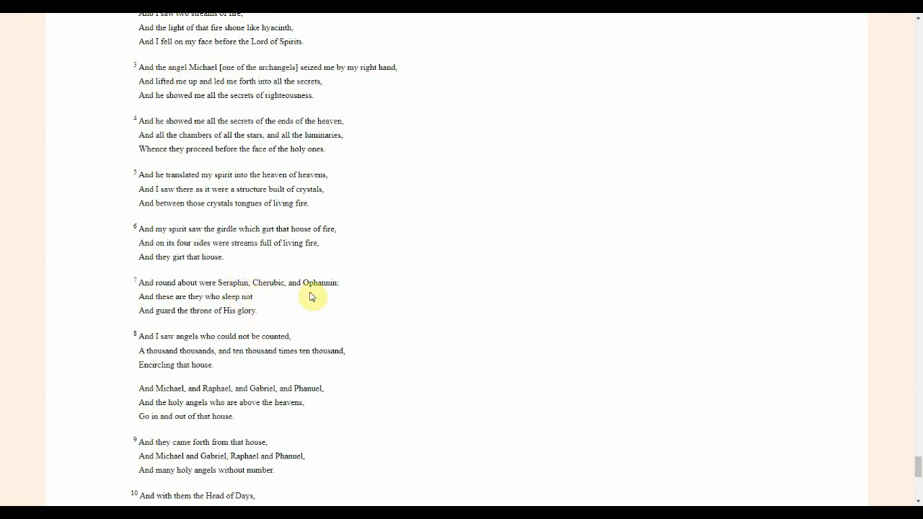
pyautogui.moveTo(369, 284)
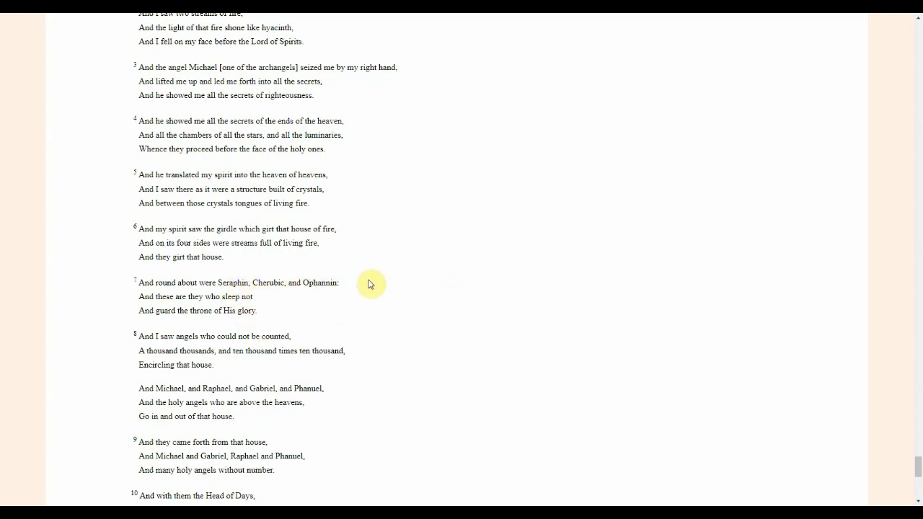
pyautogui.moveTo(302, 371)
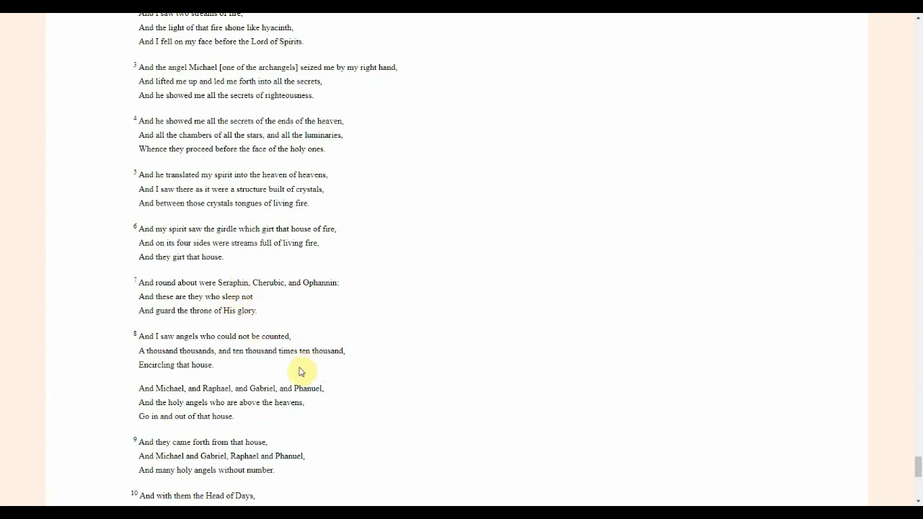
pyautogui.moveTo(406, 384)
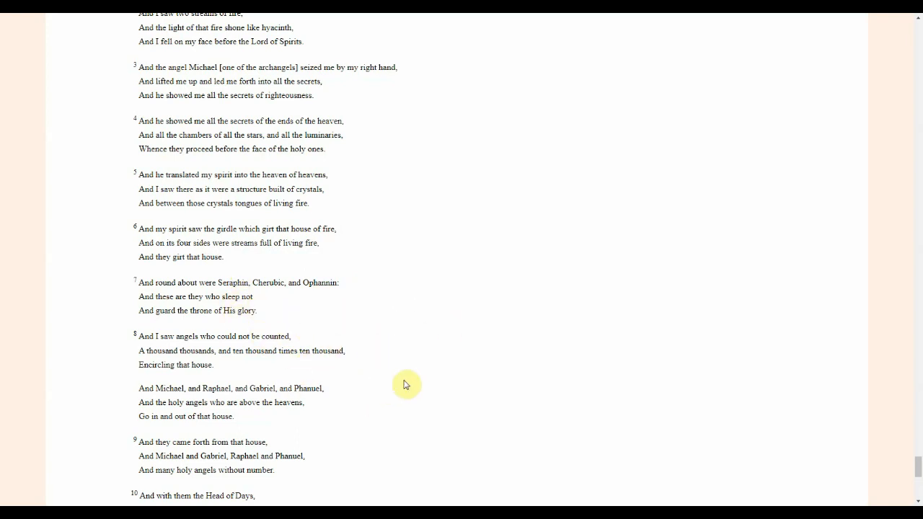
pyautogui.moveTo(462, 332)
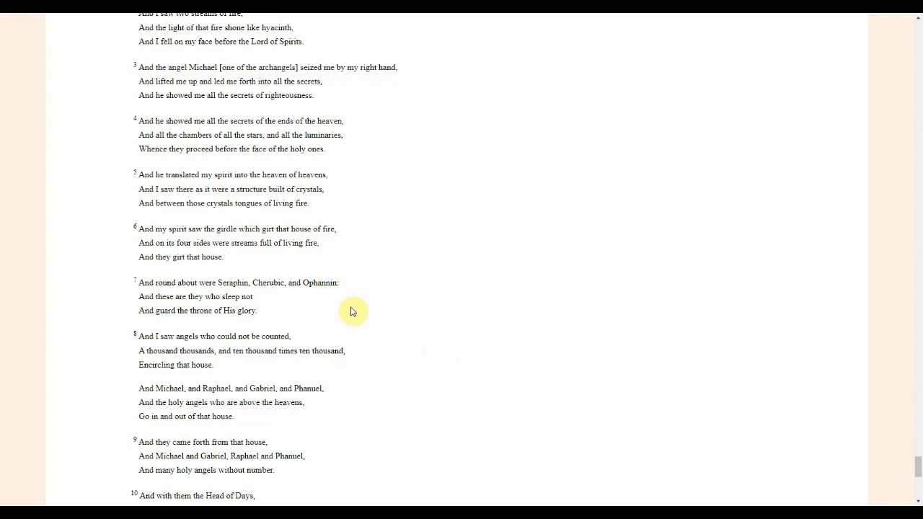
pyautogui.moveTo(448, 326)
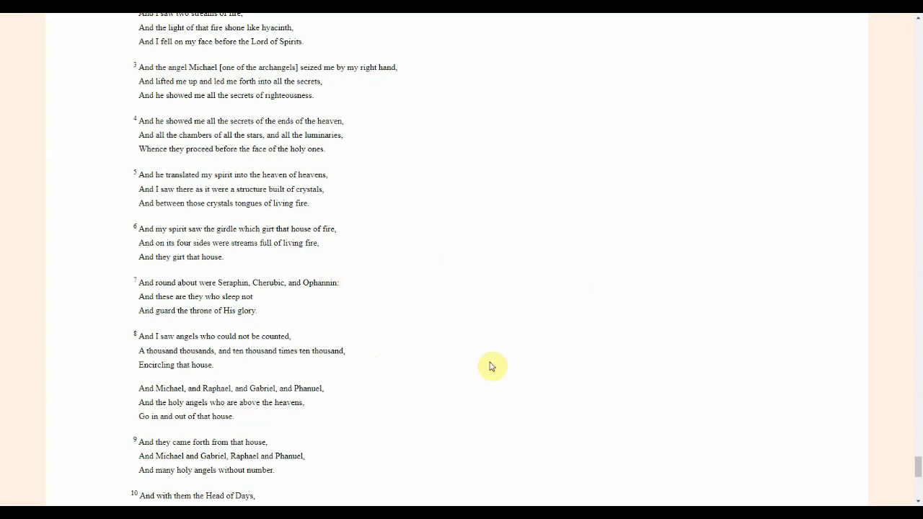
pyautogui.moveTo(444, 408)
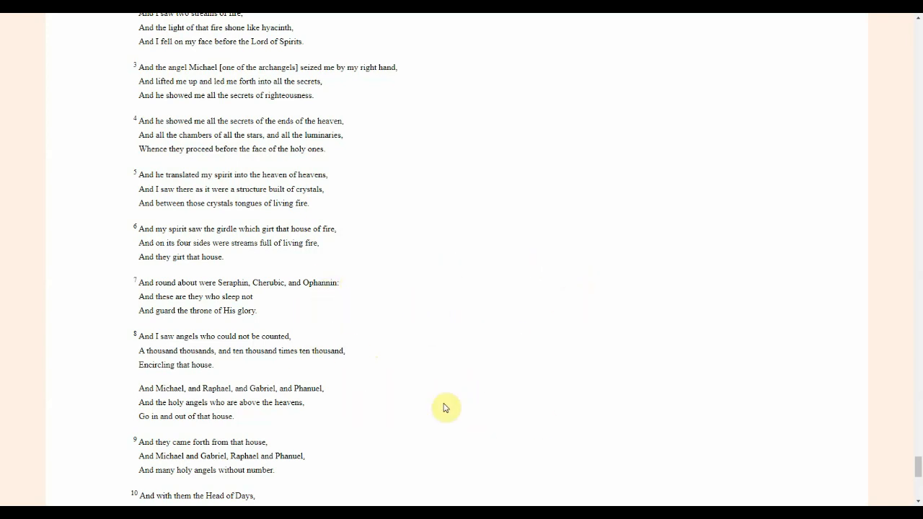
pyautogui.moveTo(917, 461)
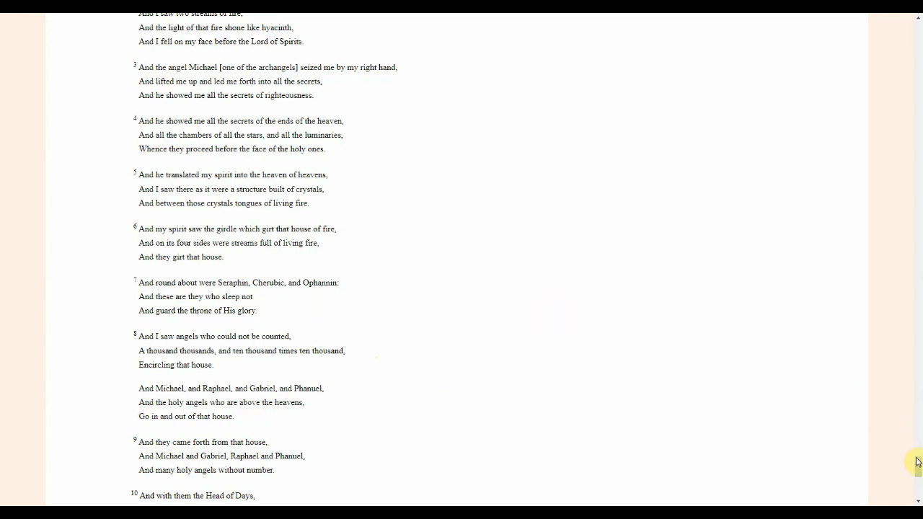
pyautogui.scroll(-3)
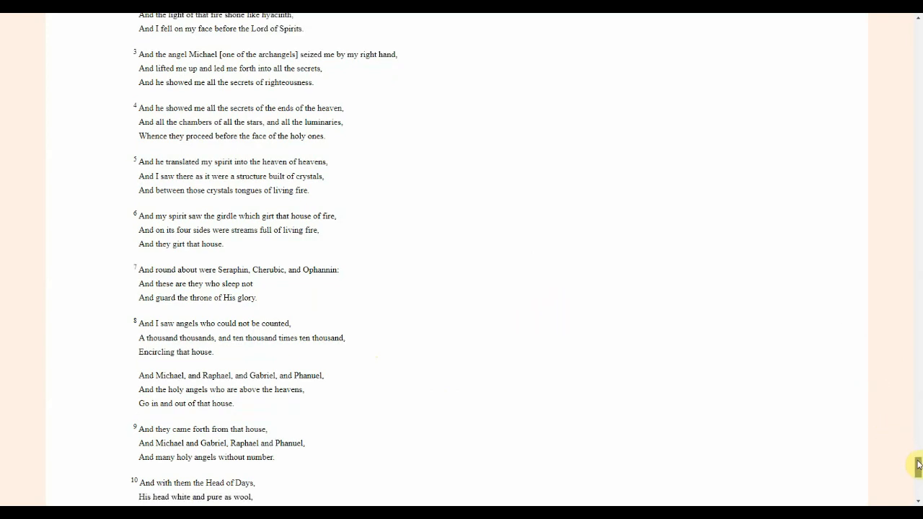
pyautogui.scroll(-3)
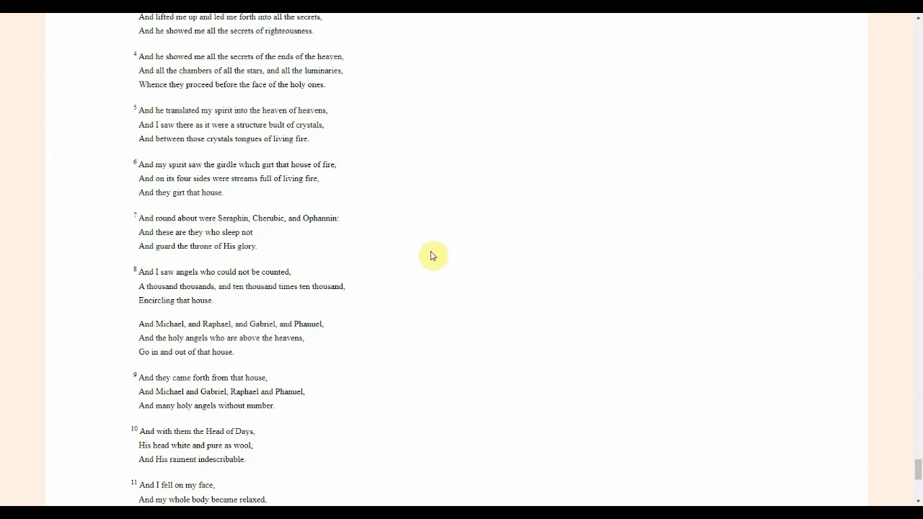
pyautogui.moveTo(341, 231)
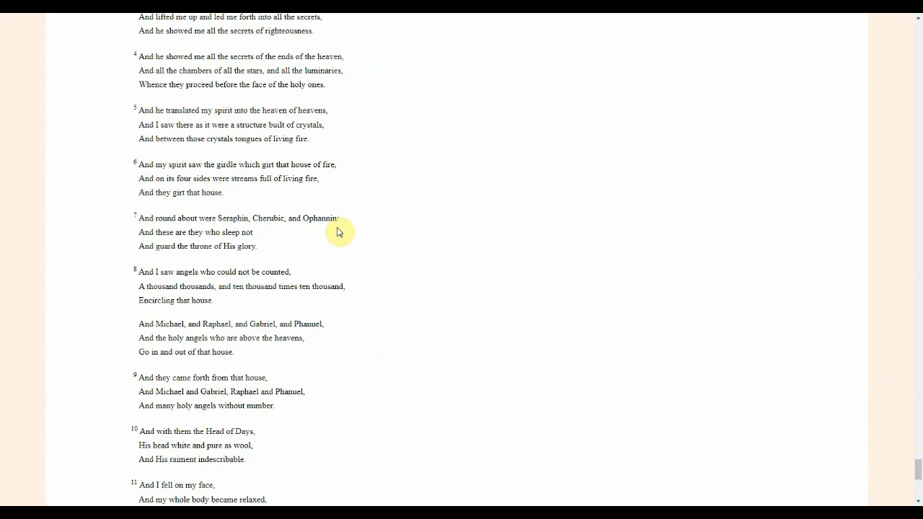
pyautogui.moveTo(289, 247)
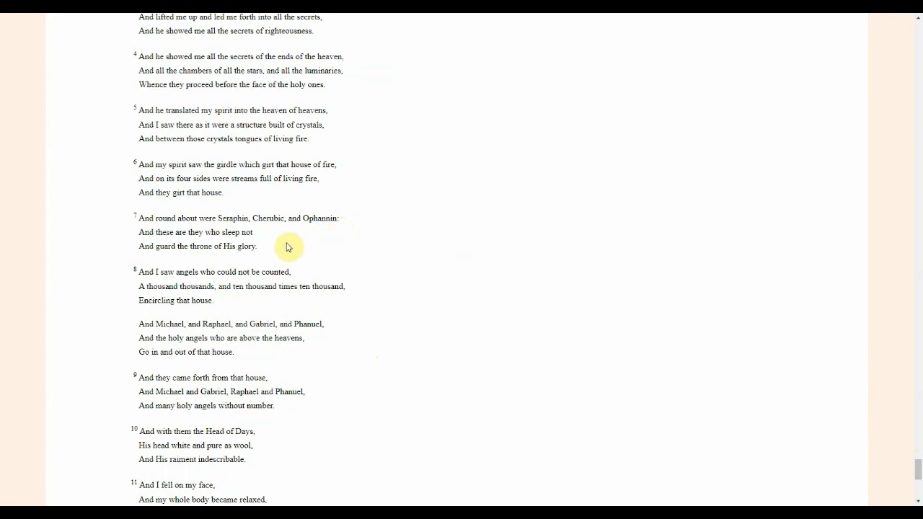
pyautogui.moveTo(276, 241)
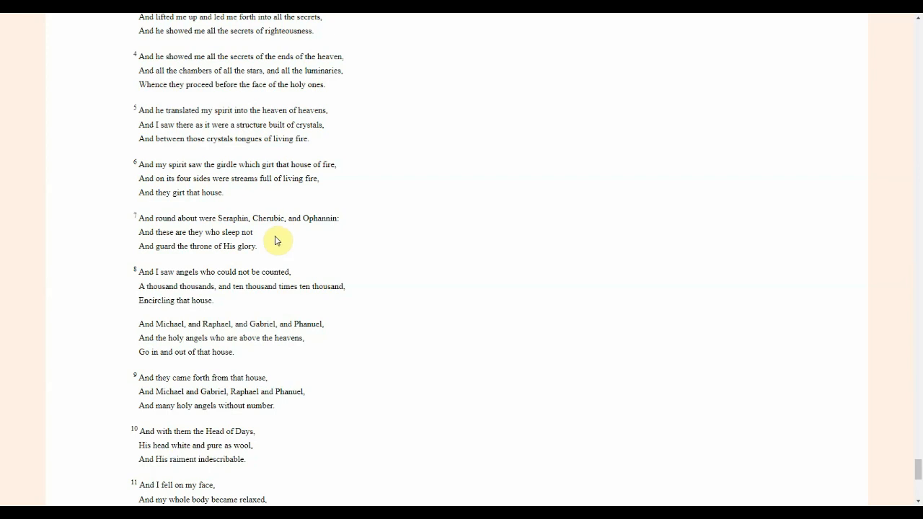
pyautogui.moveTo(277, 243)
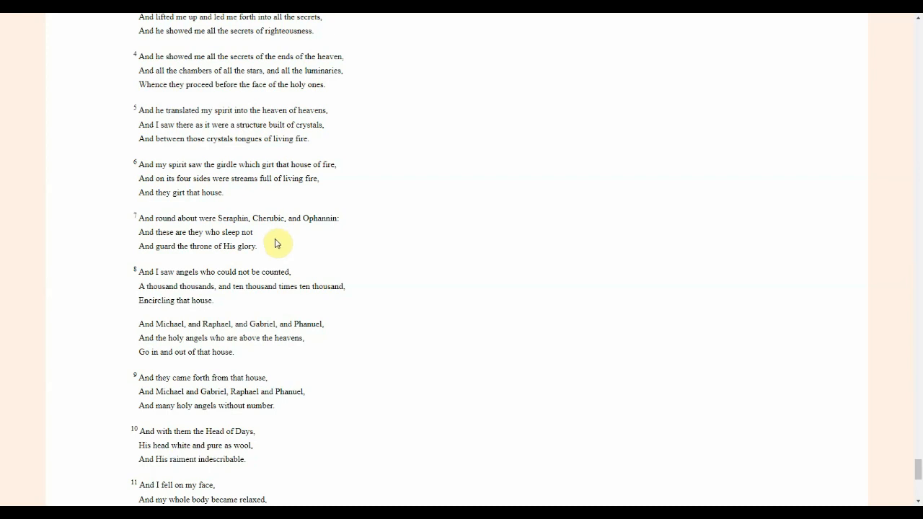
pyautogui.moveTo(359, 250)
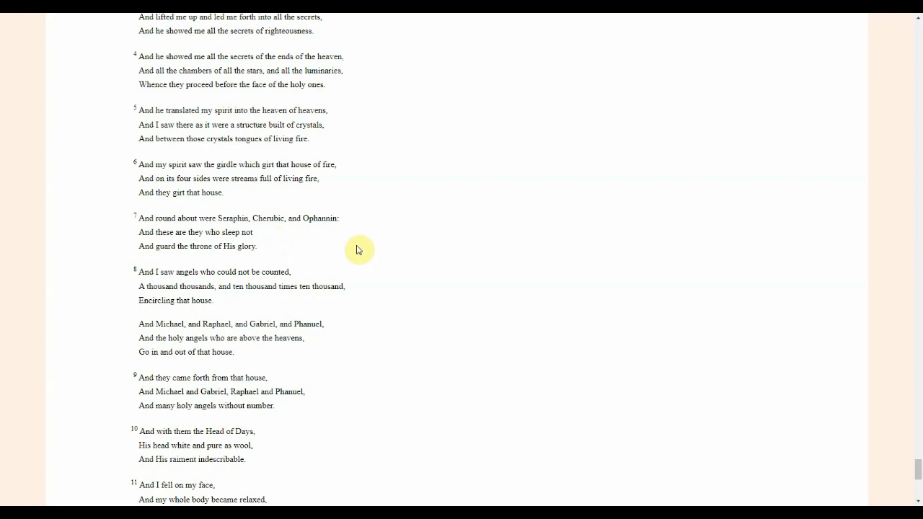
pyautogui.scroll(-3)
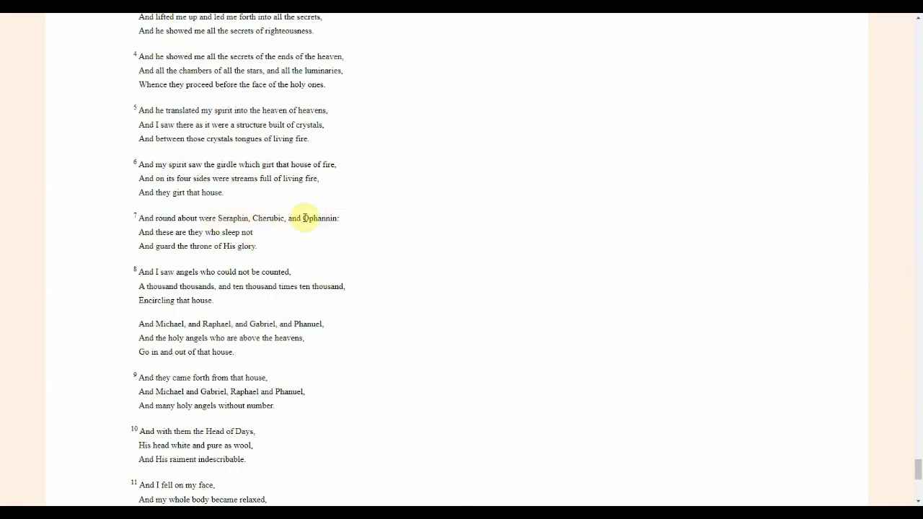
pyautogui.moveTo(340, 227)
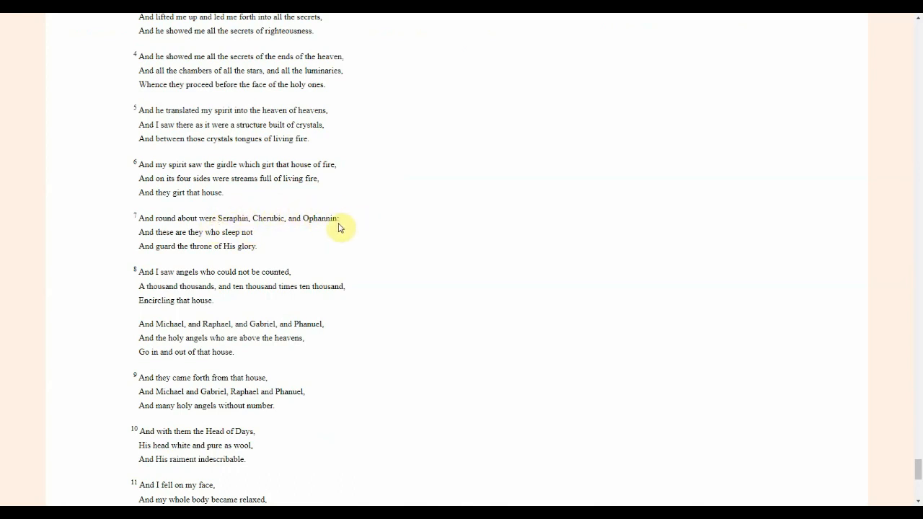
pyautogui.moveTo(345, 306)
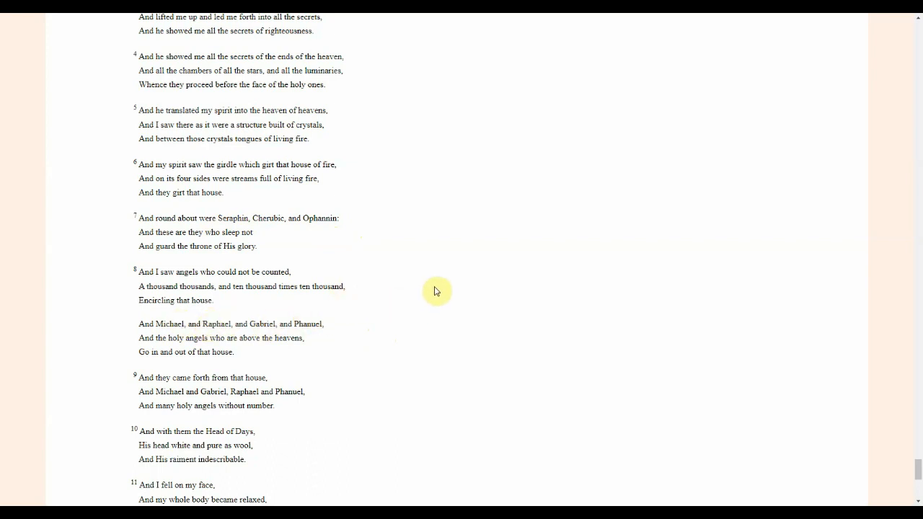
pyautogui.moveTo(388, 340)
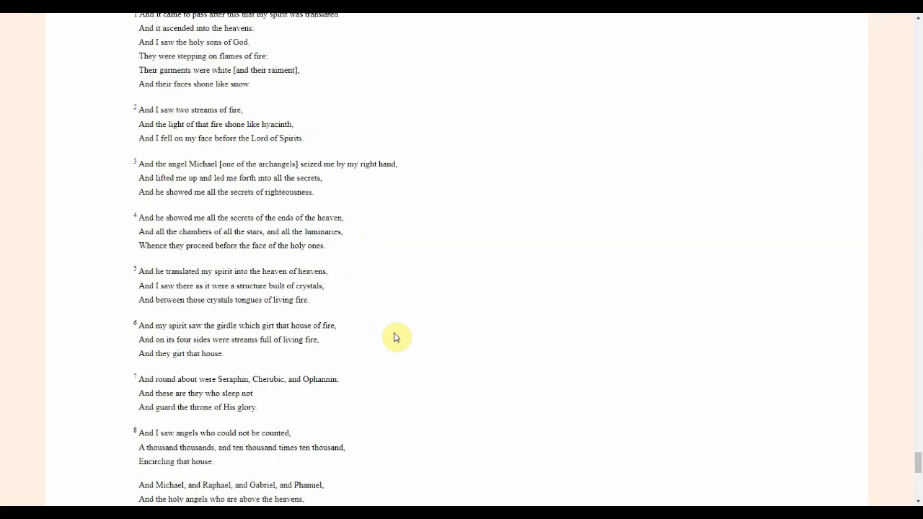
# Scroll past Chapter 69's last verse and Chapter 70 to Chapter 71 verses 1–5.
pyautogui.scroll(-3)
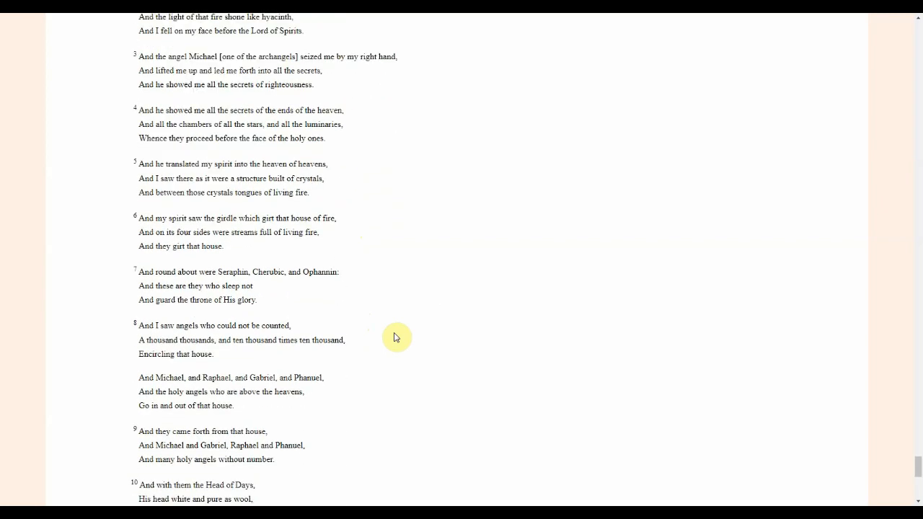
pyautogui.scroll(-3)
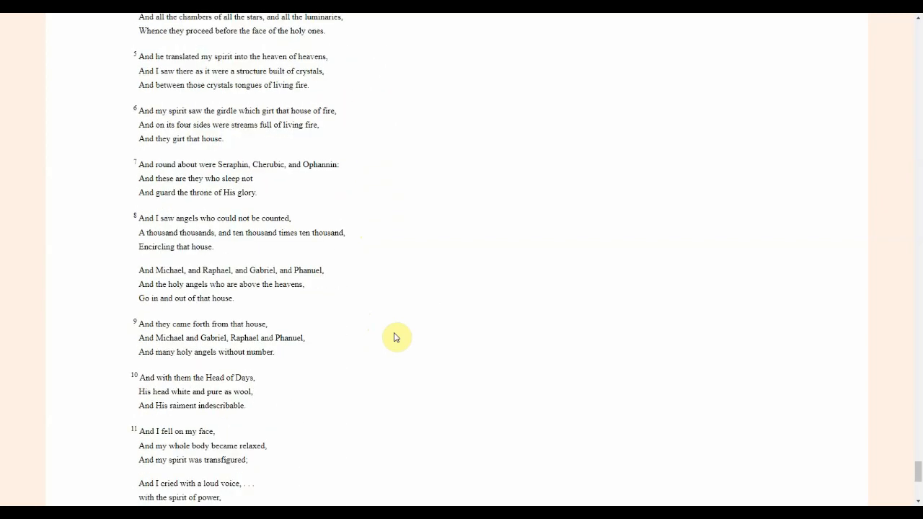
pyautogui.moveTo(409, 348)
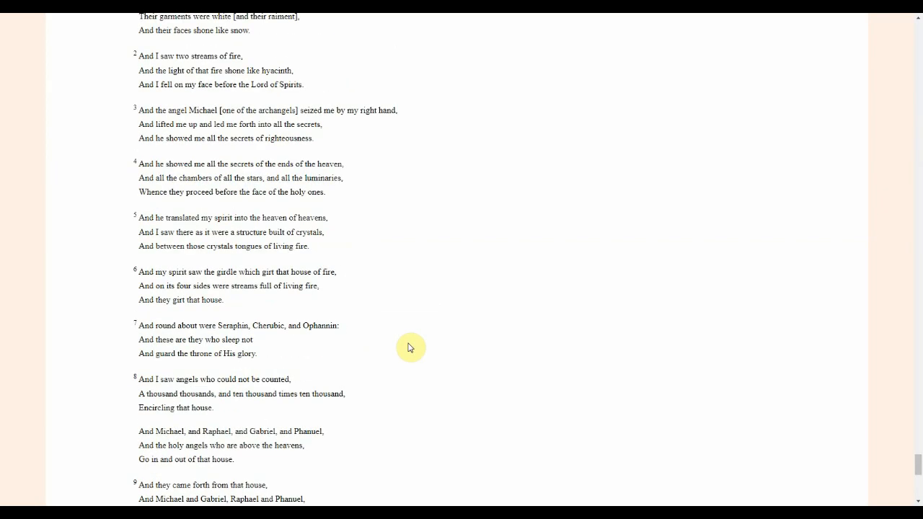
pyautogui.scroll(-3)
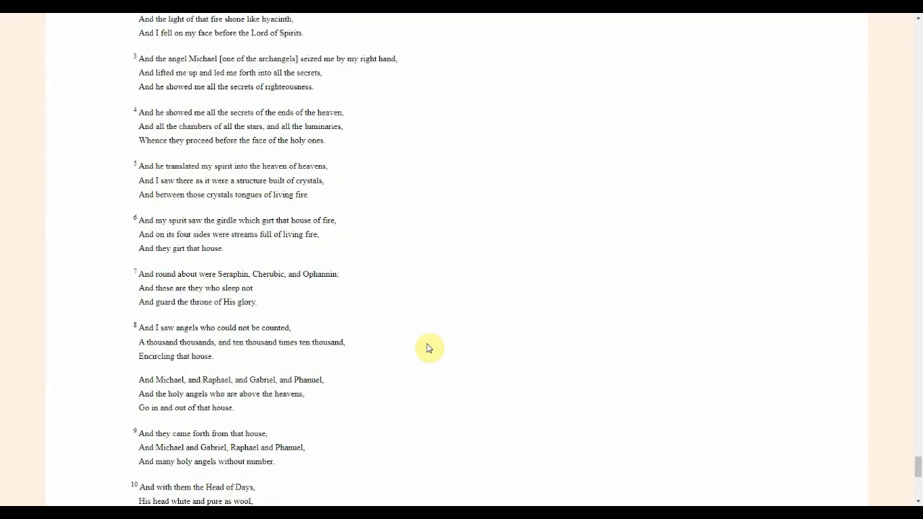
pyautogui.scroll(-3)
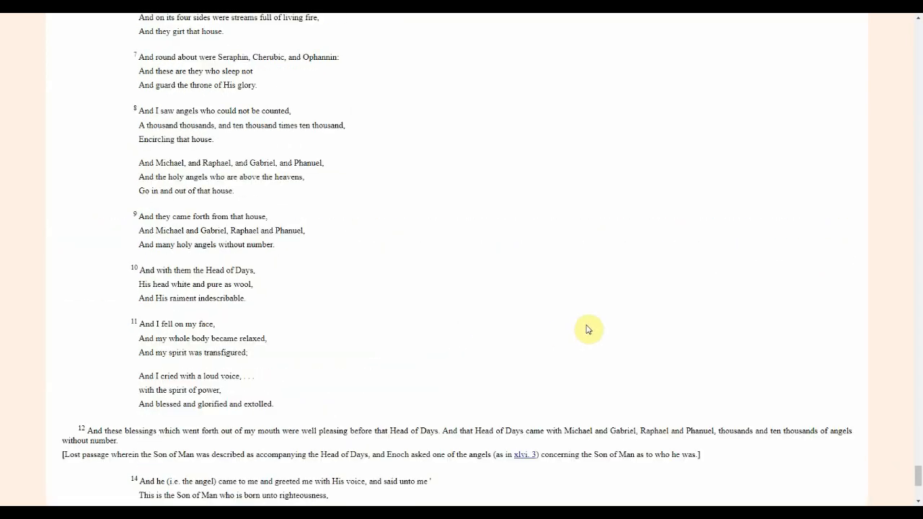
pyautogui.moveTo(506, 290)
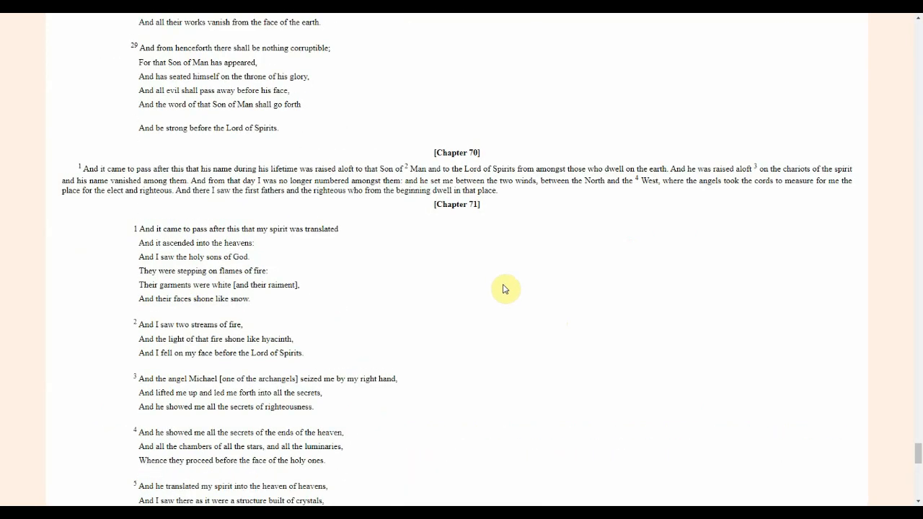
pyautogui.scroll(-3)
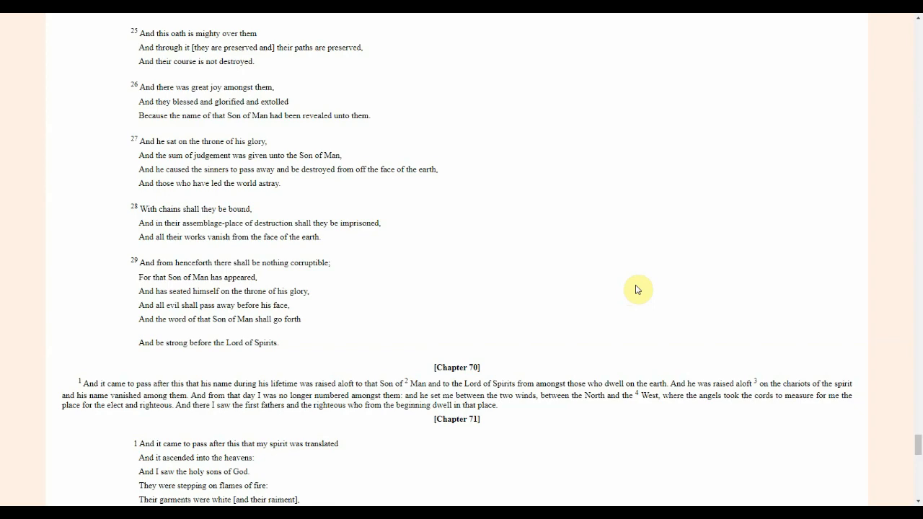
pyautogui.scroll(-3)
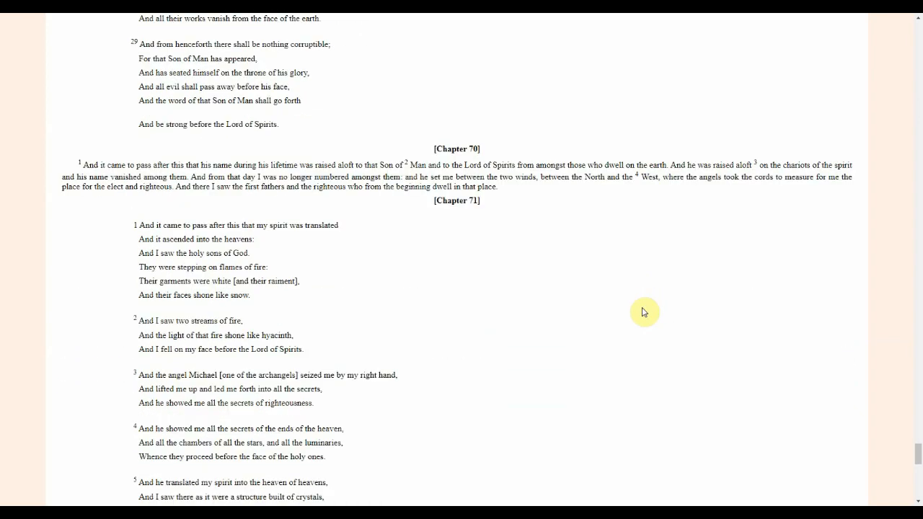
pyautogui.scroll(-3)
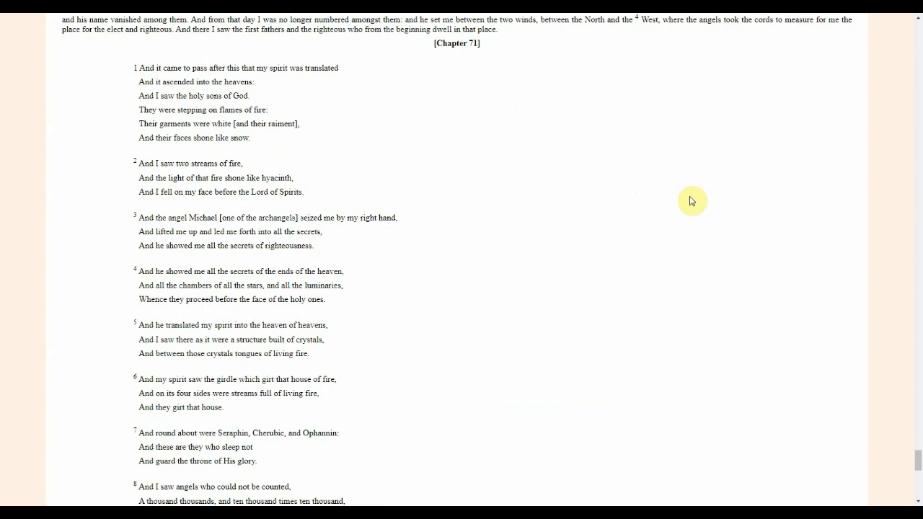
pyautogui.moveTo(691, 203)
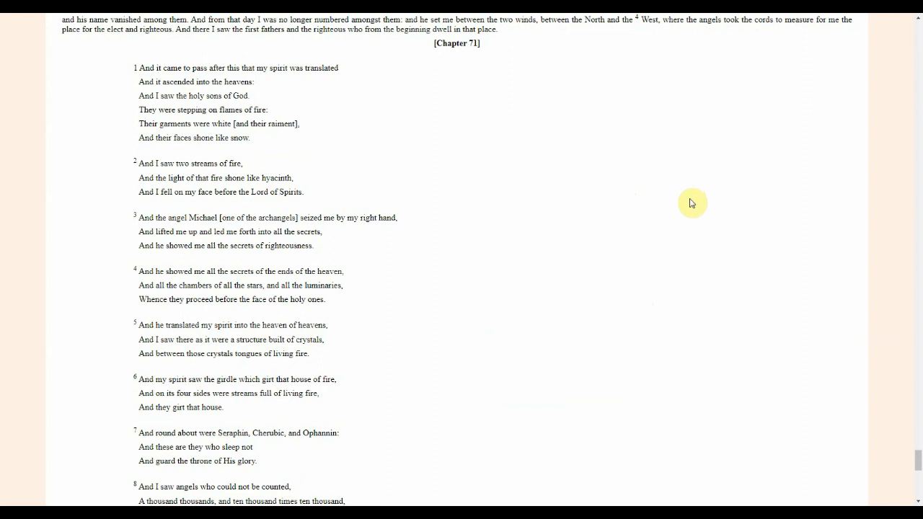
pyautogui.moveTo(726, 235)
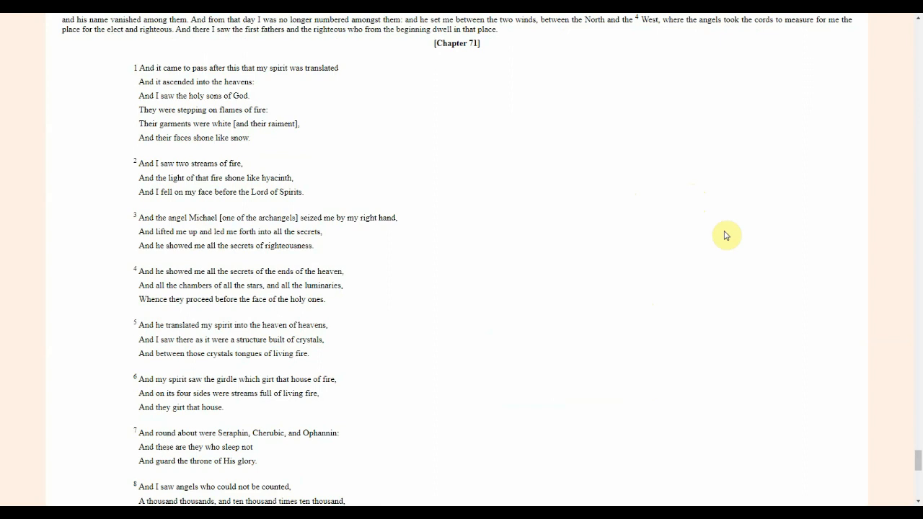
pyautogui.moveTo(729, 222)
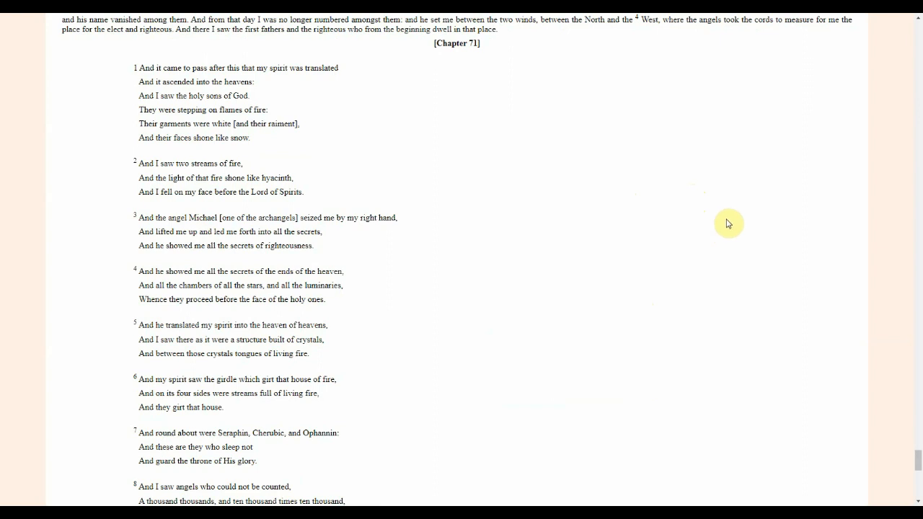
pyautogui.moveTo(714, 218)
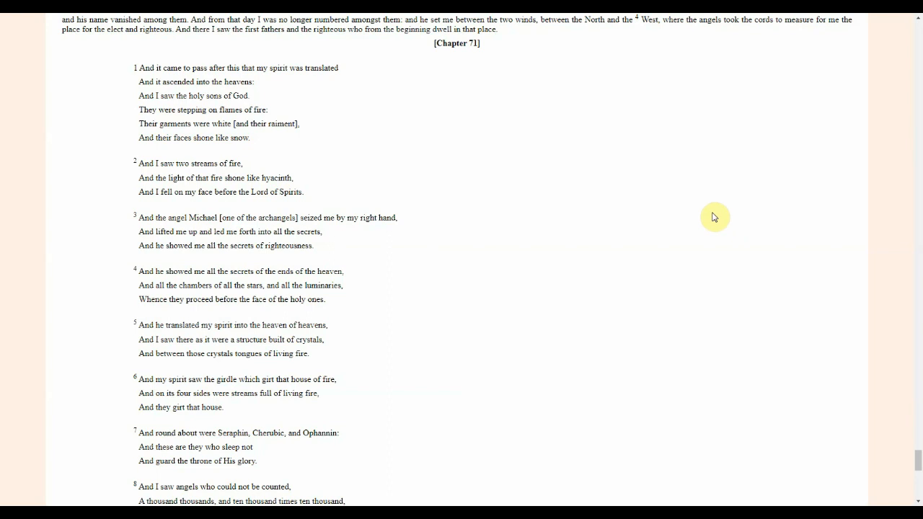
pyautogui.moveTo(705, 216)
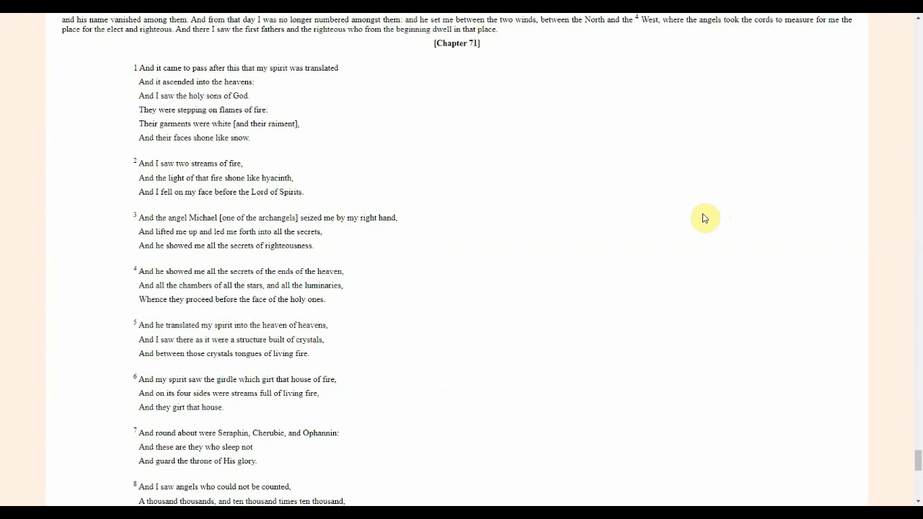
pyautogui.moveTo(906, 395)
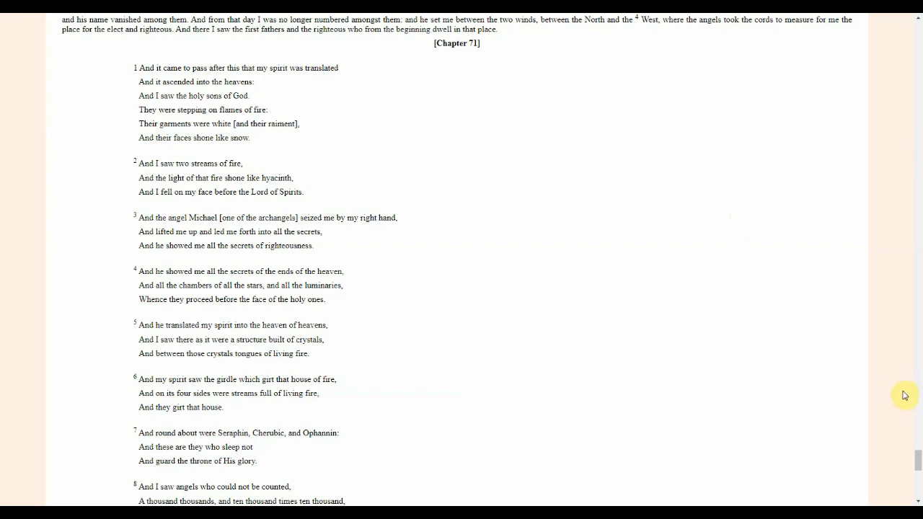
pyautogui.moveTo(919, 462)
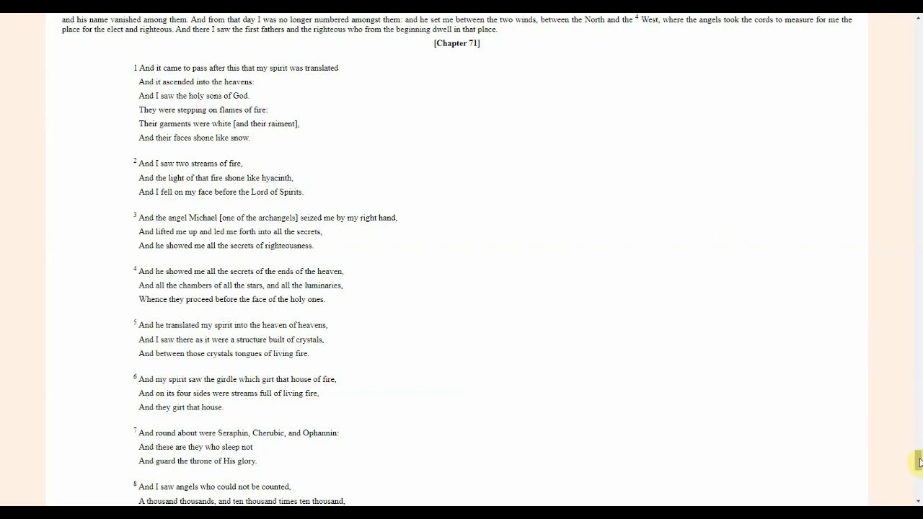
pyautogui.scroll(-3)
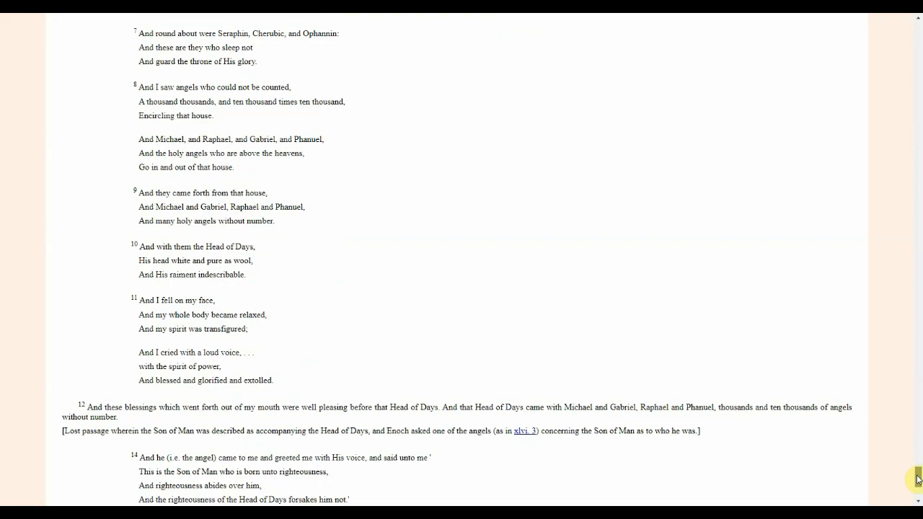
pyautogui.scroll(-3)
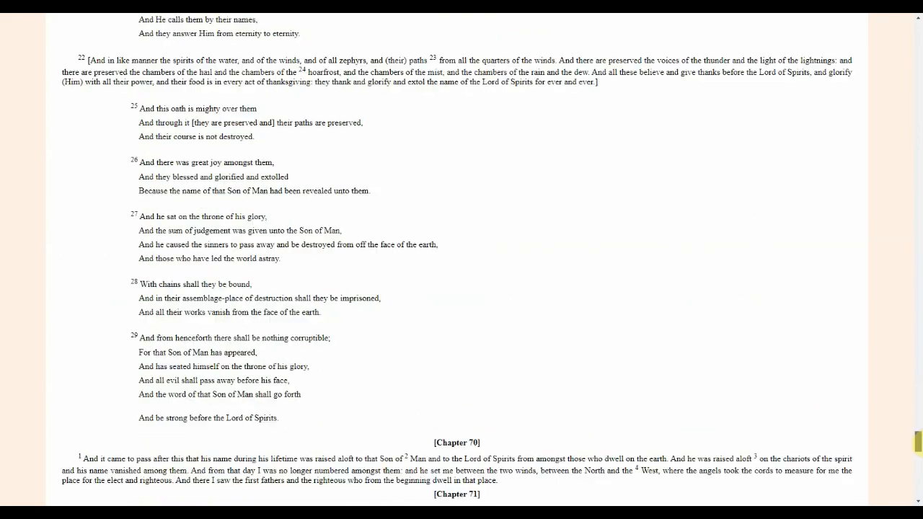
pyautogui.scroll(-3)
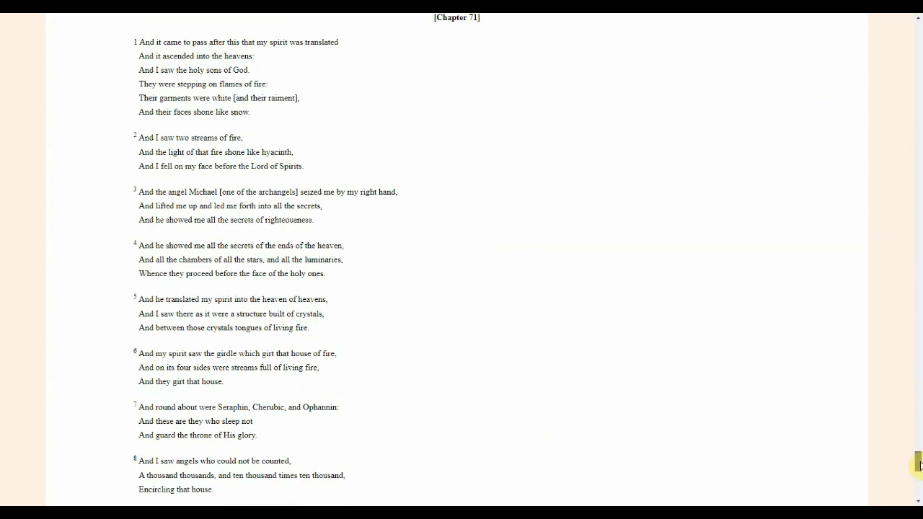
pyautogui.scroll(3)
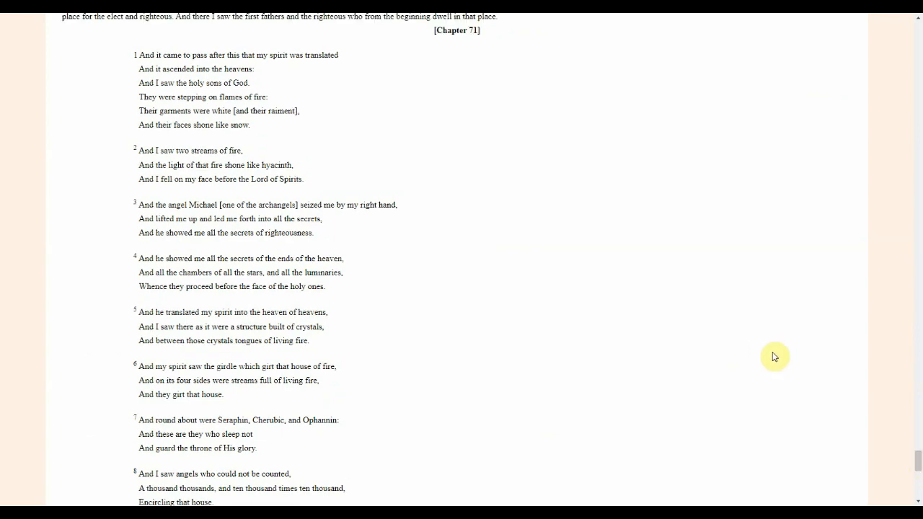
pyautogui.moveTo(777, 357)
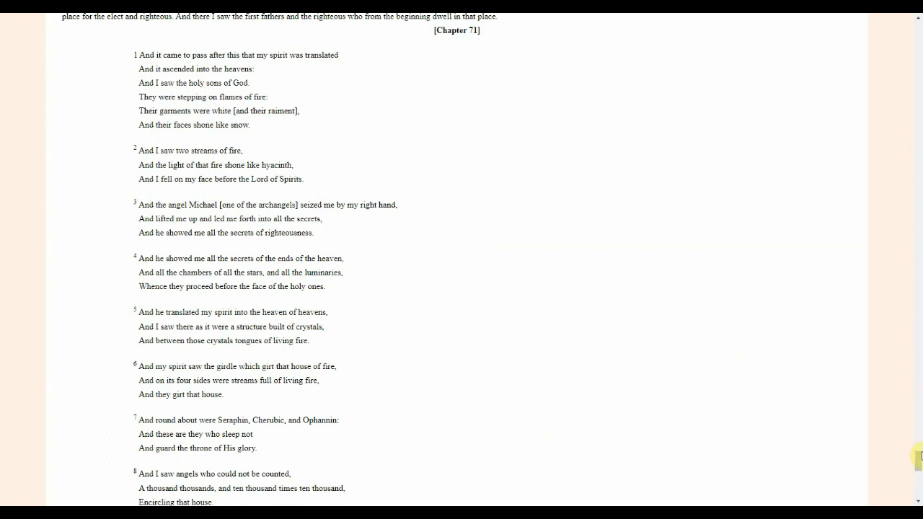
pyautogui.moveTo(918, 459)
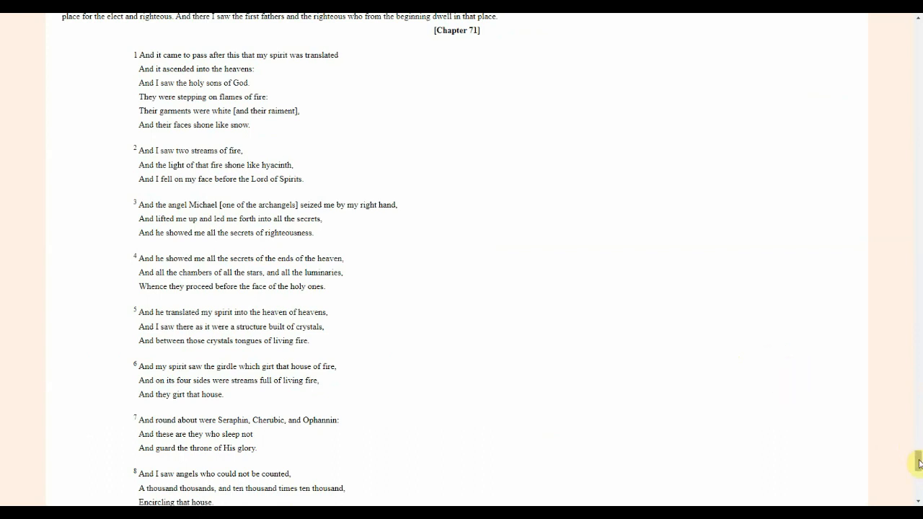
# Scroll to Chapter 71 verses 6–12 and the lost-passage note, then double-click a word.
pyautogui.scroll(-3)
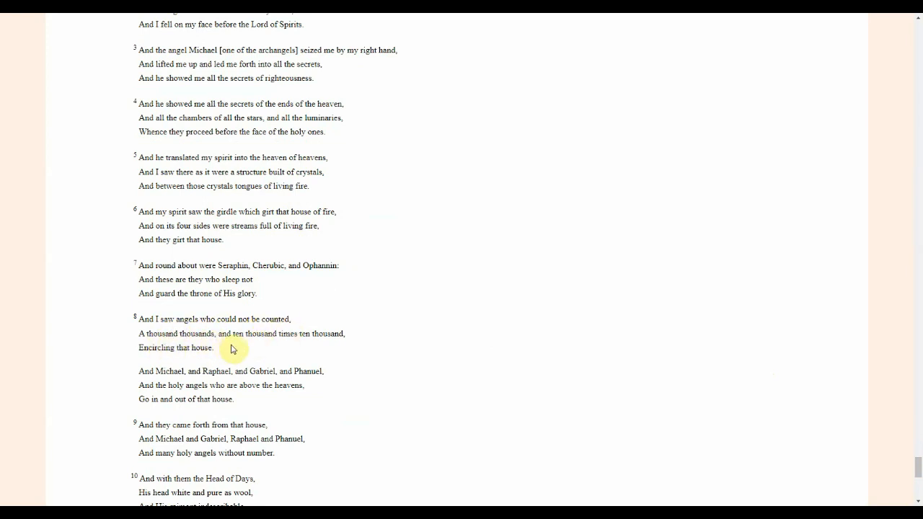
pyautogui.moveTo(299, 336)
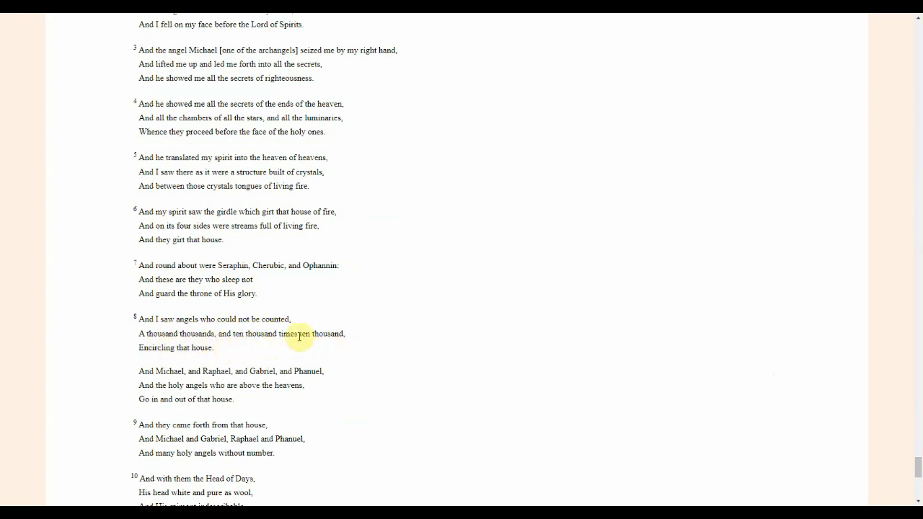
pyautogui.moveTo(306, 366)
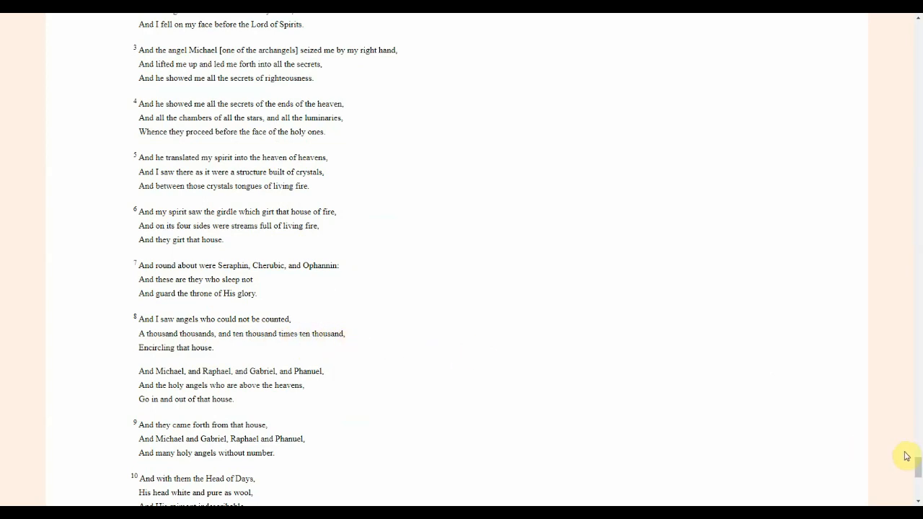
pyautogui.scroll(-3)
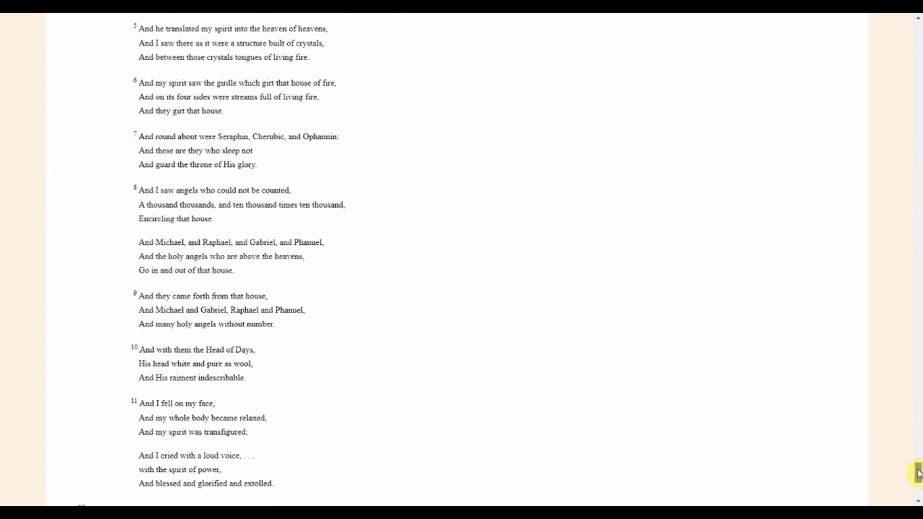
pyautogui.scroll(-3)
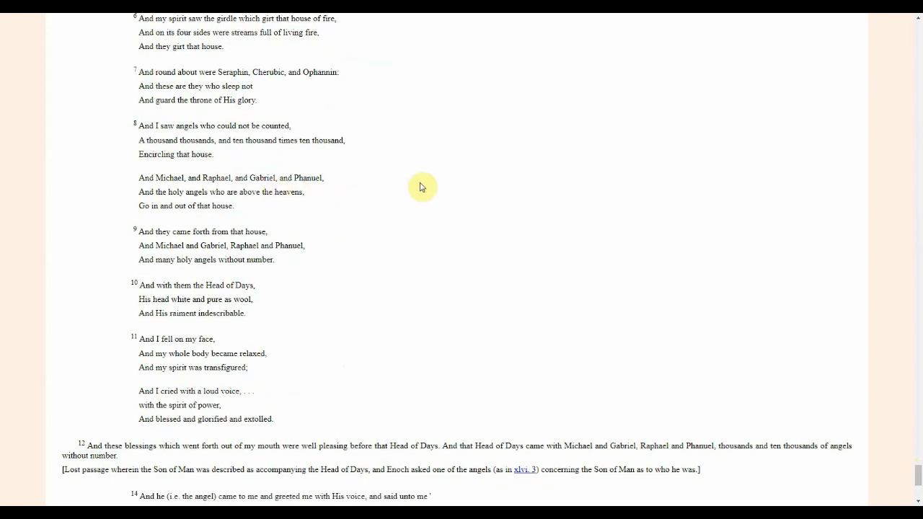
pyautogui.moveTo(290, 222)
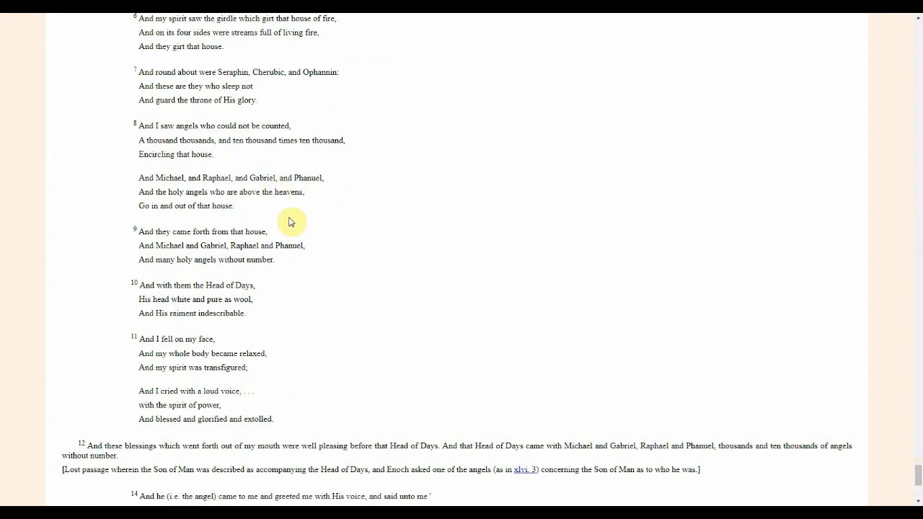
pyautogui.moveTo(296, 212)
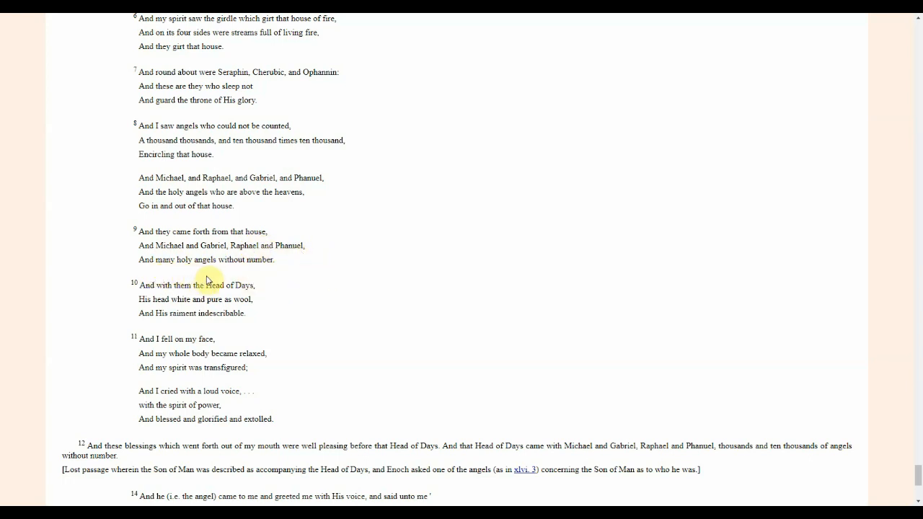
pyautogui.moveTo(307, 248)
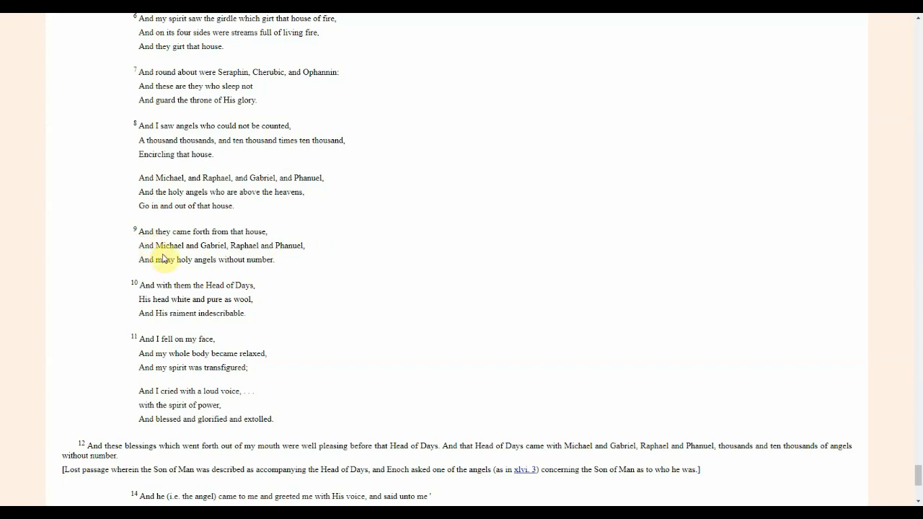
pyautogui.moveTo(276, 310)
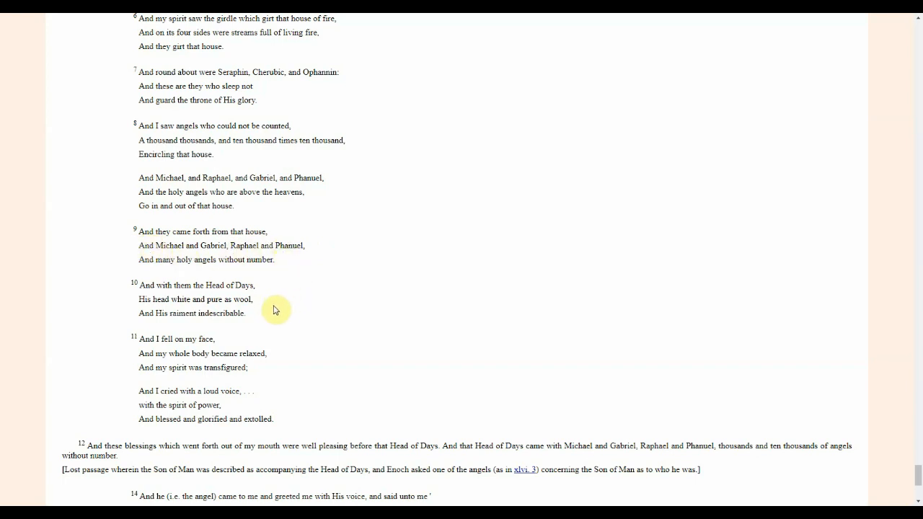
pyautogui.doubleClick(179, 313)
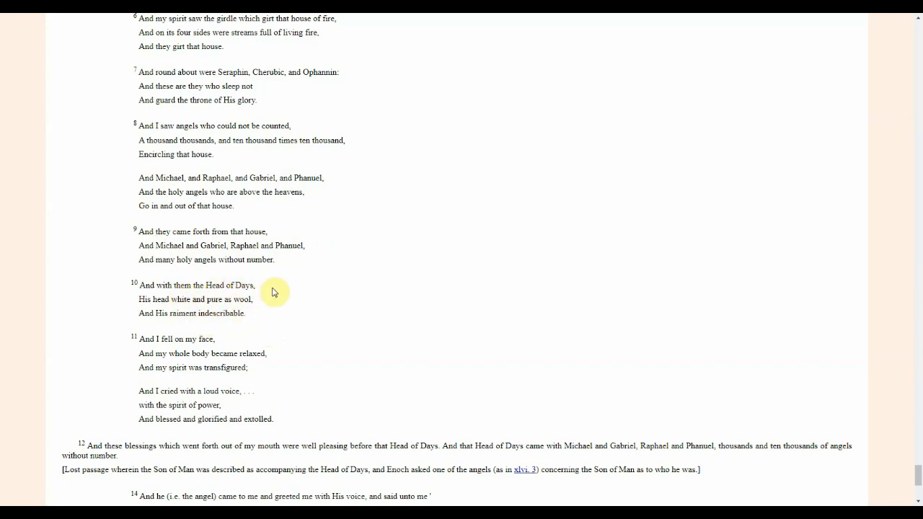
pyautogui.moveTo(147, 333)
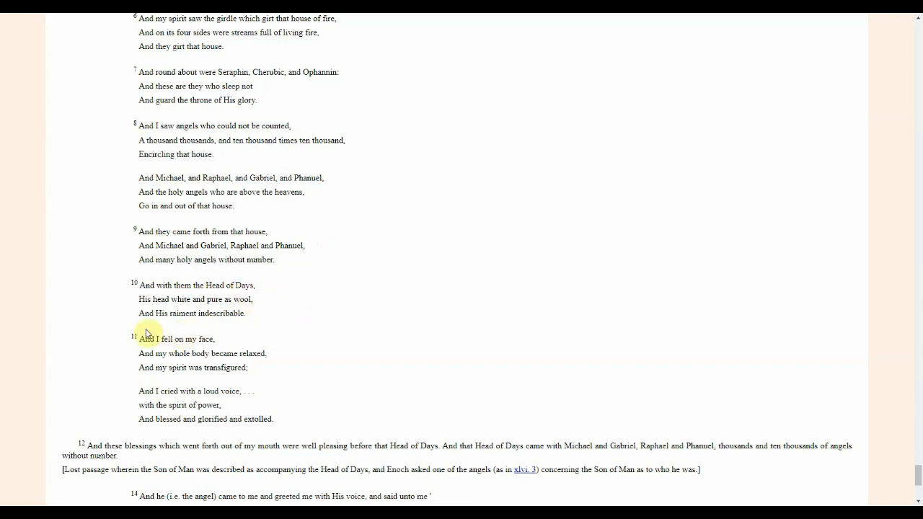
pyautogui.moveTo(244, 326)
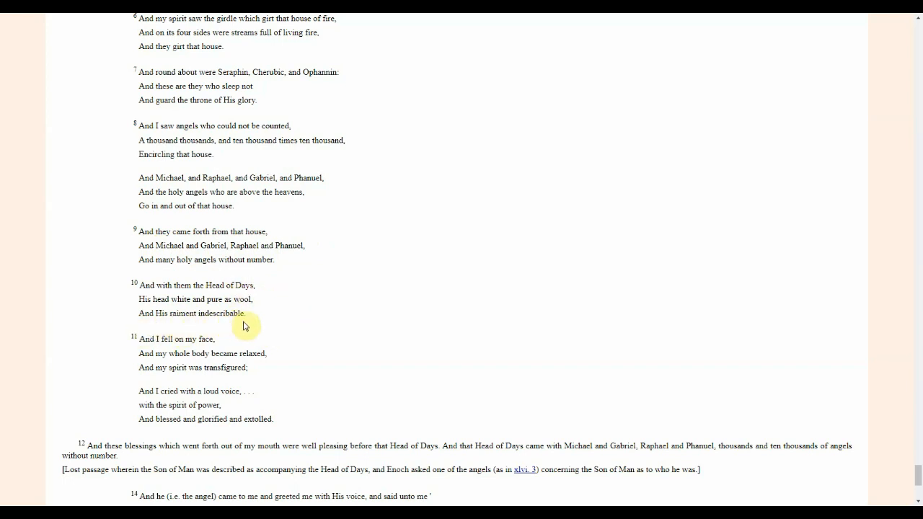
pyautogui.moveTo(254, 319)
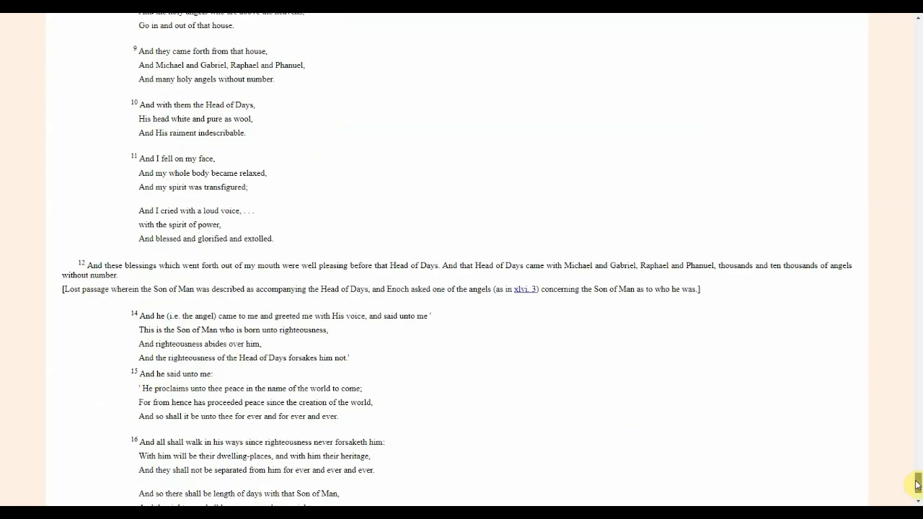
pyautogui.scroll(-3)
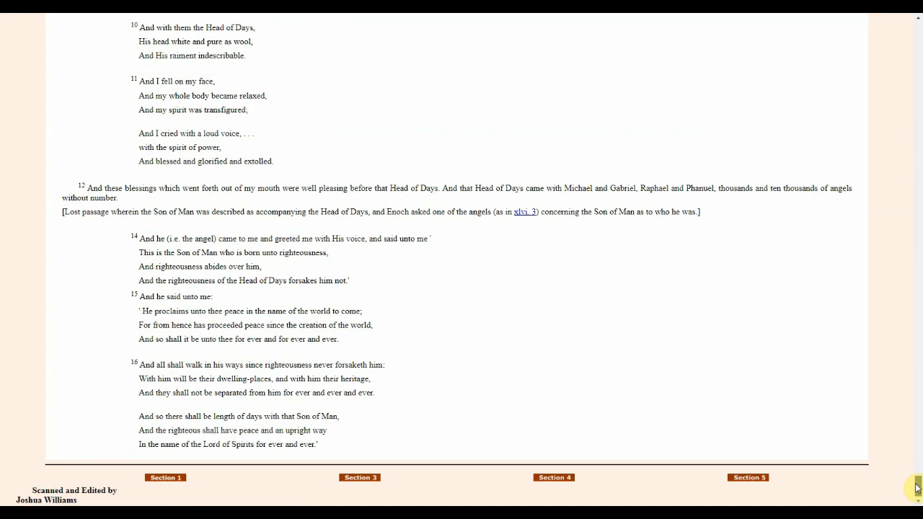
pyautogui.moveTo(407, 141)
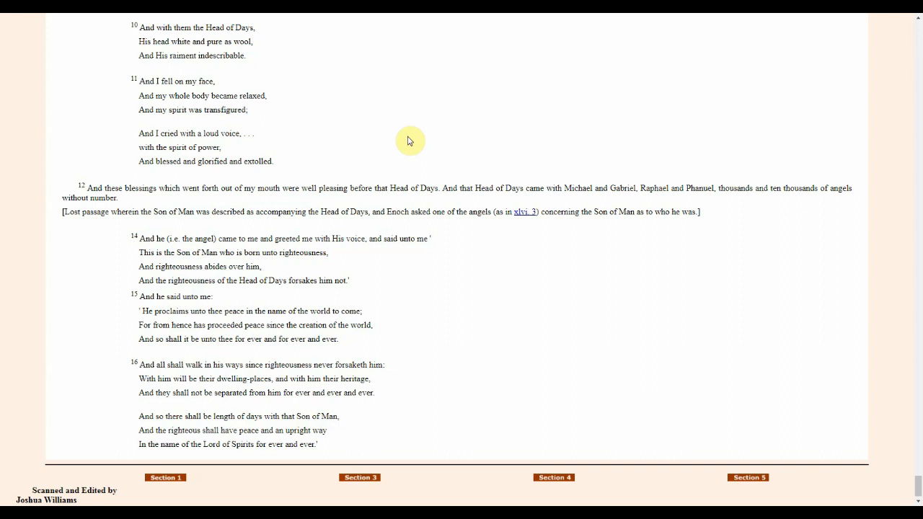
pyautogui.moveTo(415, 183)
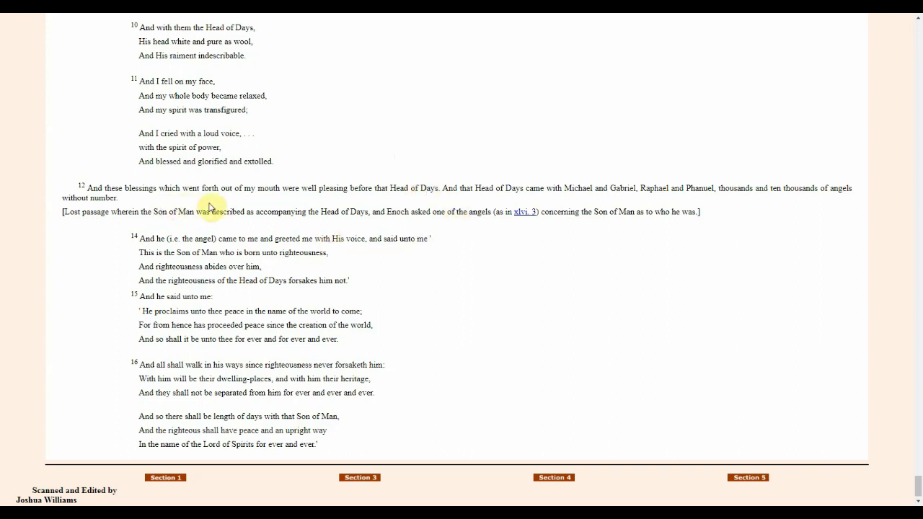
pyautogui.moveTo(364, 206)
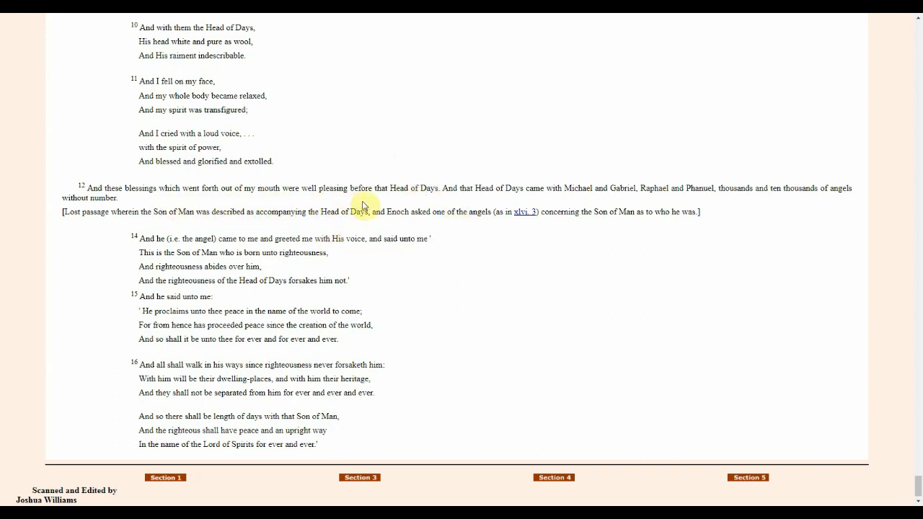
pyautogui.moveTo(432, 198)
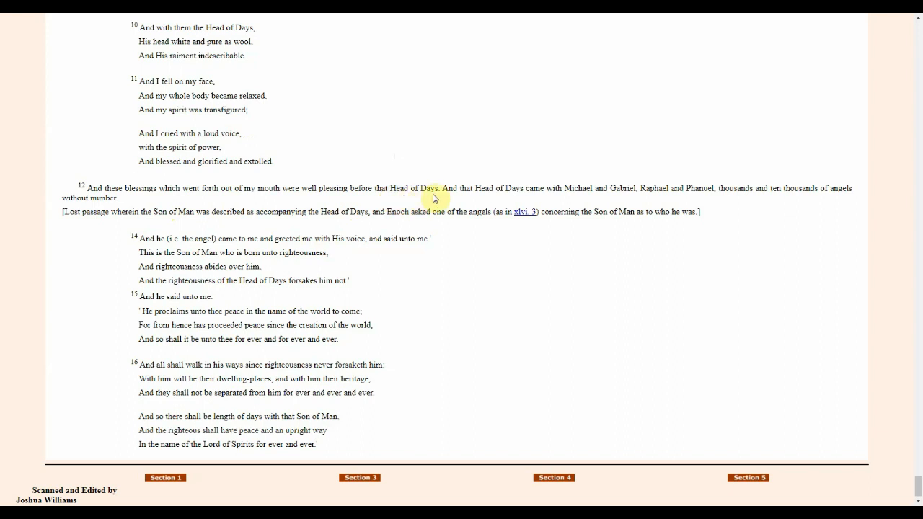
pyautogui.moveTo(408, 198)
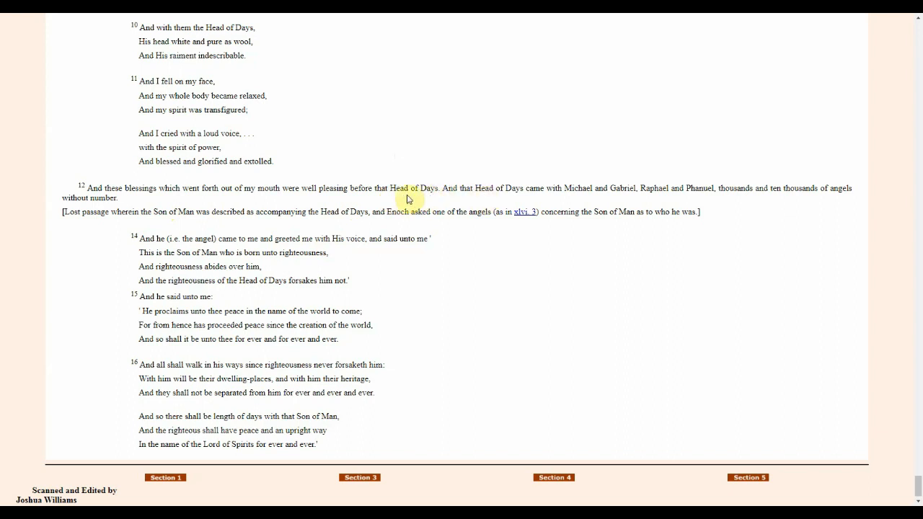
pyautogui.moveTo(424, 199)
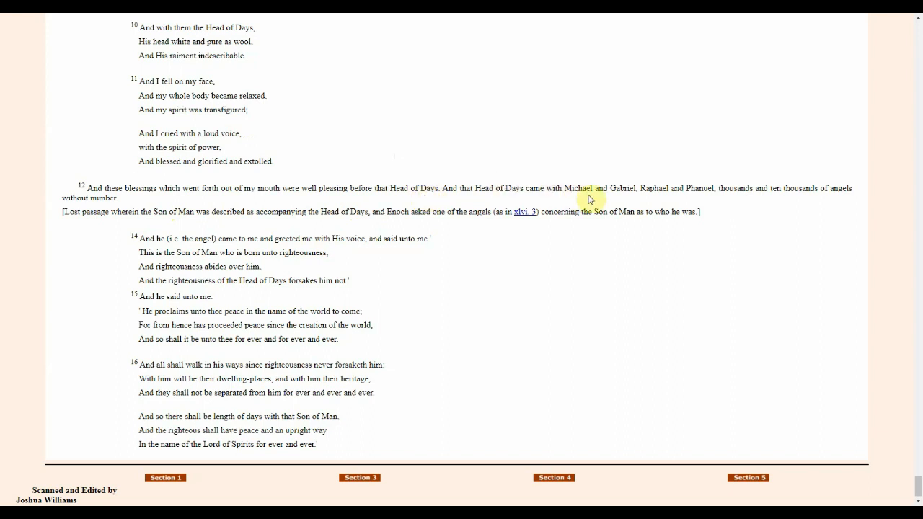
pyautogui.moveTo(730, 201)
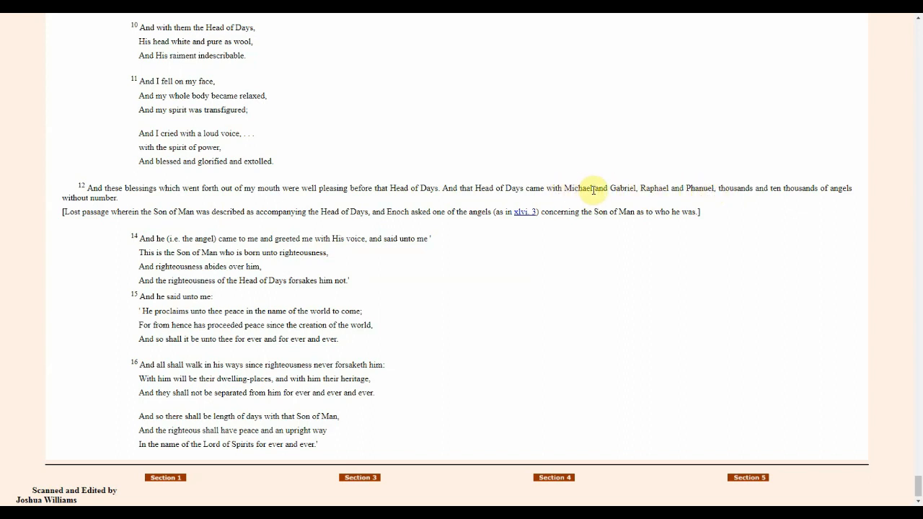
pyautogui.moveTo(651, 197)
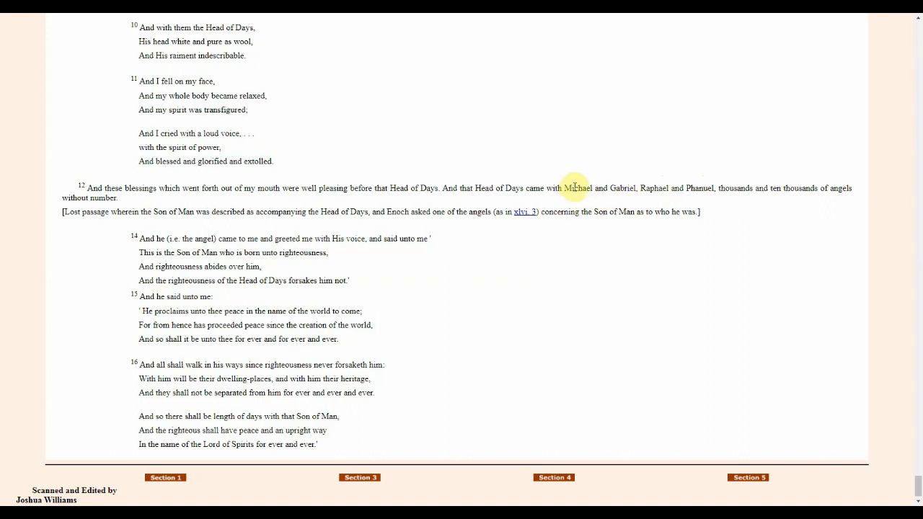
pyautogui.moveTo(707, 200)
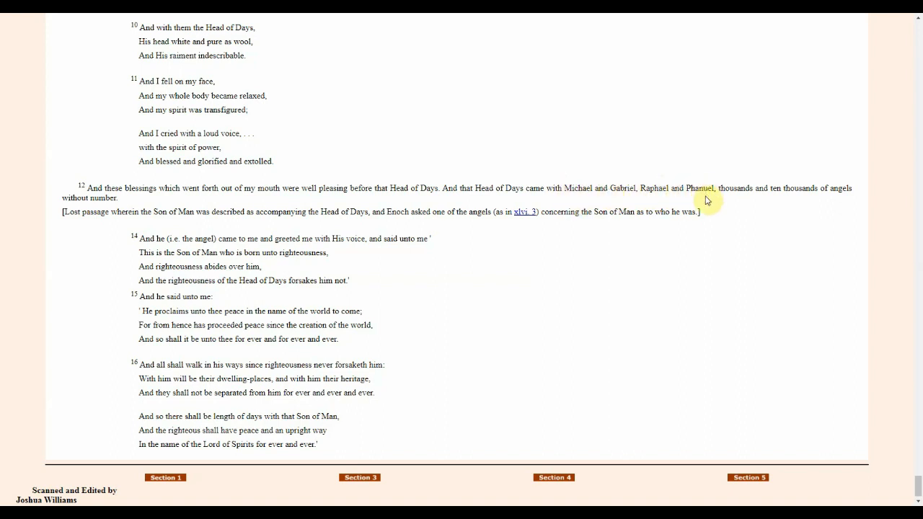
pyautogui.moveTo(386, 130)
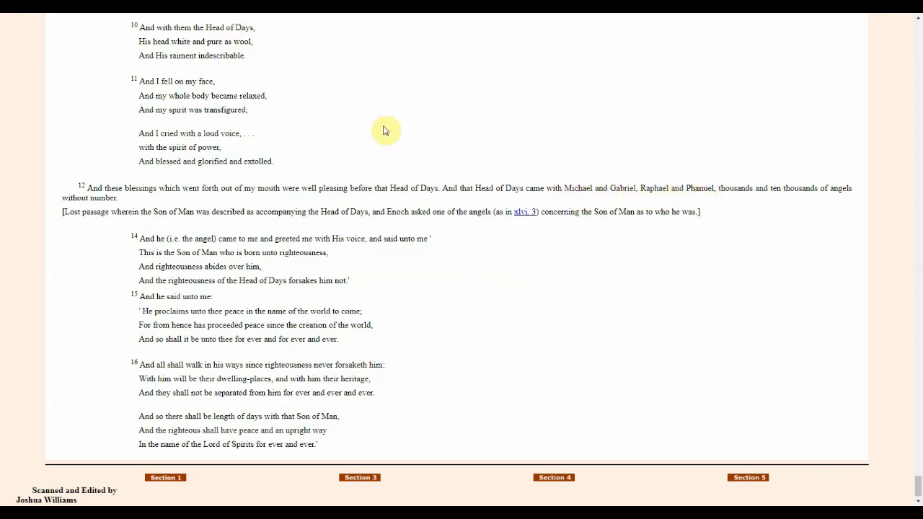
pyautogui.moveTo(364, 55)
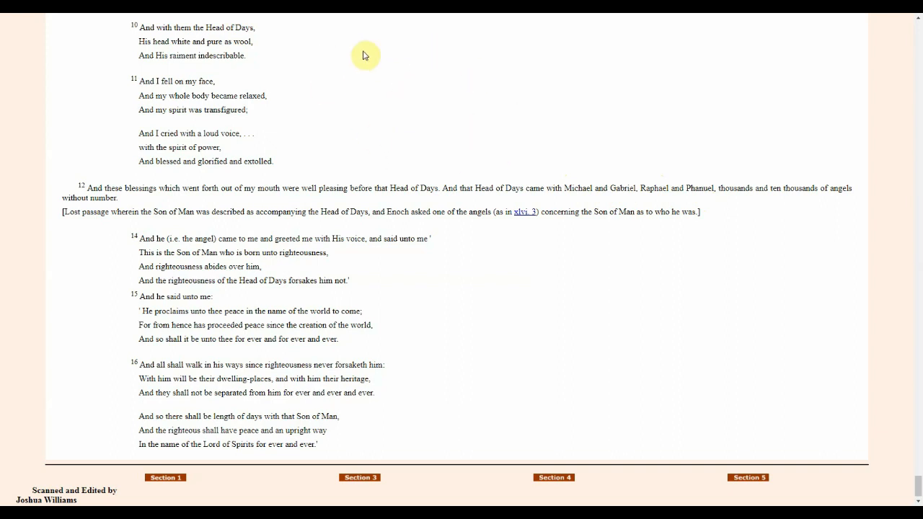
pyautogui.moveTo(407, 56)
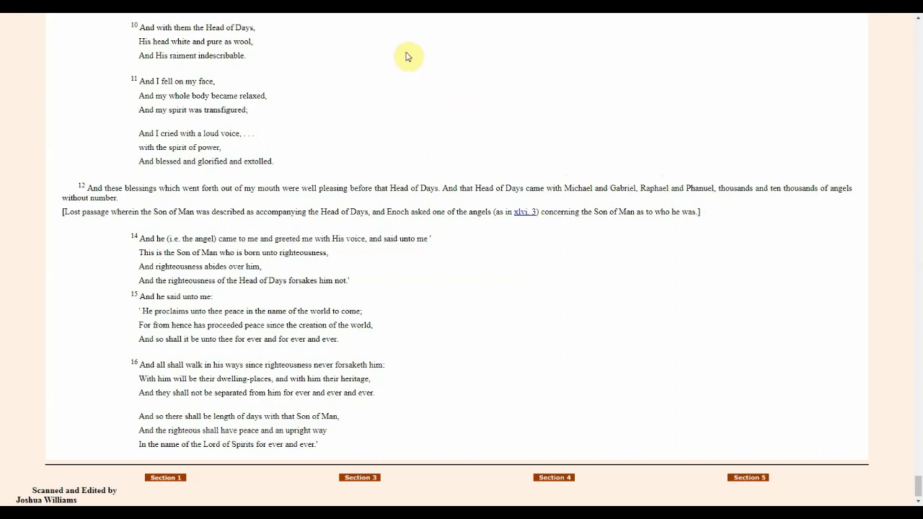
pyautogui.moveTo(701, 191)
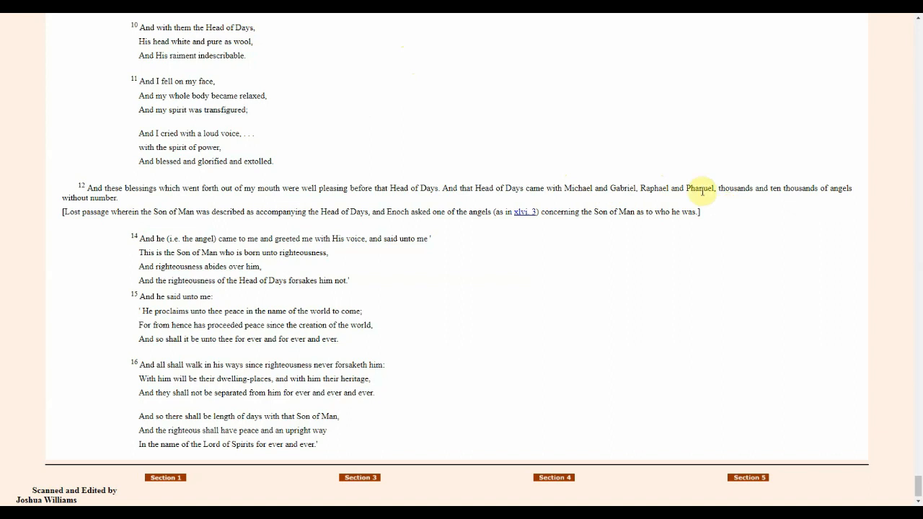
pyautogui.moveTo(710, 199)
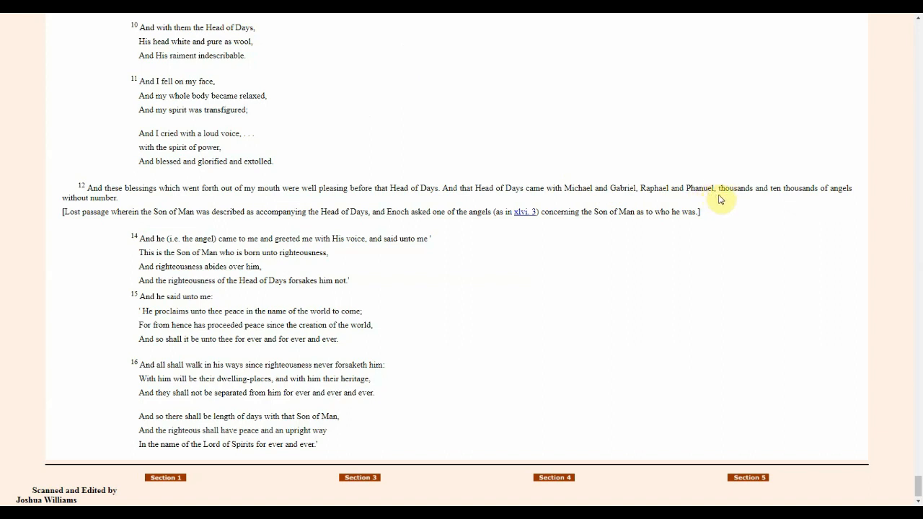
pyautogui.moveTo(735, 203)
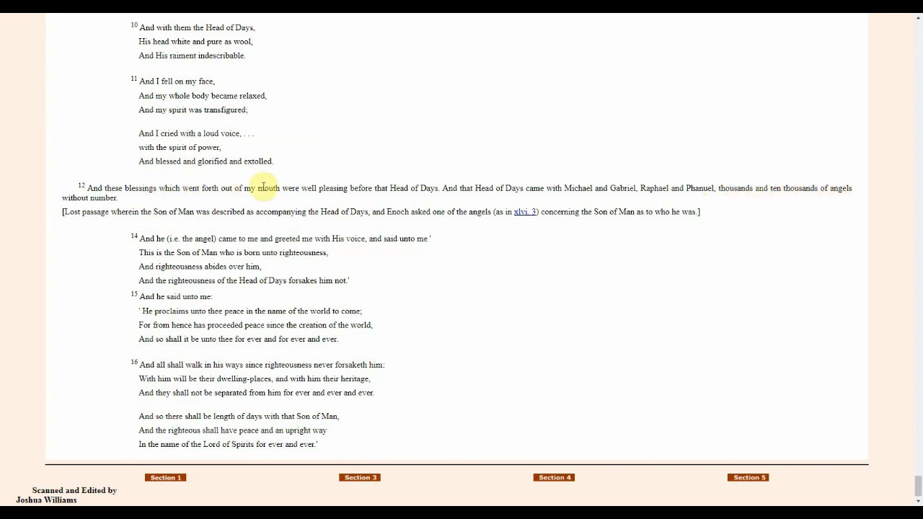
pyautogui.moveTo(679, 209)
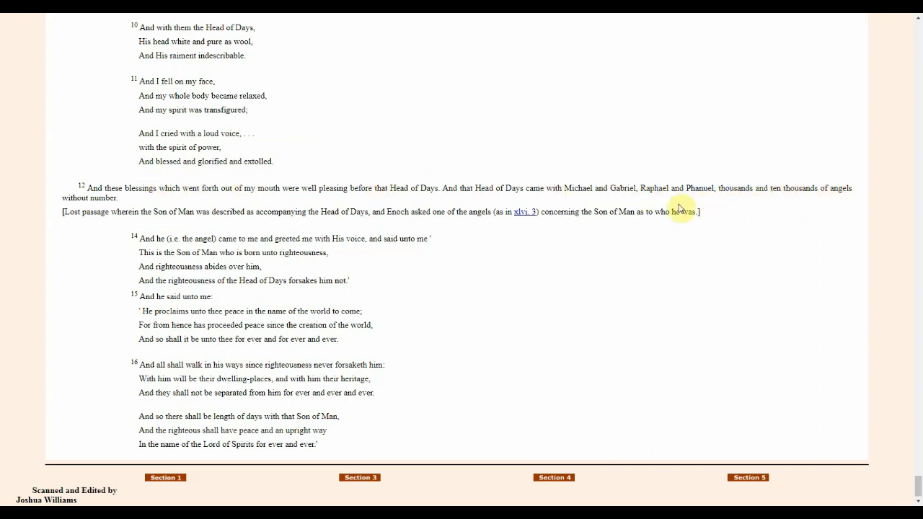
pyautogui.moveTo(81, 227)
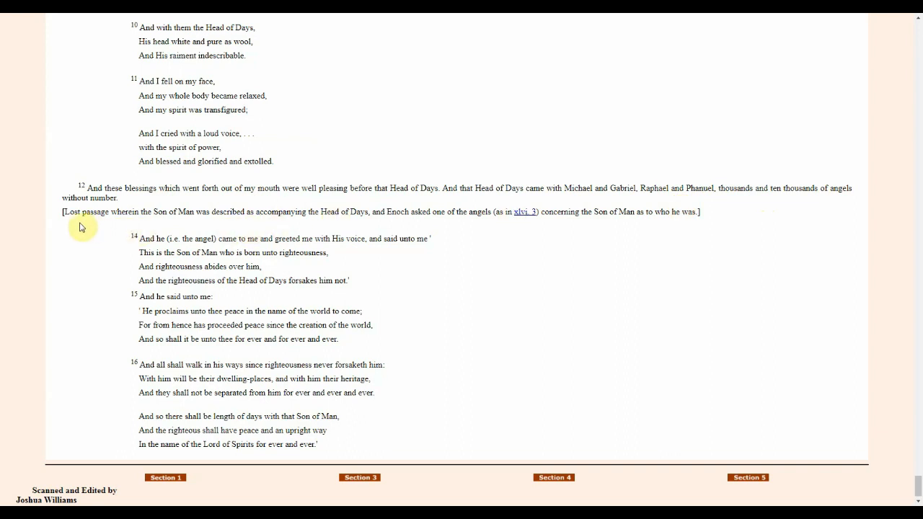
pyautogui.moveTo(135, 216)
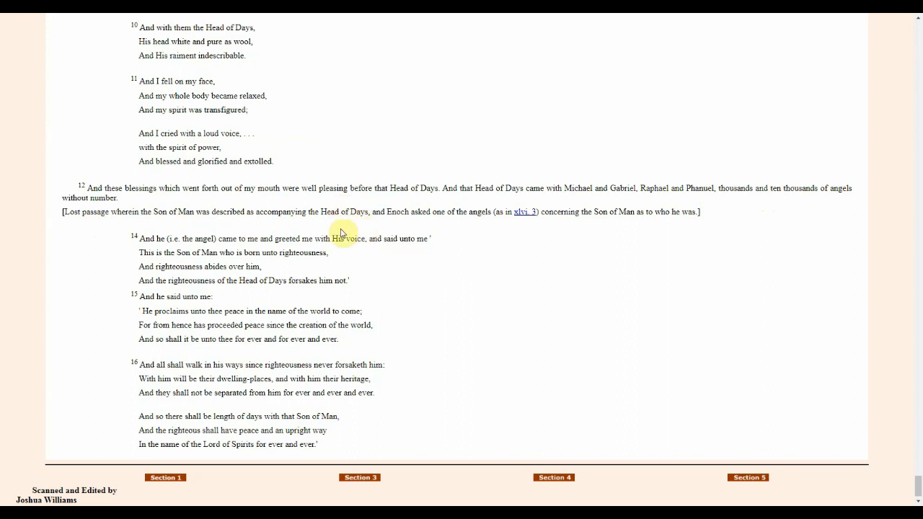
pyautogui.moveTo(460, 225)
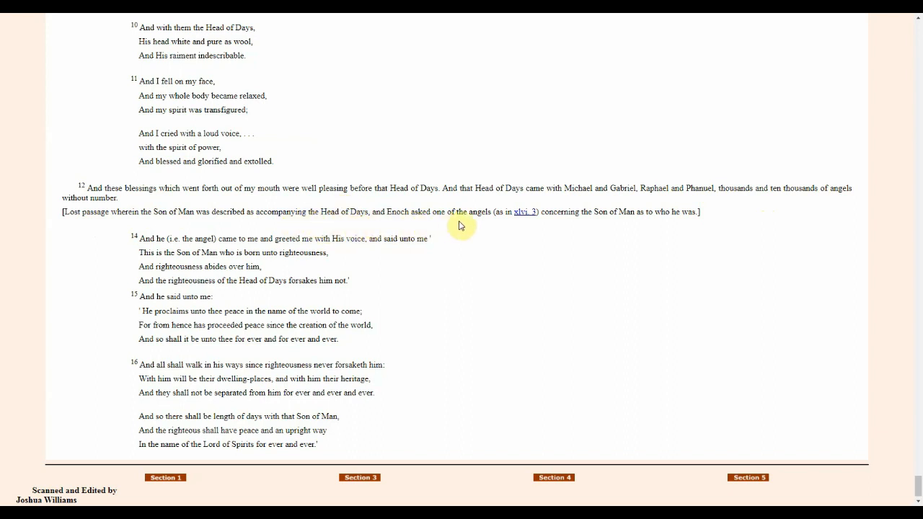
pyautogui.moveTo(479, 222)
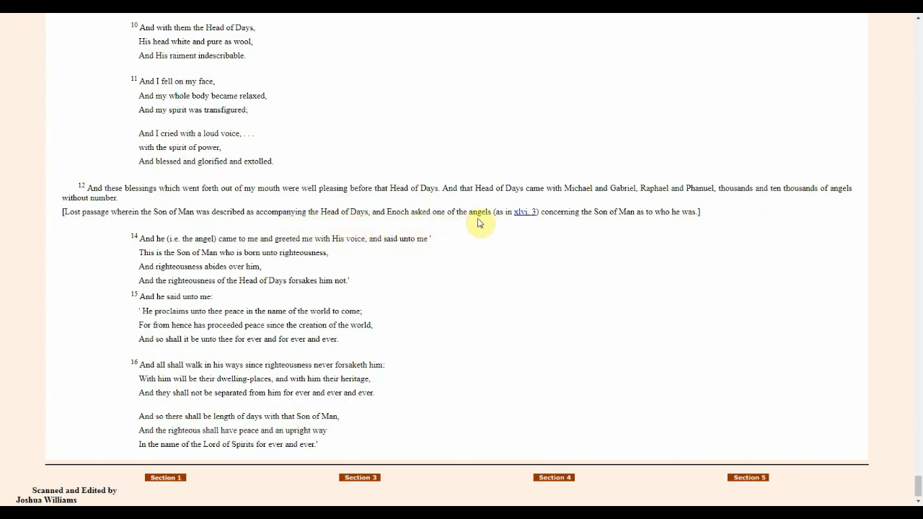
pyautogui.moveTo(618, 221)
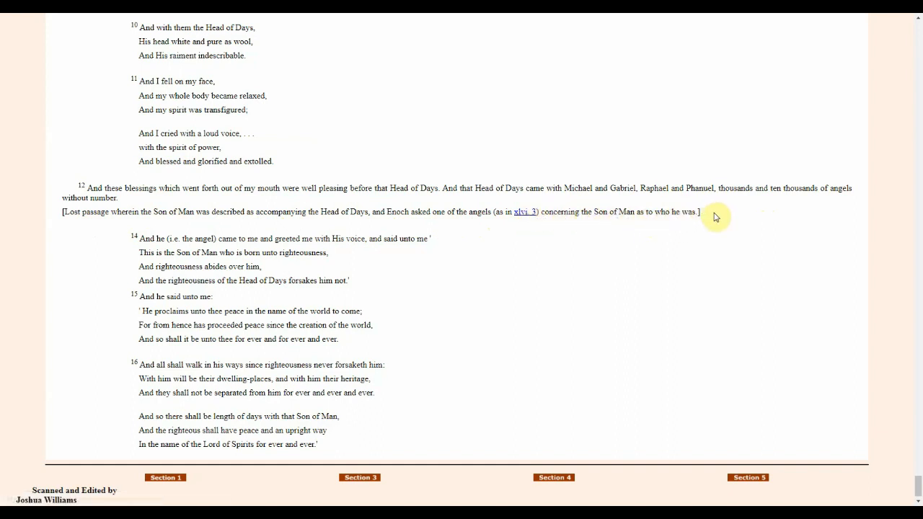
pyautogui.moveTo(913, 482)
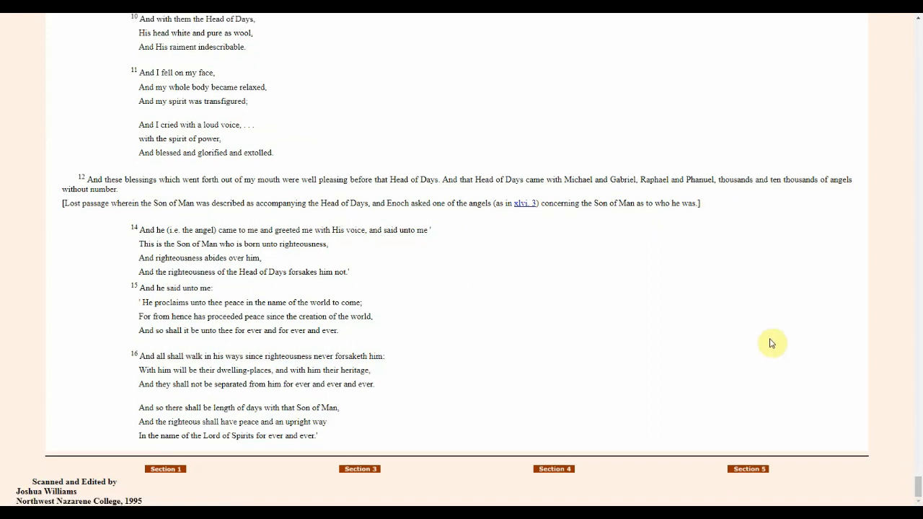
pyautogui.moveTo(633, 243)
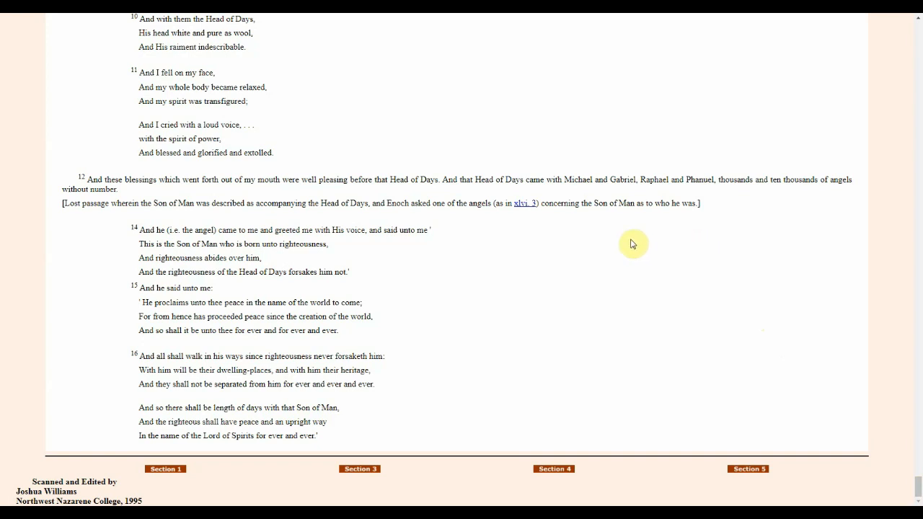
pyautogui.moveTo(593, 242)
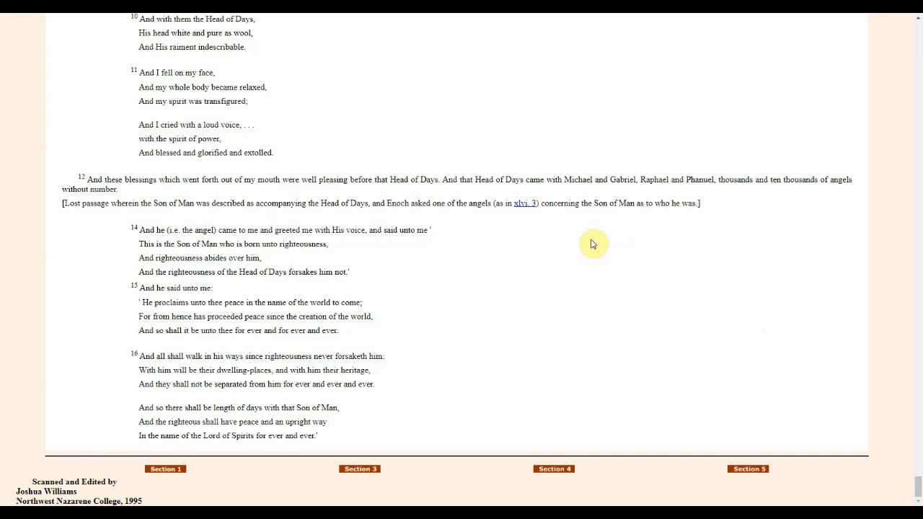
pyautogui.moveTo(598, 240)
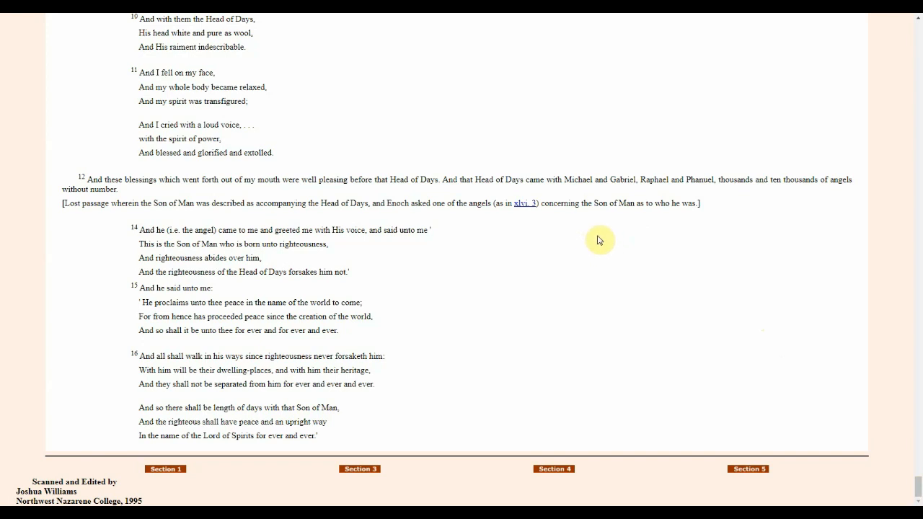
pyautogui.moveTo(512, 158)
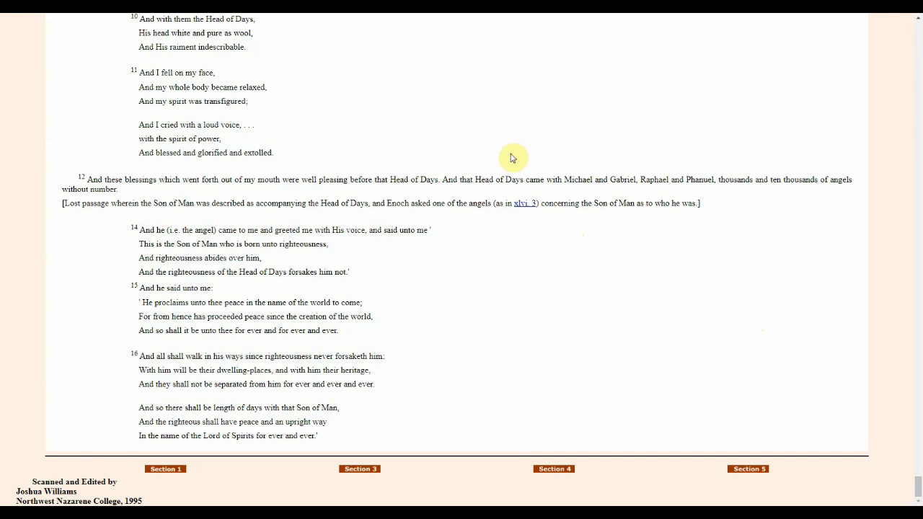
pyautogui.moveTo(548, 275)
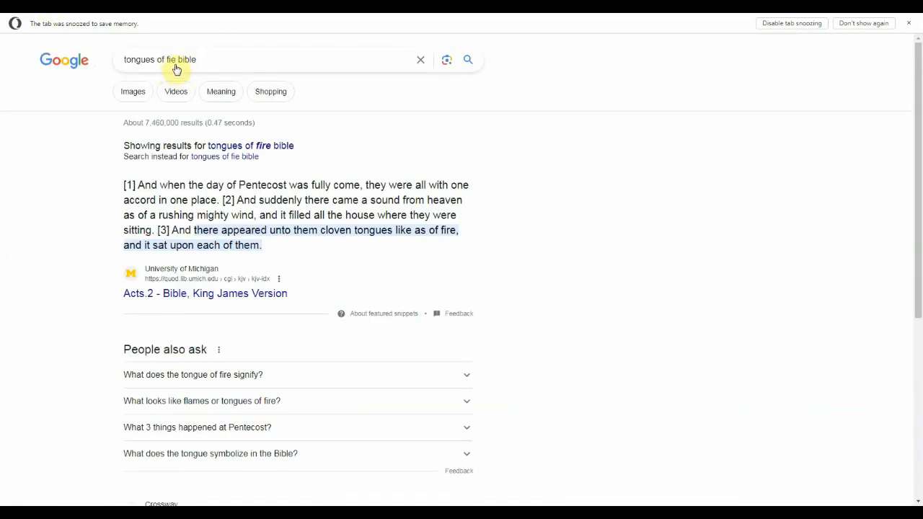
# Scroll the tongues of fire results and select the misspelled 'fie' in the query.
pyautogui.scroll(-3)
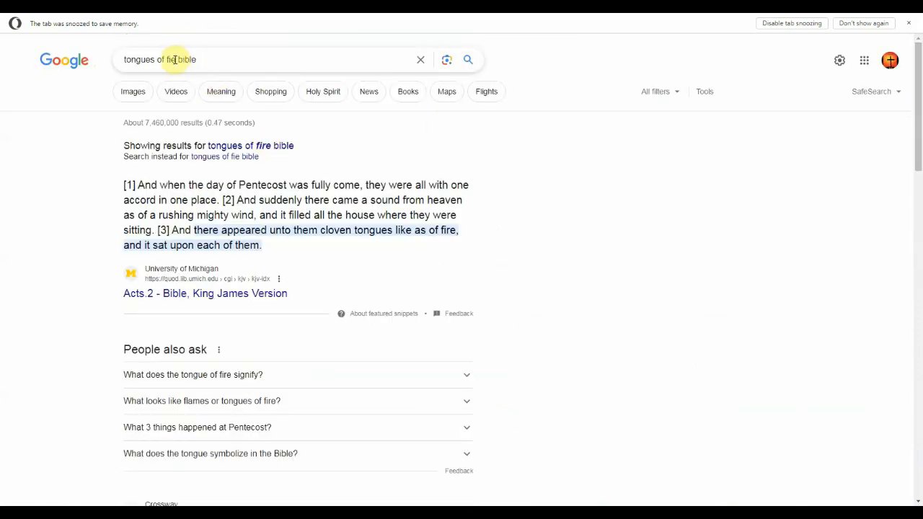
pyautogui.doubleClick(163, 59)
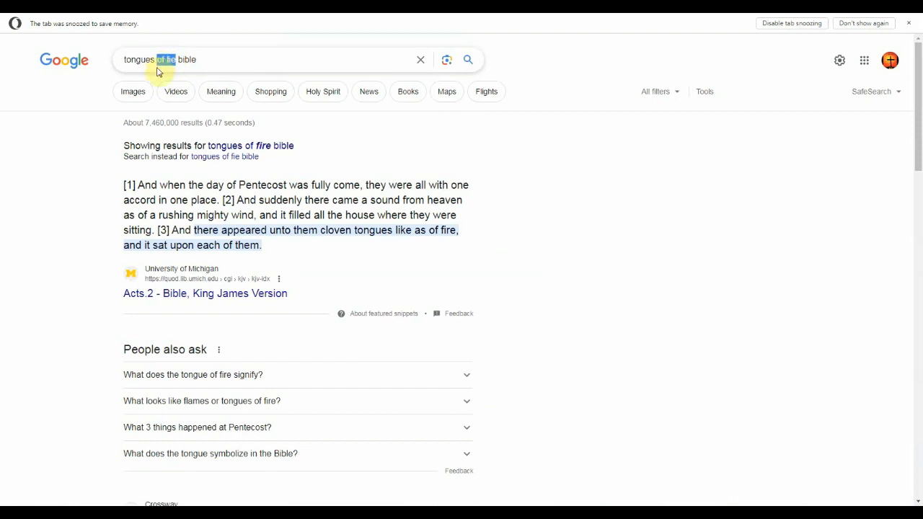
pyautogui.click(267, 60)
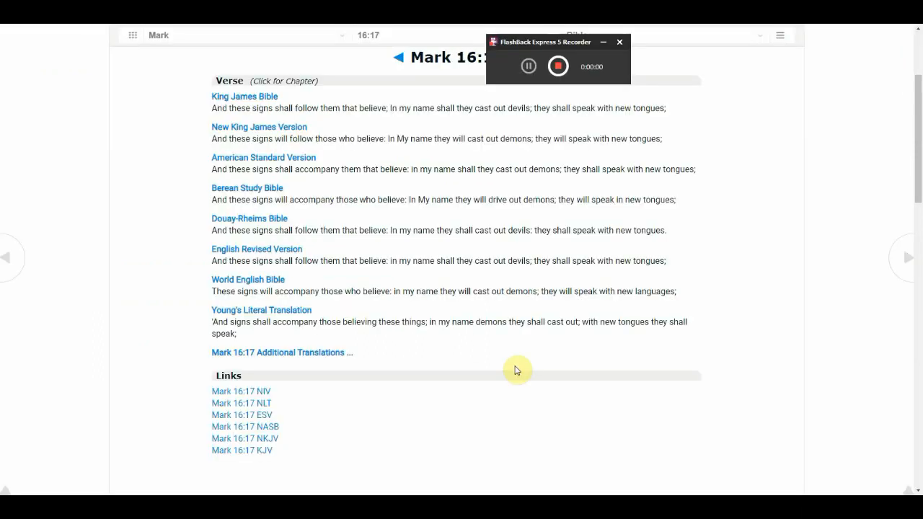
# Load the Bible Hub Mark 16:17 parallel verses page from the search result.
pyautogui.click(529, 66)
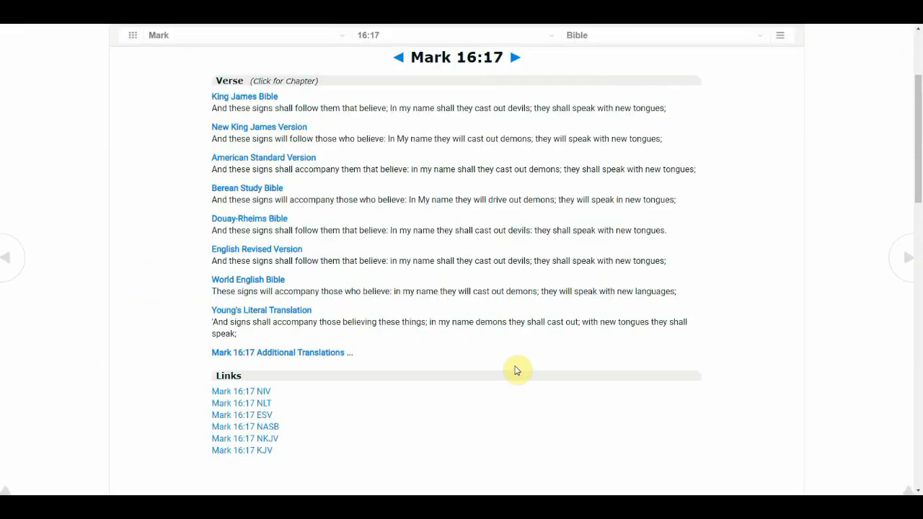
pyautogui.moveTo(307, 151)
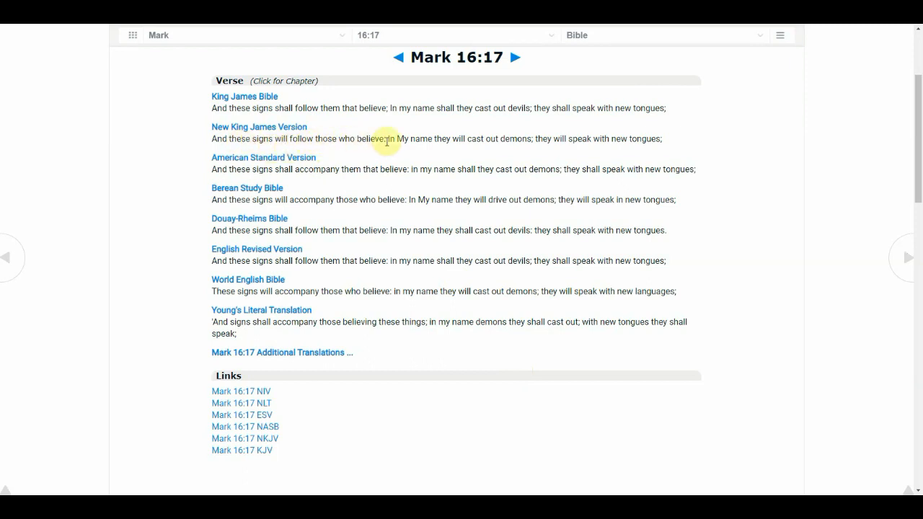
pyautogui.moveTo(467, 152)
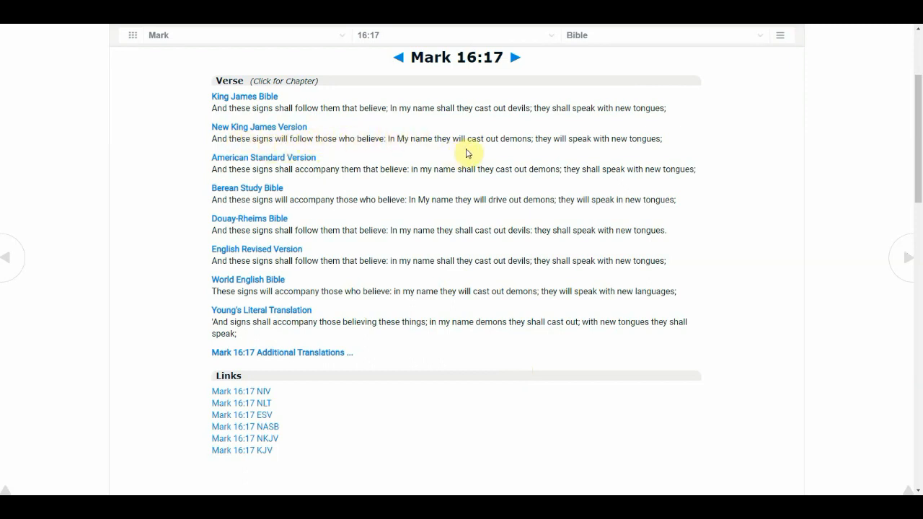
pyautogui.moveTo(607, 140)
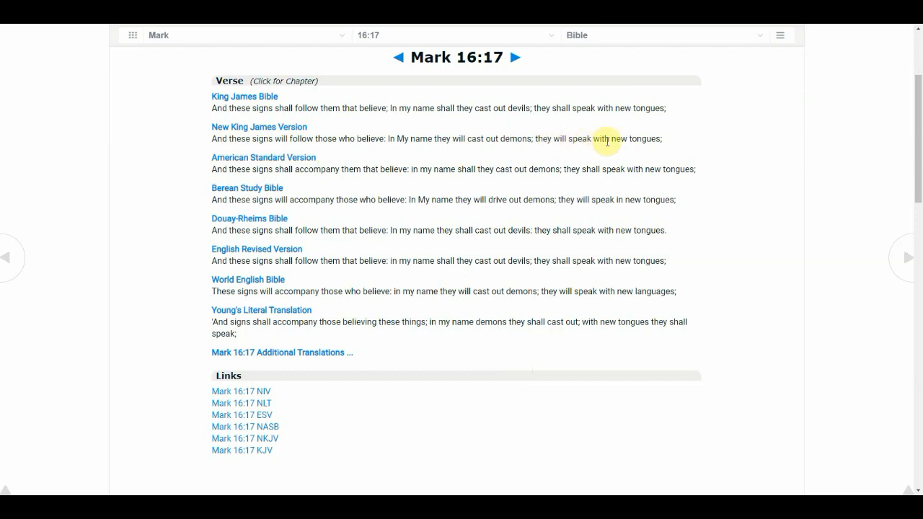
pyautogui.moveTo(660, 138)
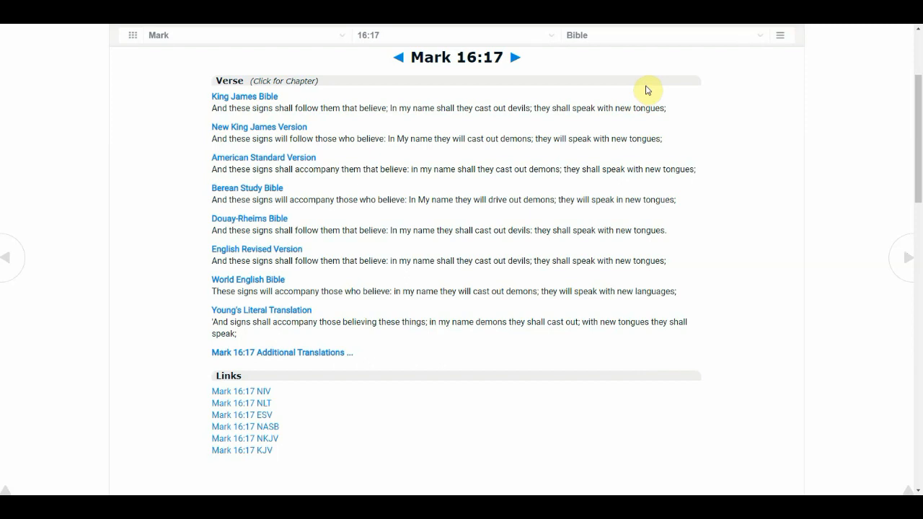
pyautogui.moveTo(652, 88)
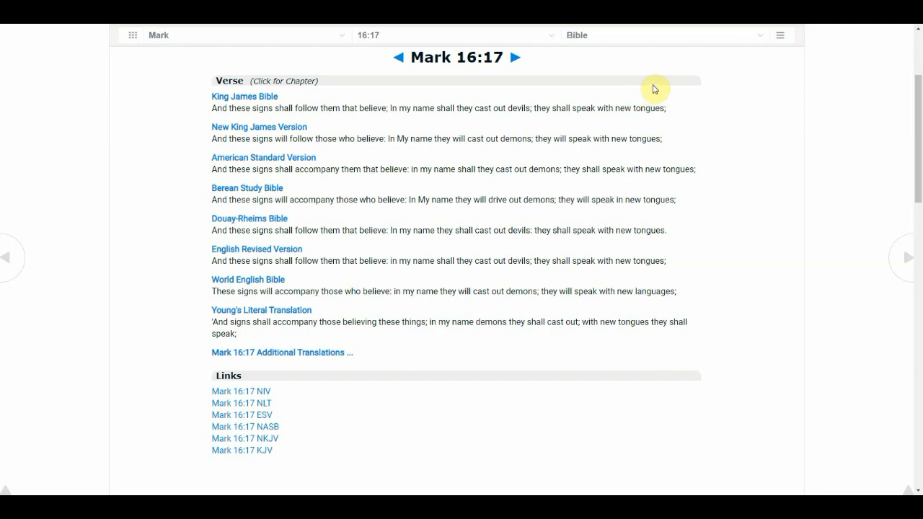
pyautogui.moveTo(677, 121)
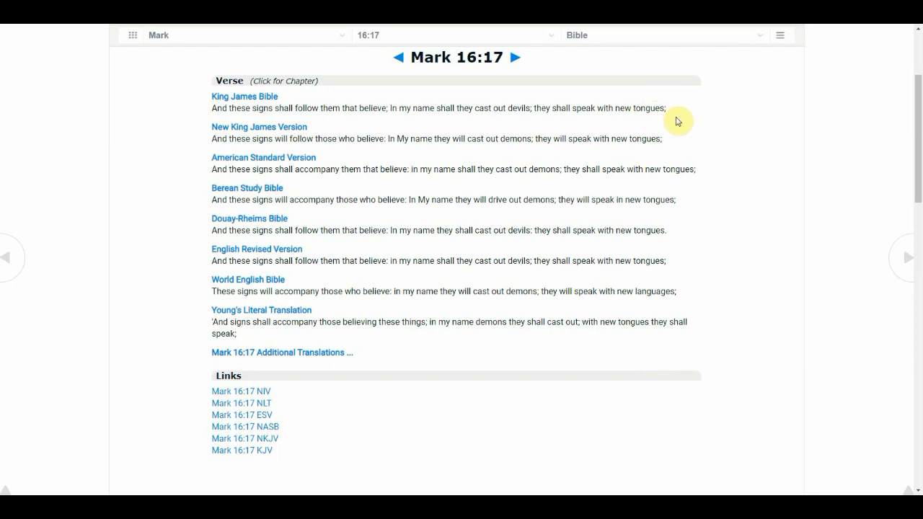
pyautogui.moveTo(679, 139)
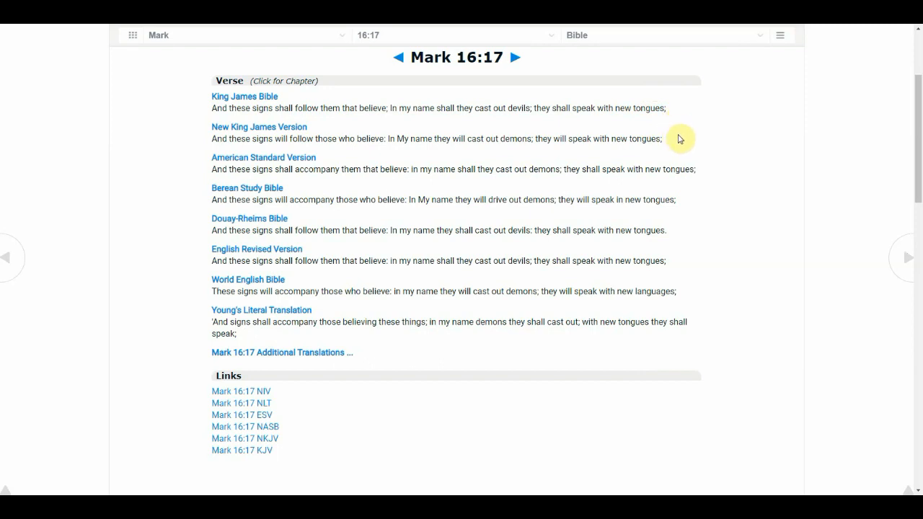
pyautogui.moveTo(649, 128)
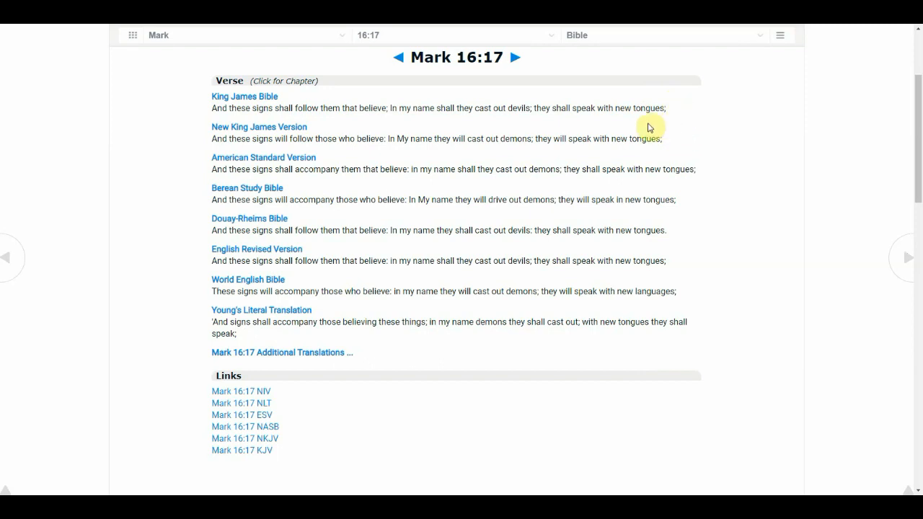
pyautogui.moveTo(455, 84)
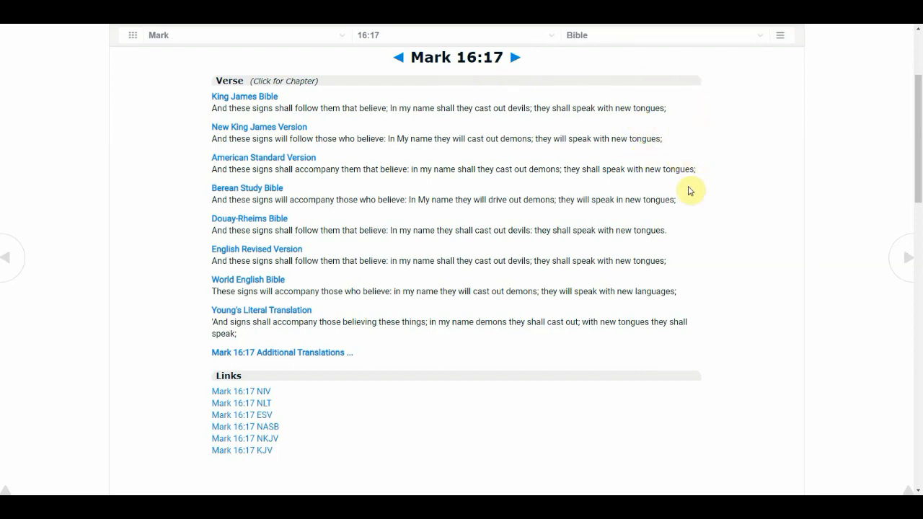
pyautogui.moveTo(666, 251)
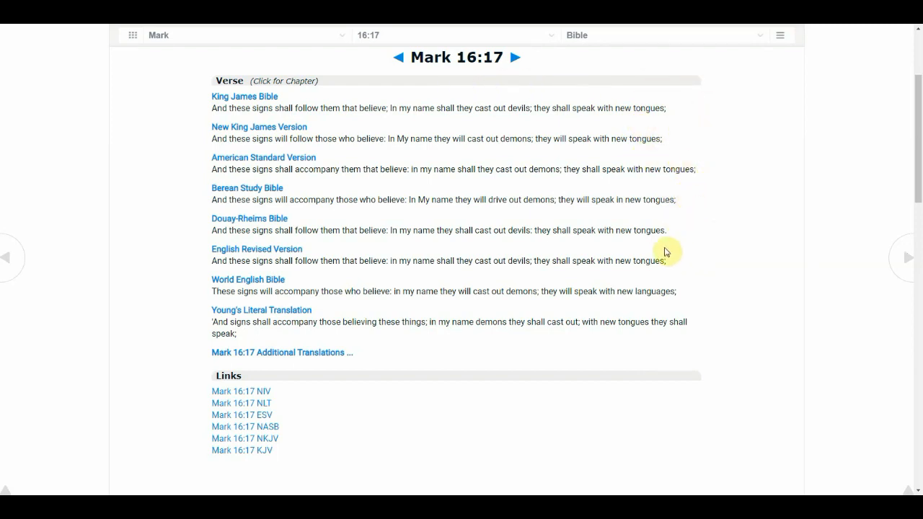
pyautogui.moveTo(712, 289)
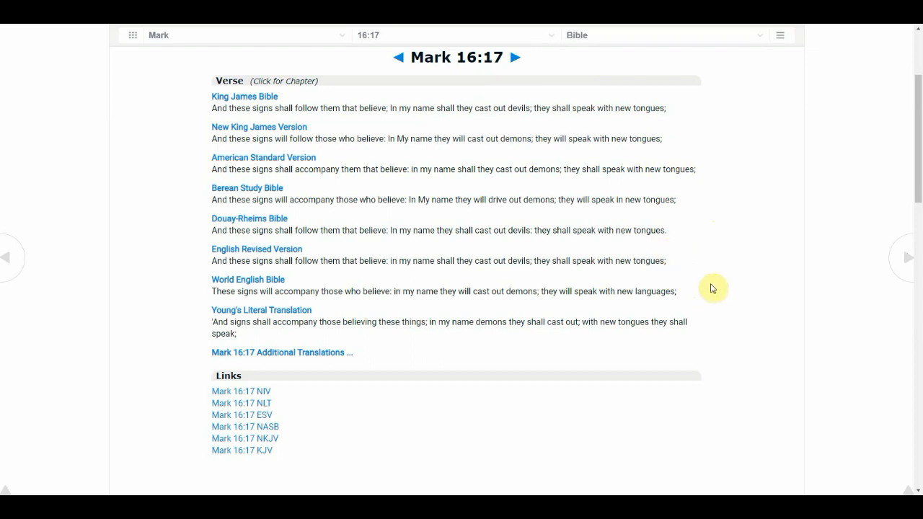
pyautogui.moveTo(723, 291)
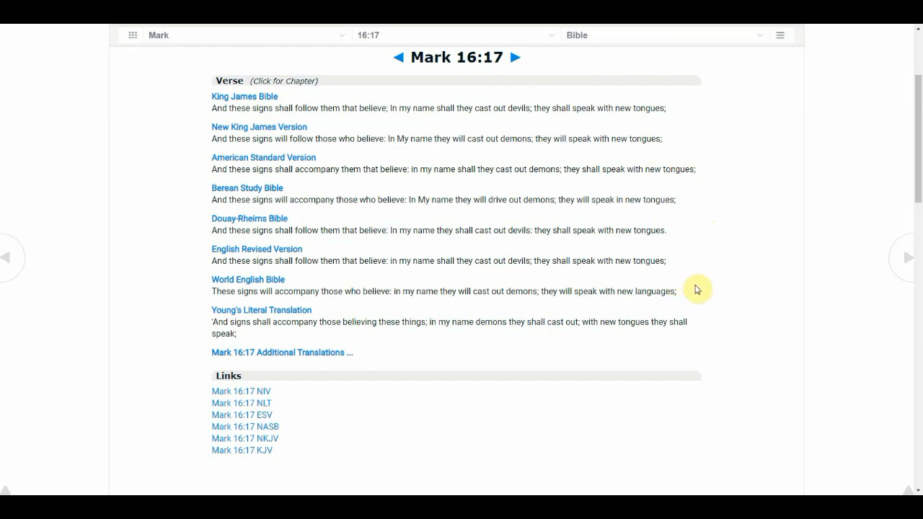
pyautogui.moveTo(674, 296)
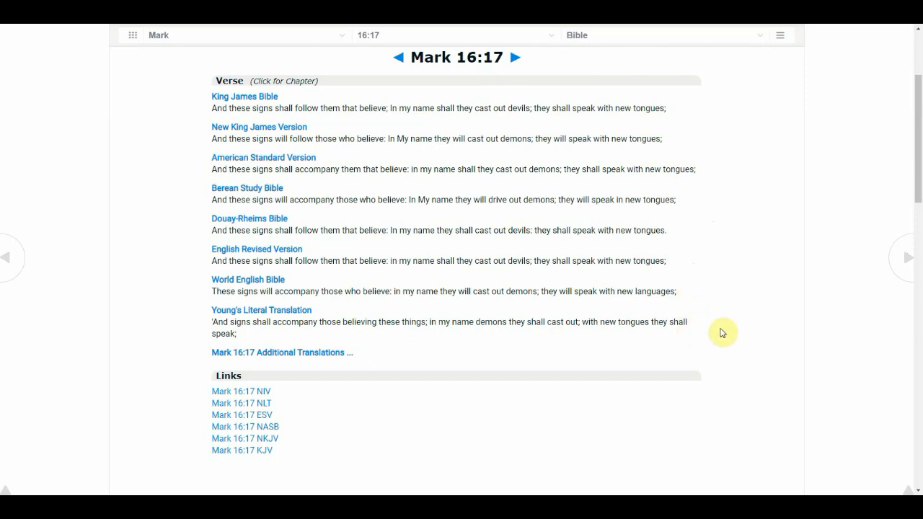
pyautogui.moveTo(680, 281)
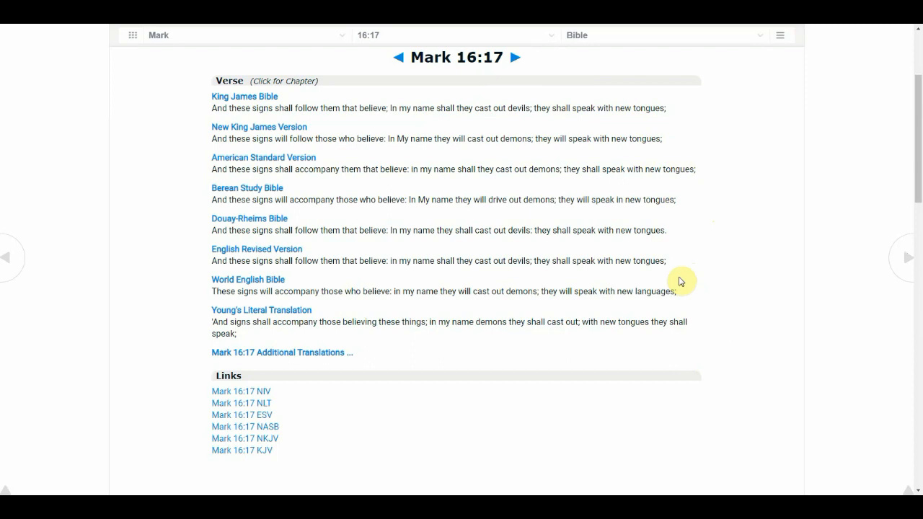
pyautogui.moveTo(681, 258)
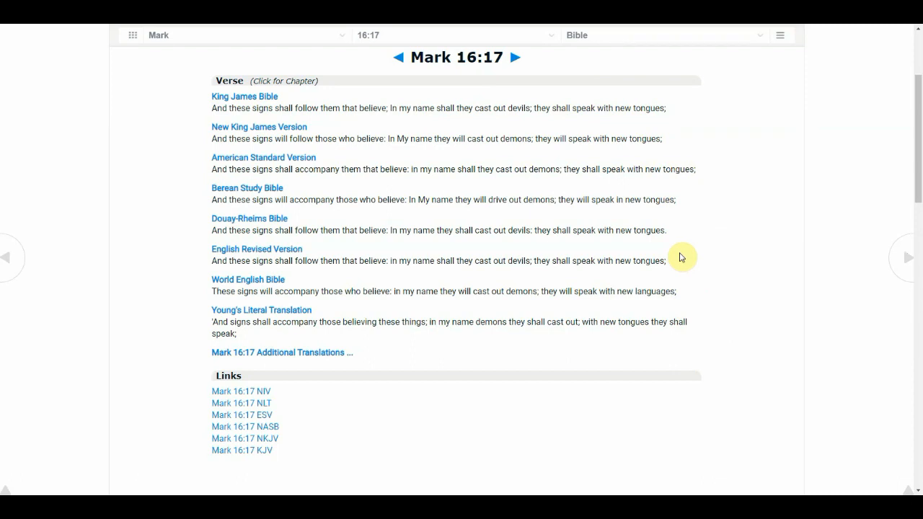
pyautogui.moveTo(678, 277)
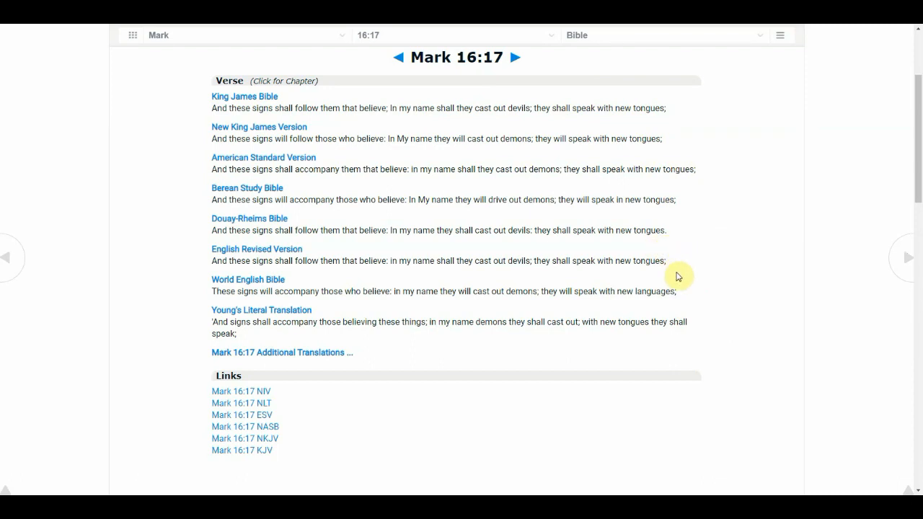
pyautogui.moveTo(704, 336)
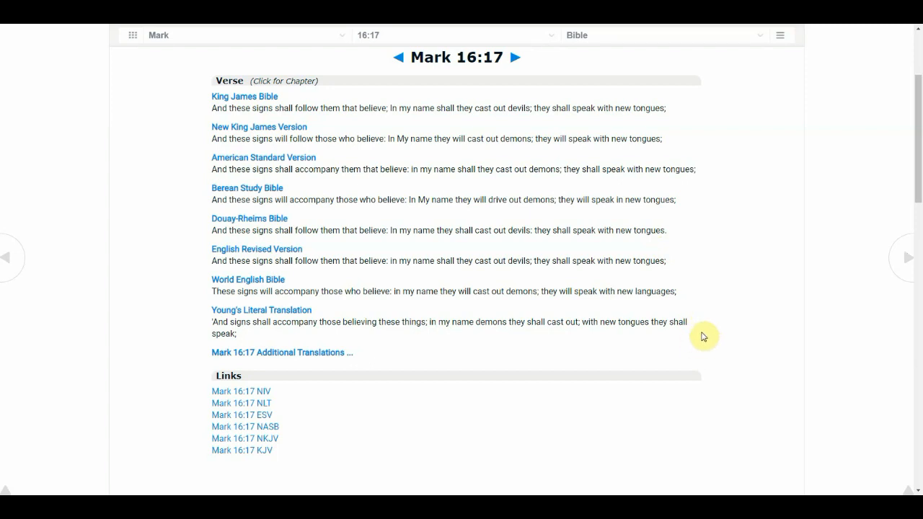
pyautogui.moveTo(689, 239)
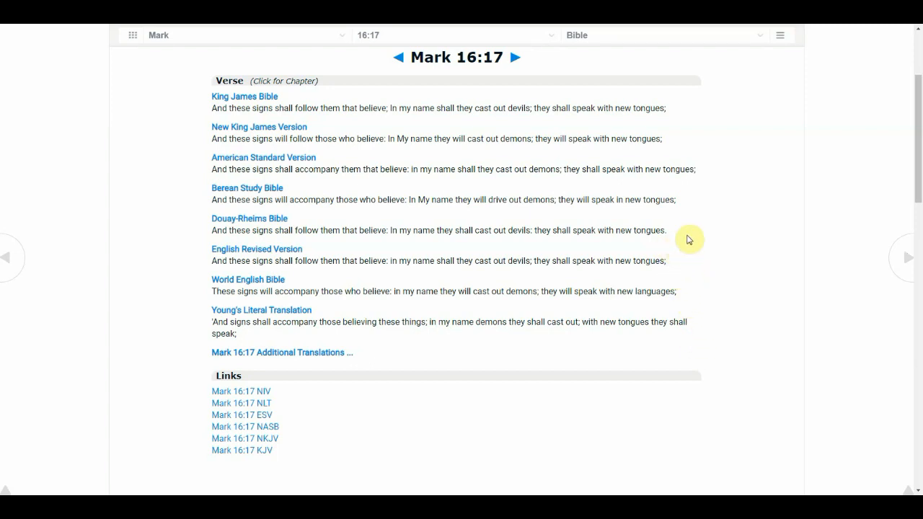
pyautogui.moveTo(682, 151)
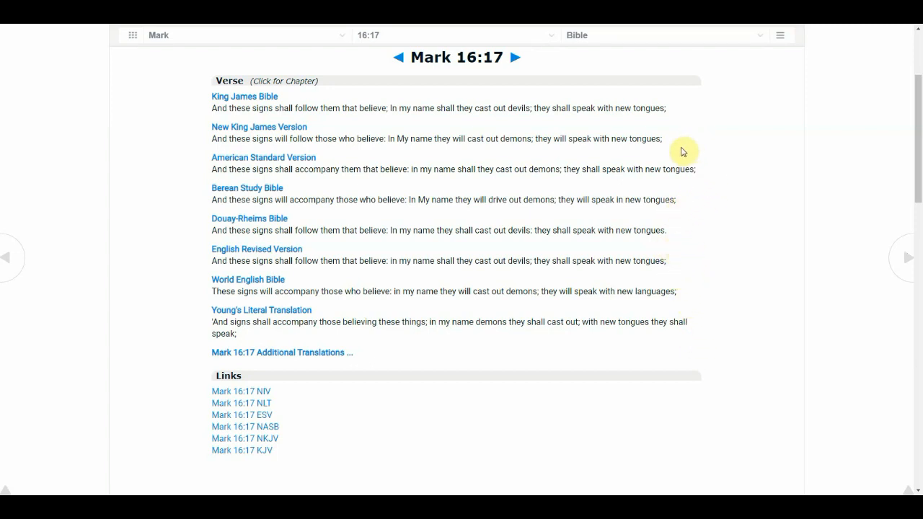
pyautogui.moveTo(676, 97)
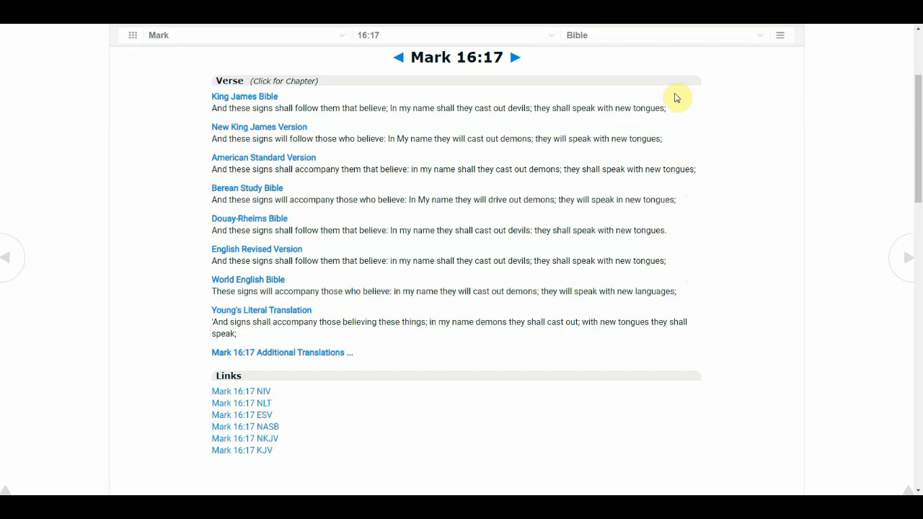
pyautogui.moveTo(704, 138)
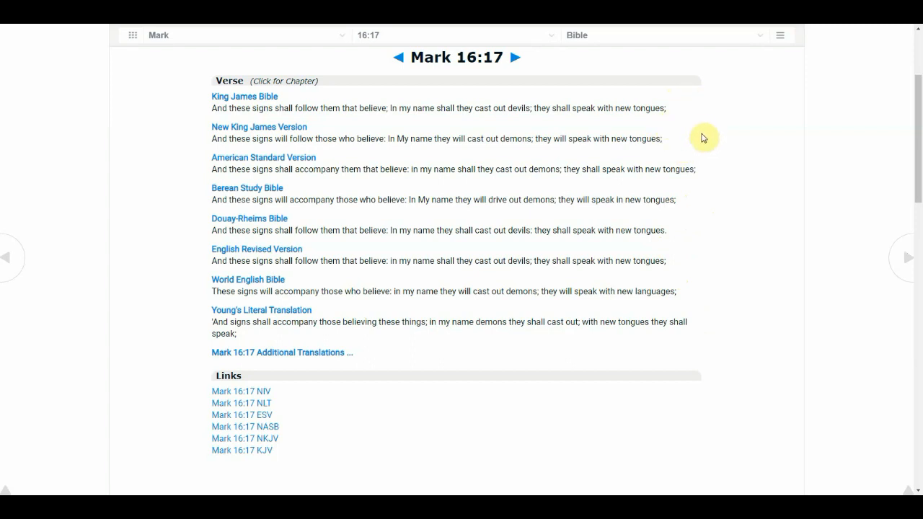
pyautogui.moveTo(690, 188)
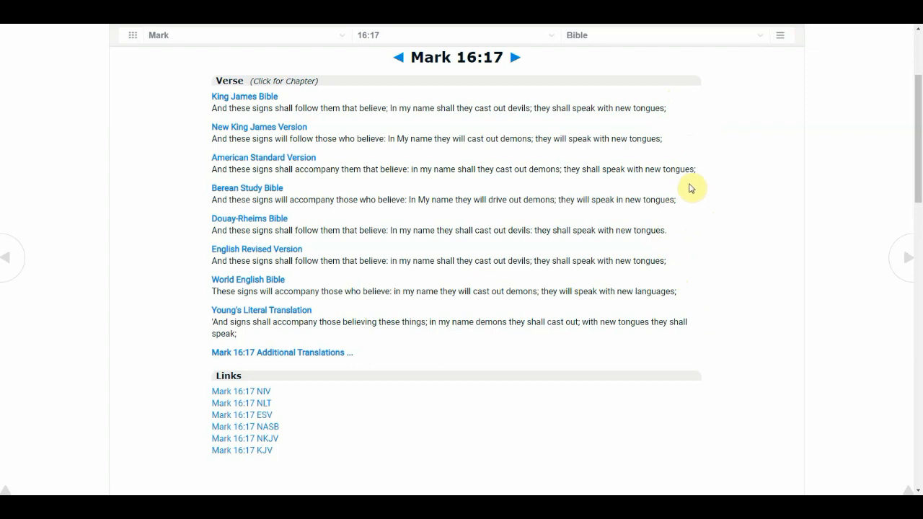
pyautogui.moveTo(677, 242)
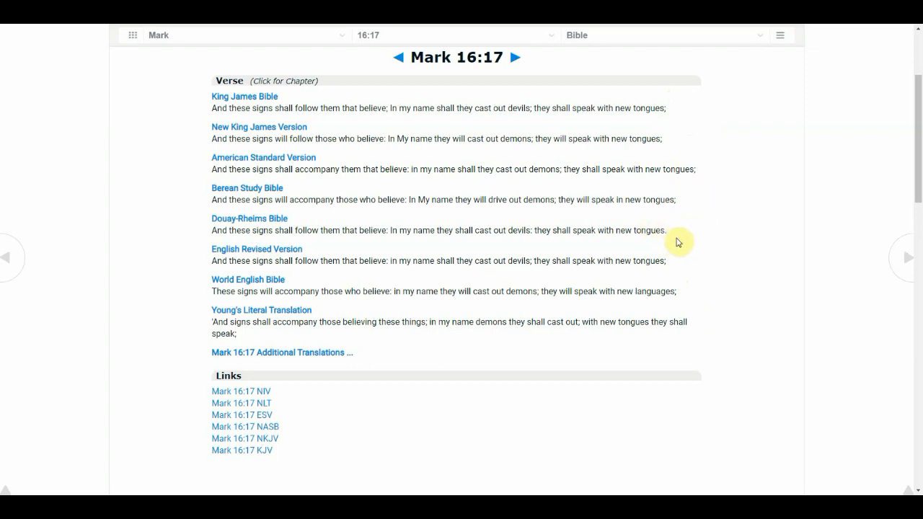
pyautogui.moveTo(672, 244)
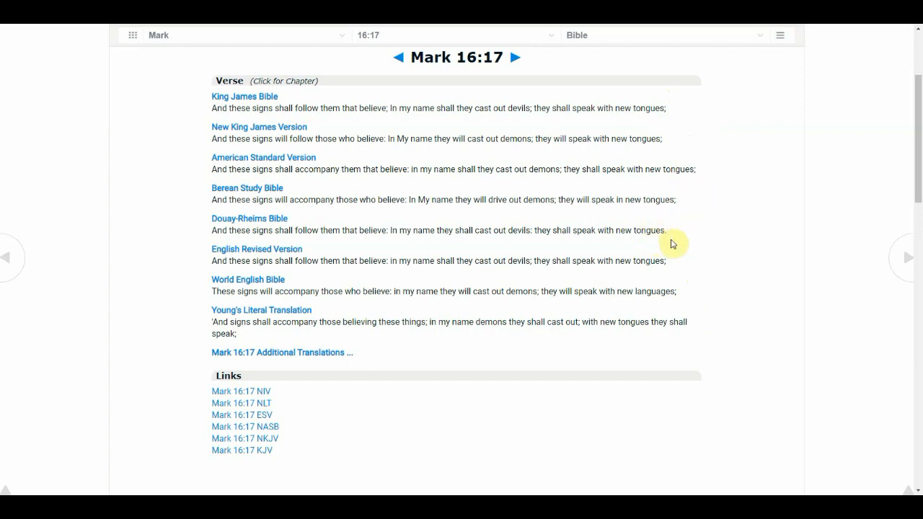
pyautogui.moveTo(695, 253)
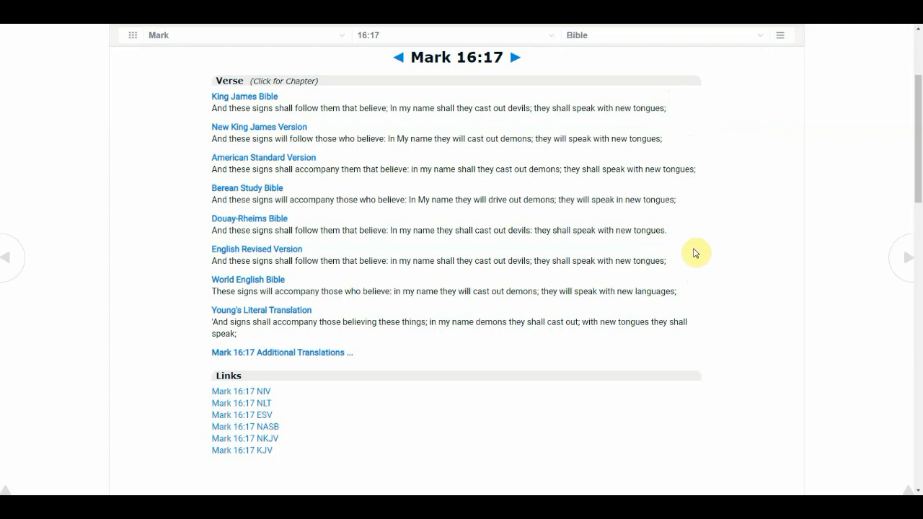
pyautogui.moveTo(691, 251)
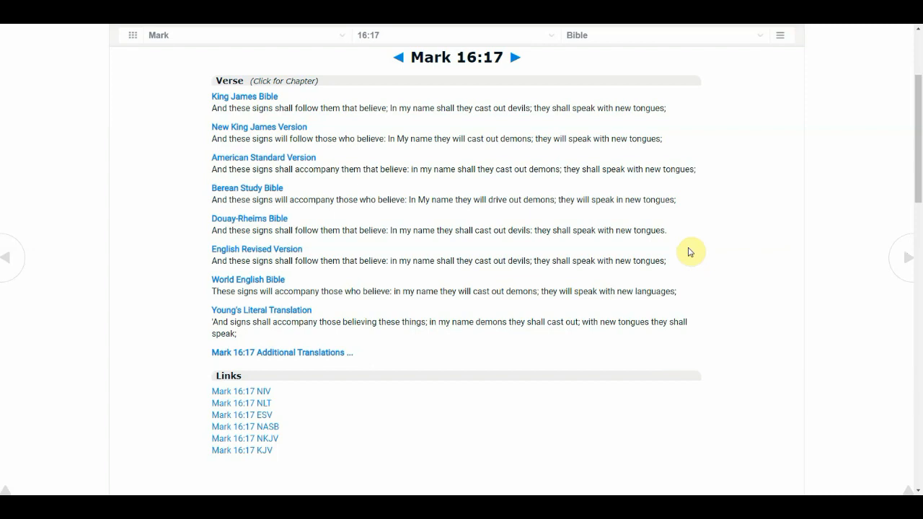
pyautogui.moveTo(685, 302)
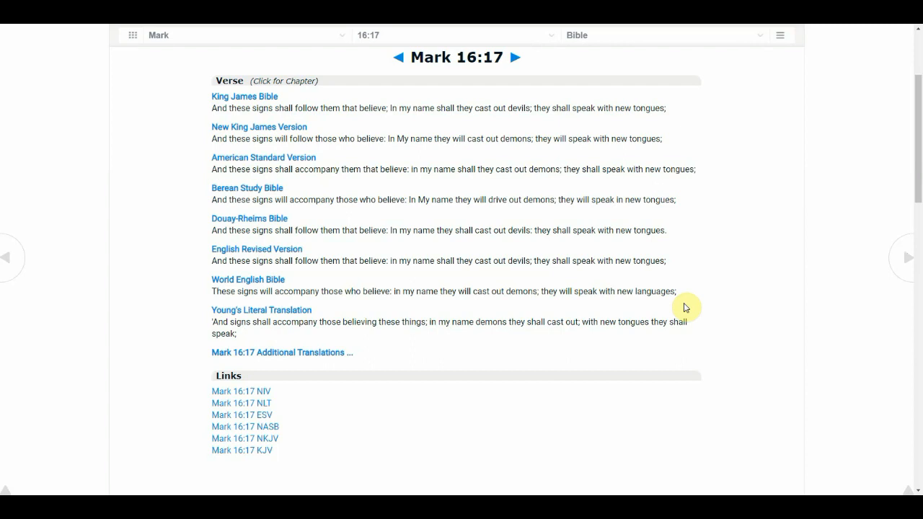
pyautogui.moveTo(689, 366)
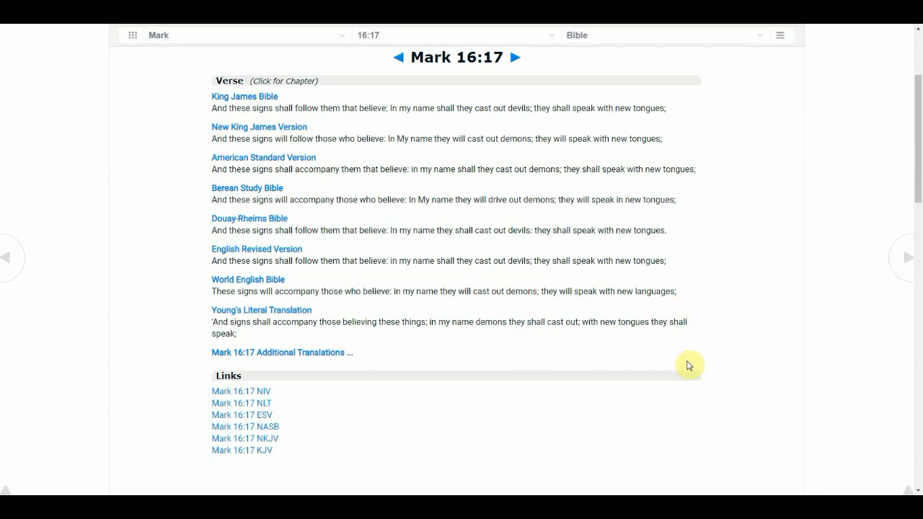